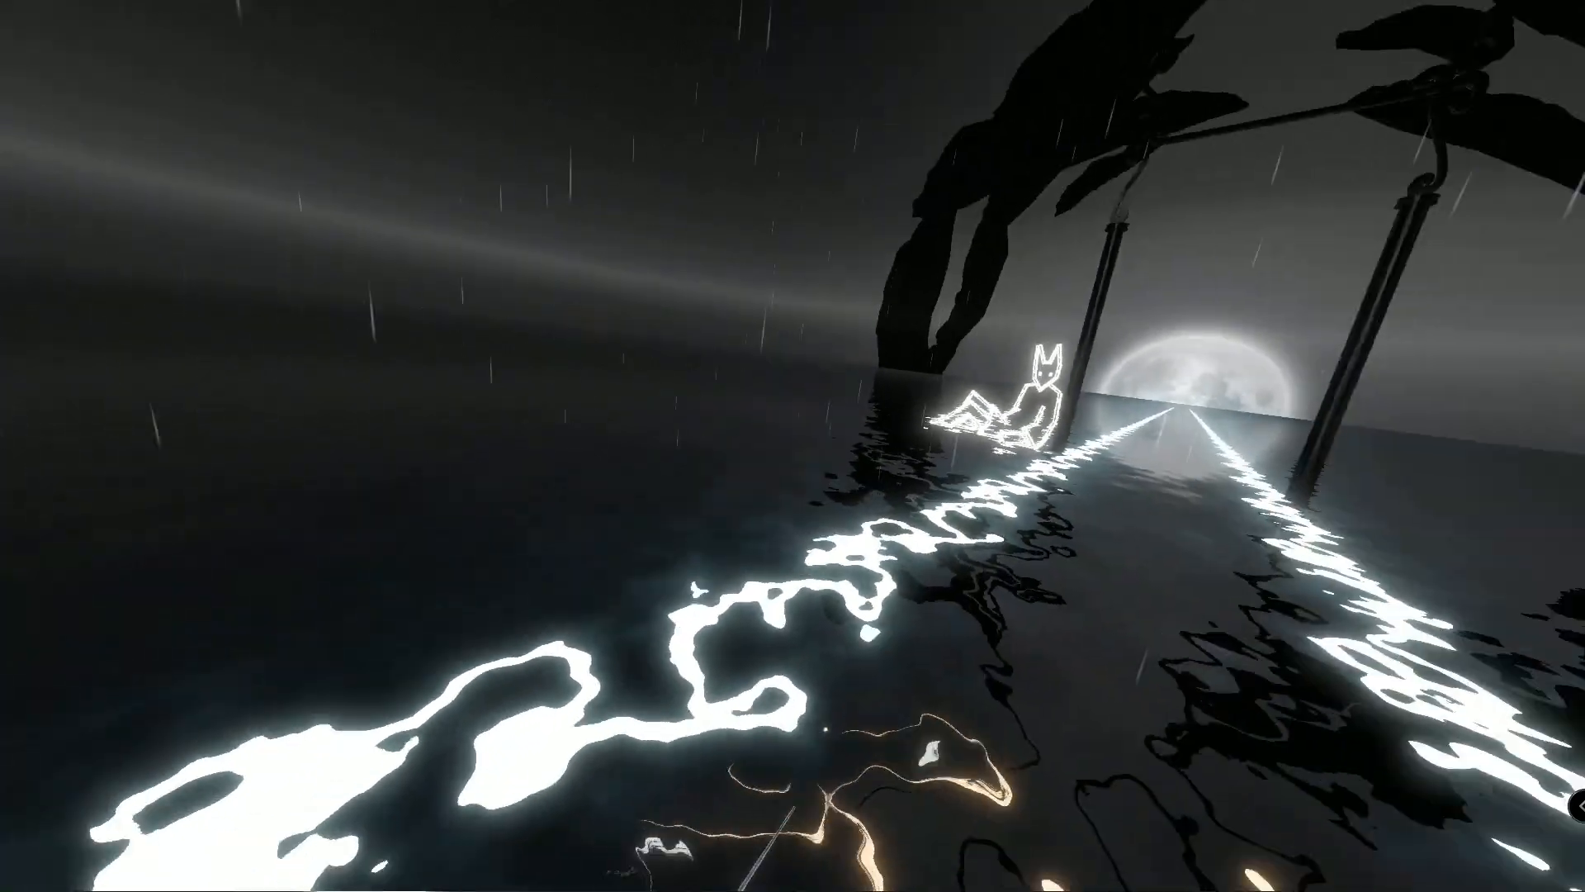
{"action": "mouse_move", "coordinate": [792, 446]}
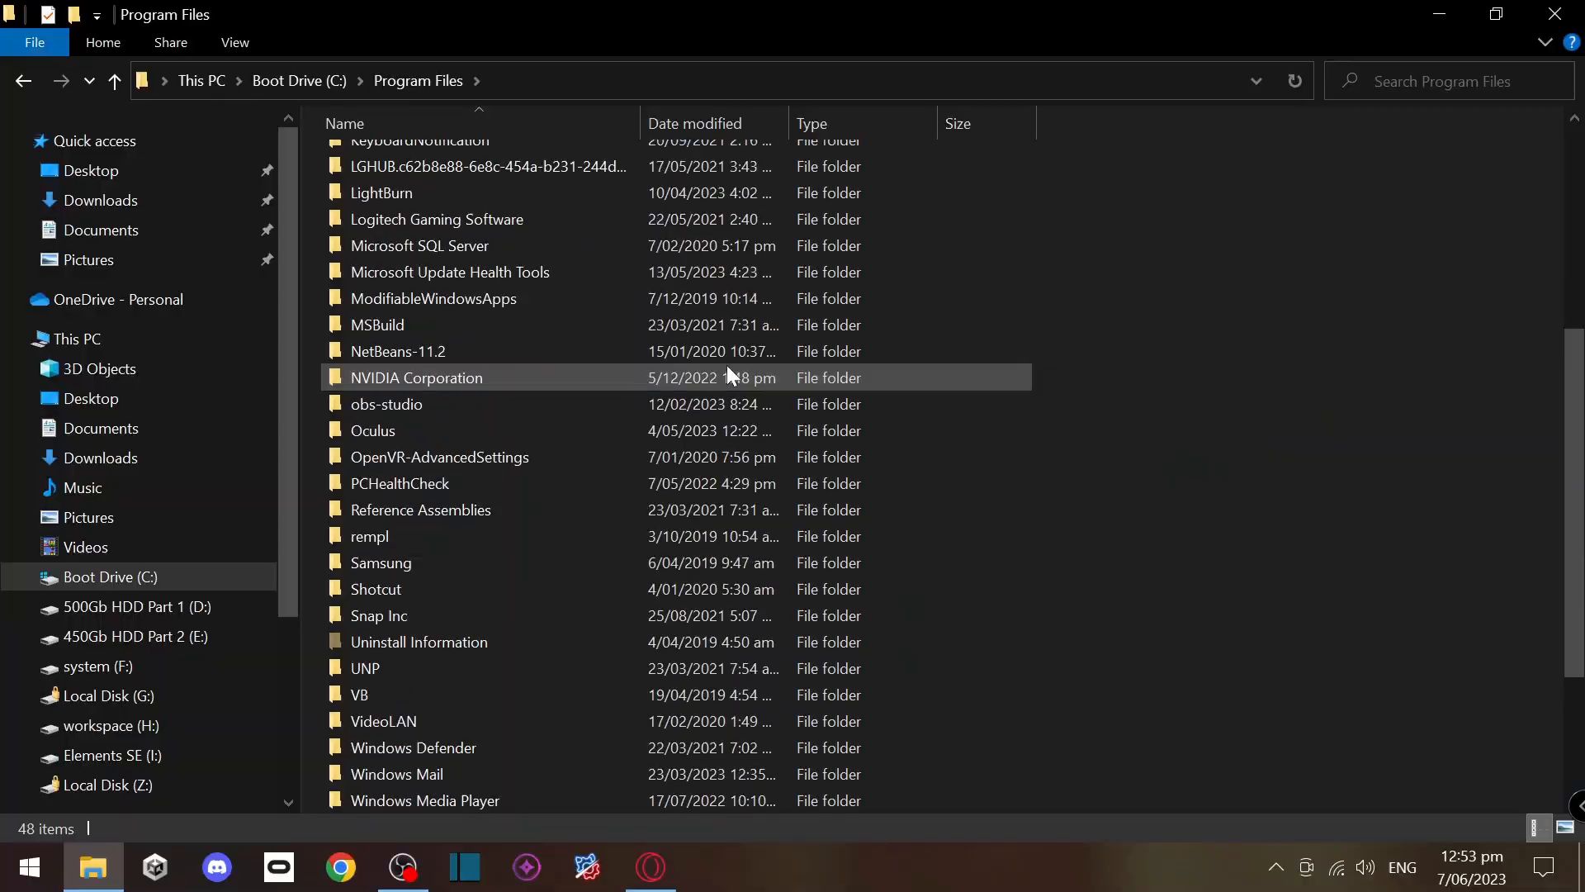
- Navigate through Oculus and Software folders into the hyperbolic-magnetism-beat-saber install folder
{"action": "double_click", "coordinate": [372, 429]}
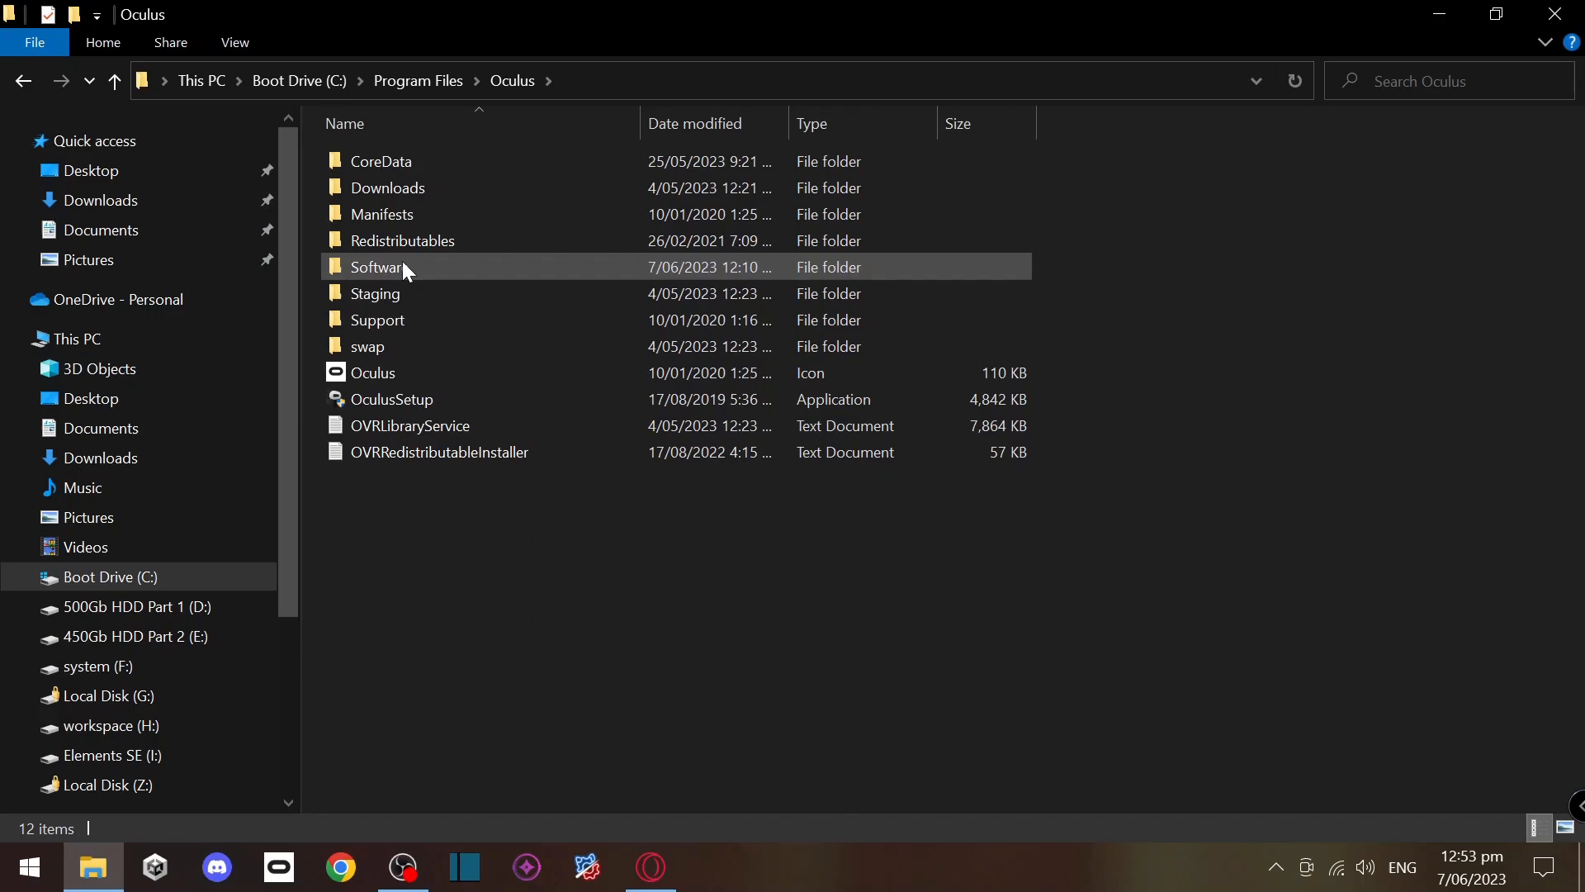
{"action": "double_click", "coordinate": [376, 267]}
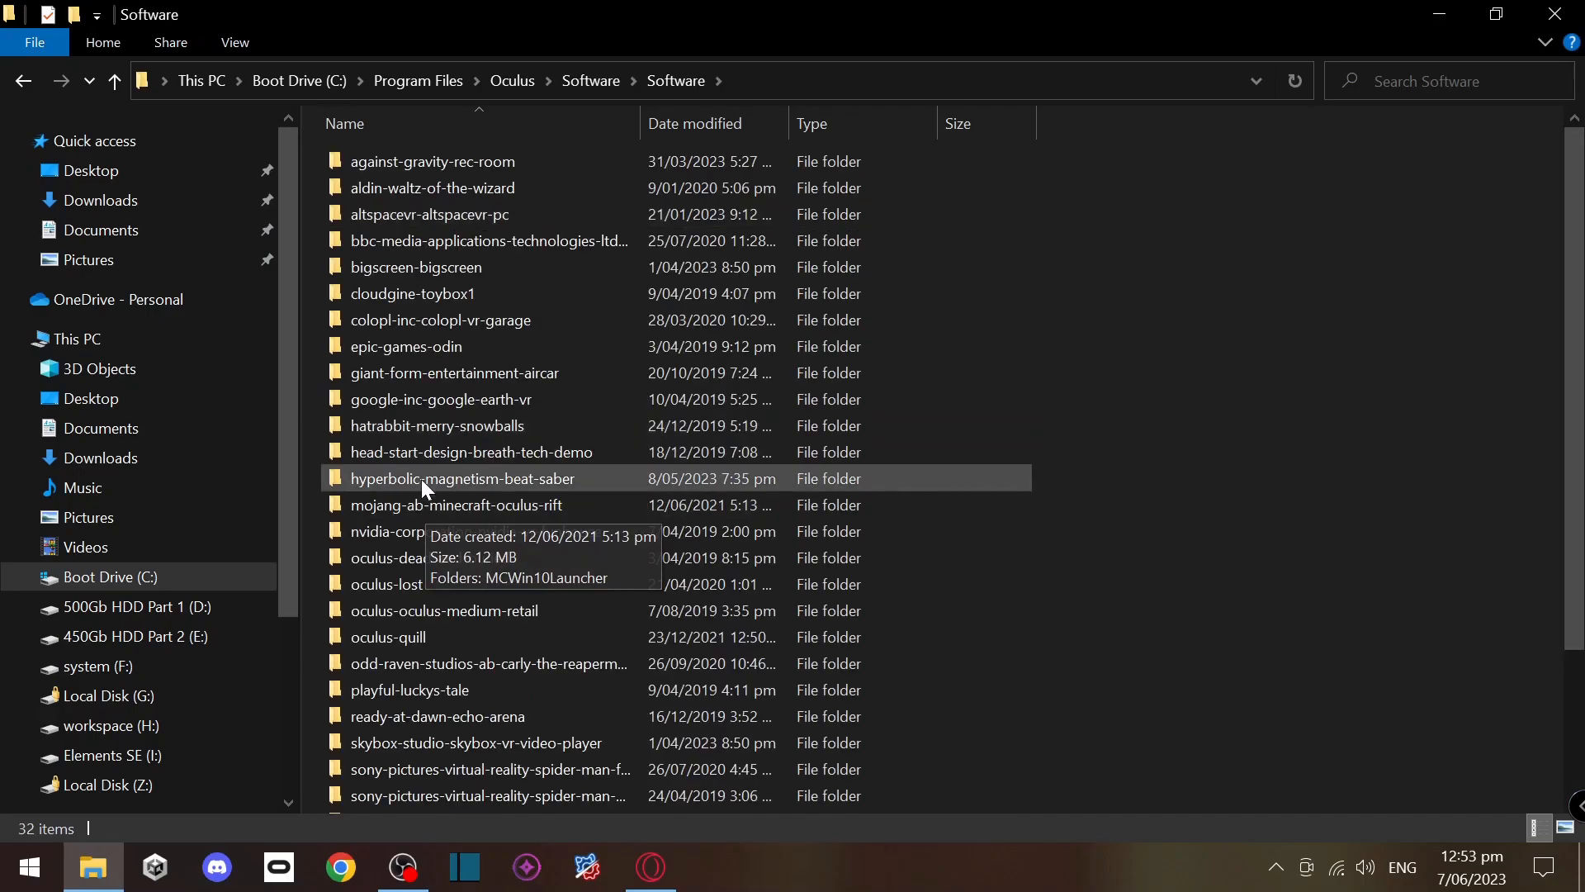
{"action": "double_click", "coordinate": [462, 478]}
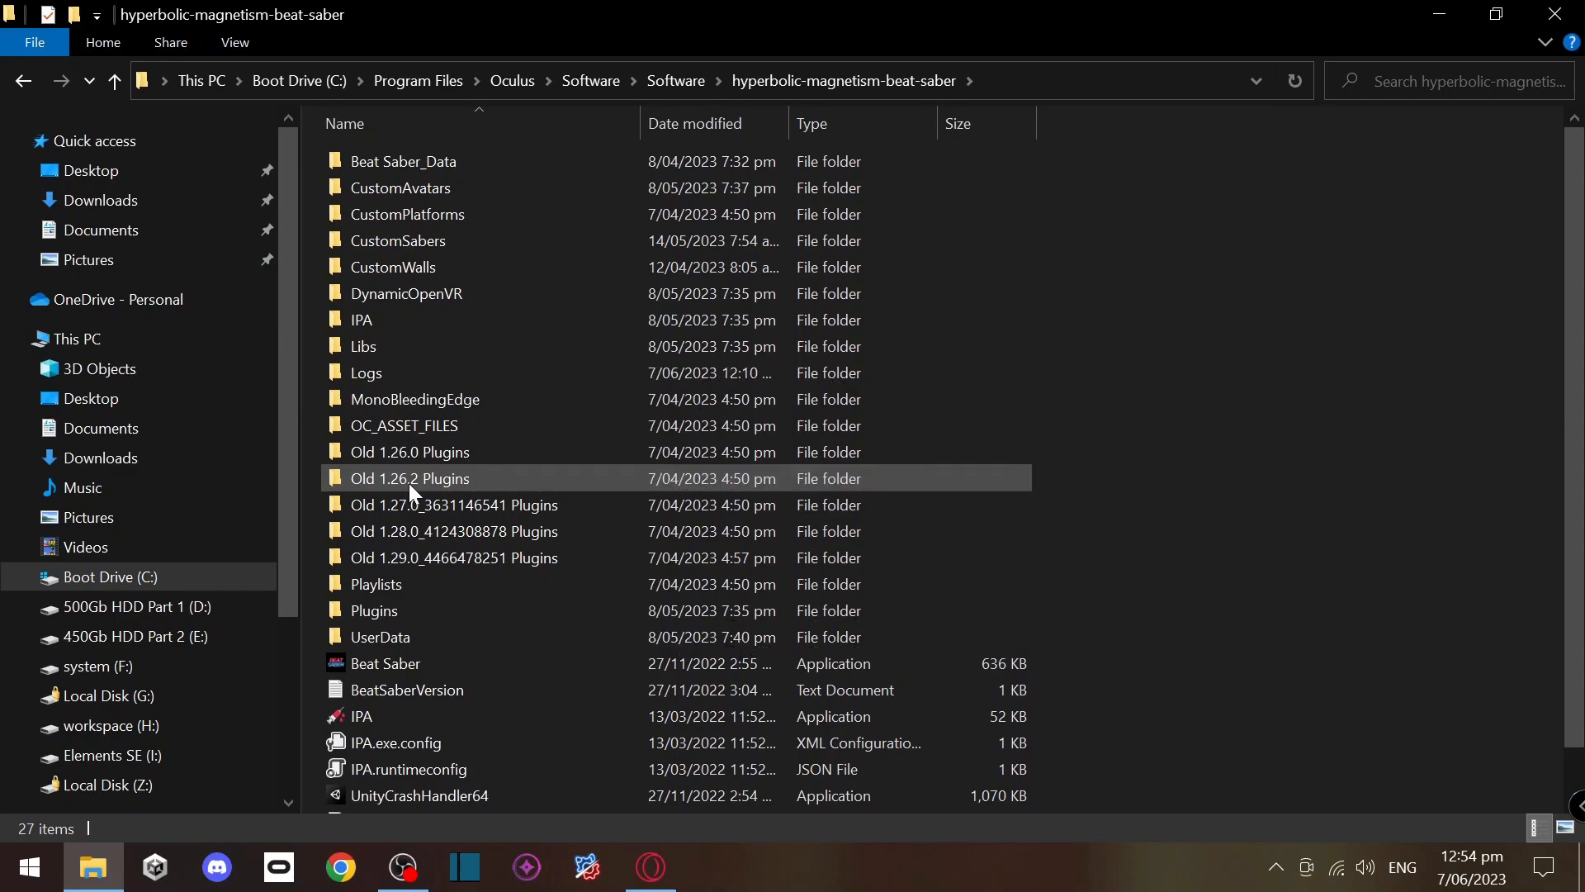
{"action": "mouse_move", "coordinate": [440, 488]}
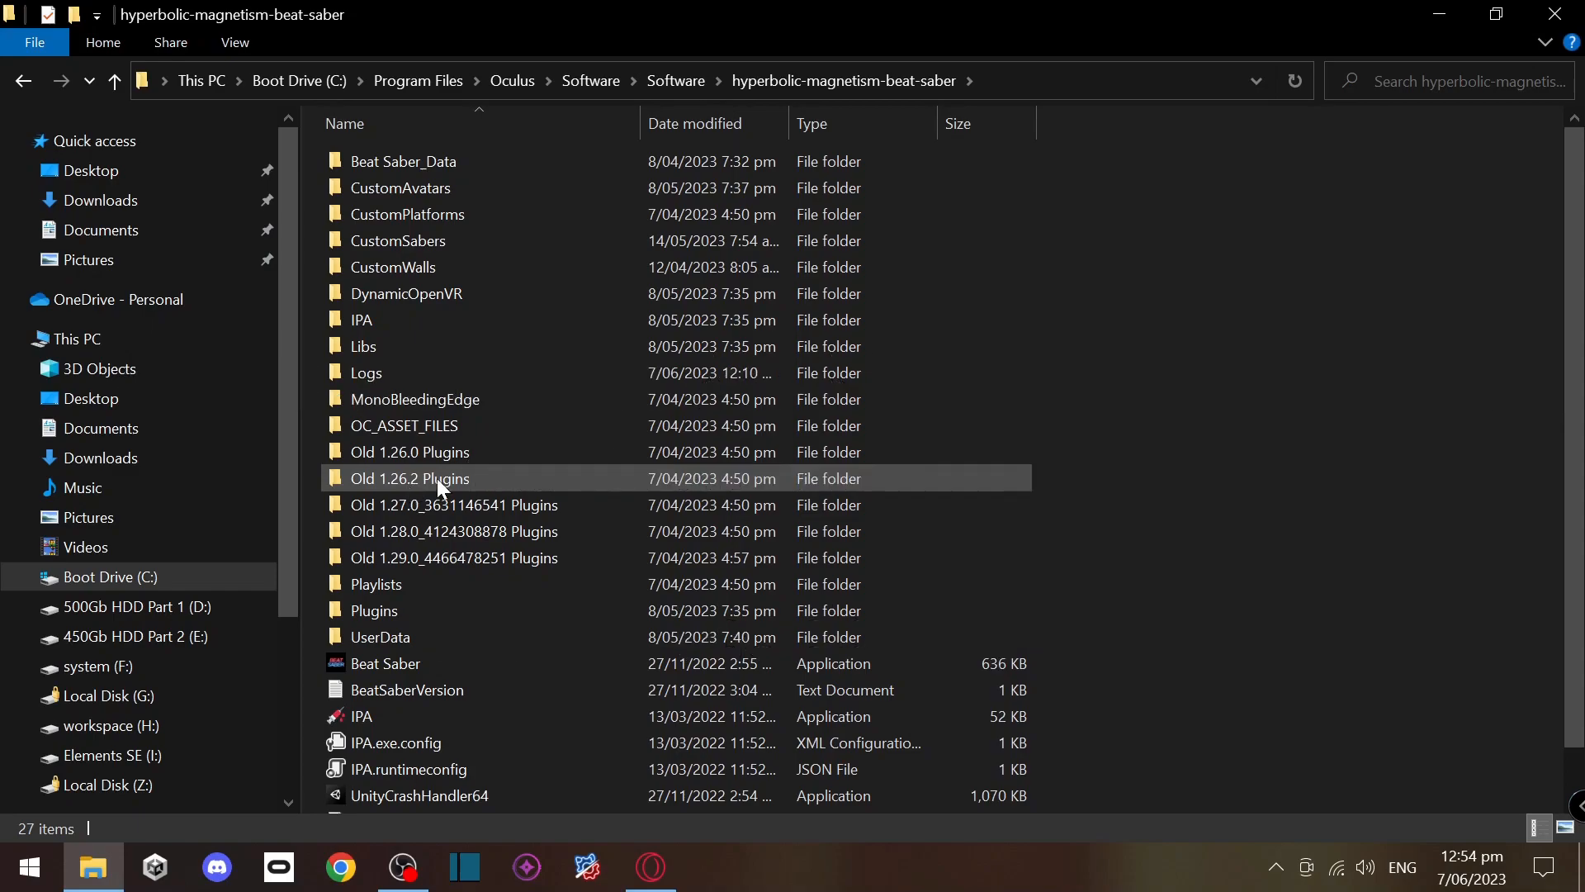
{"action": "mouse_move", "coordinate": [445, 495]}
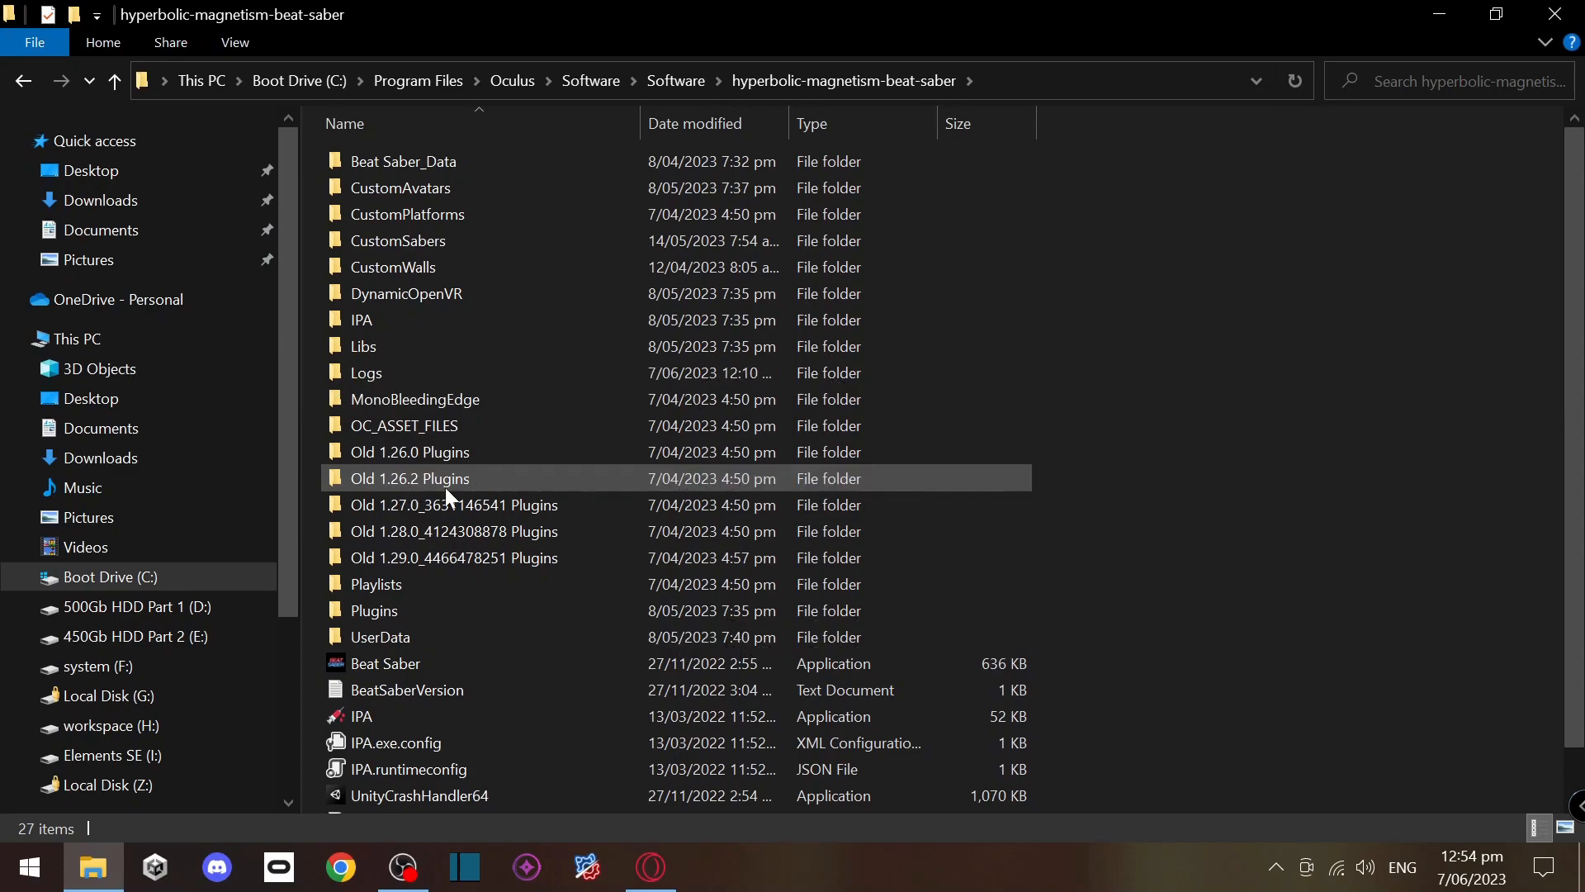
{"action": "double_click", "coordinate": [373, 609]}
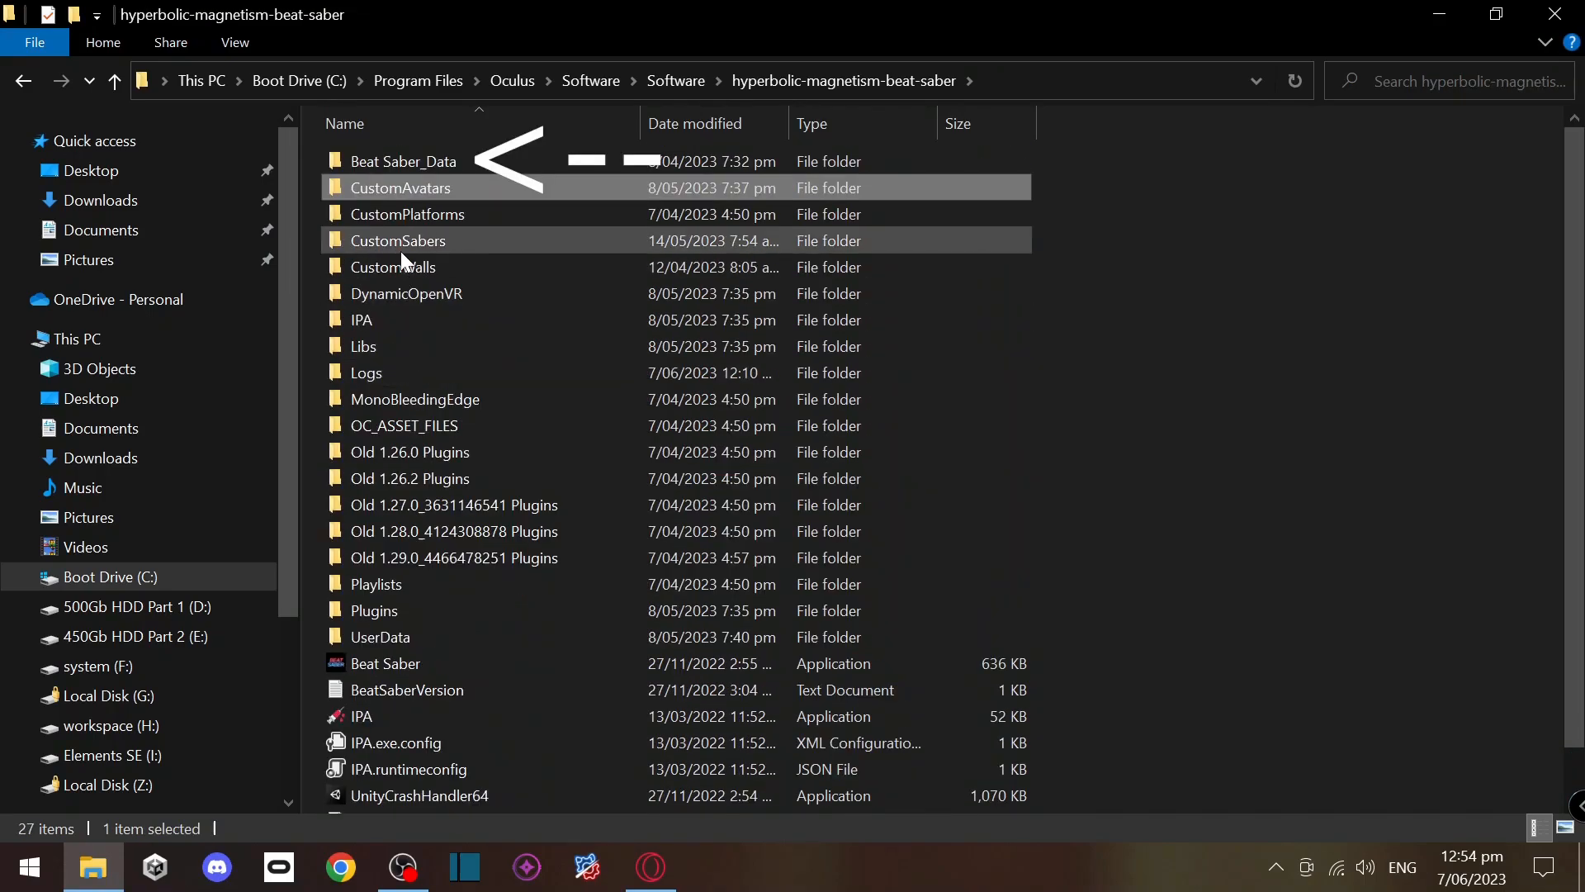
- Open Beat Saber_Data > CustomLevels and scroll through the 290 installed song folders
{"action": "double_click", "coordinate": [403, 161]}
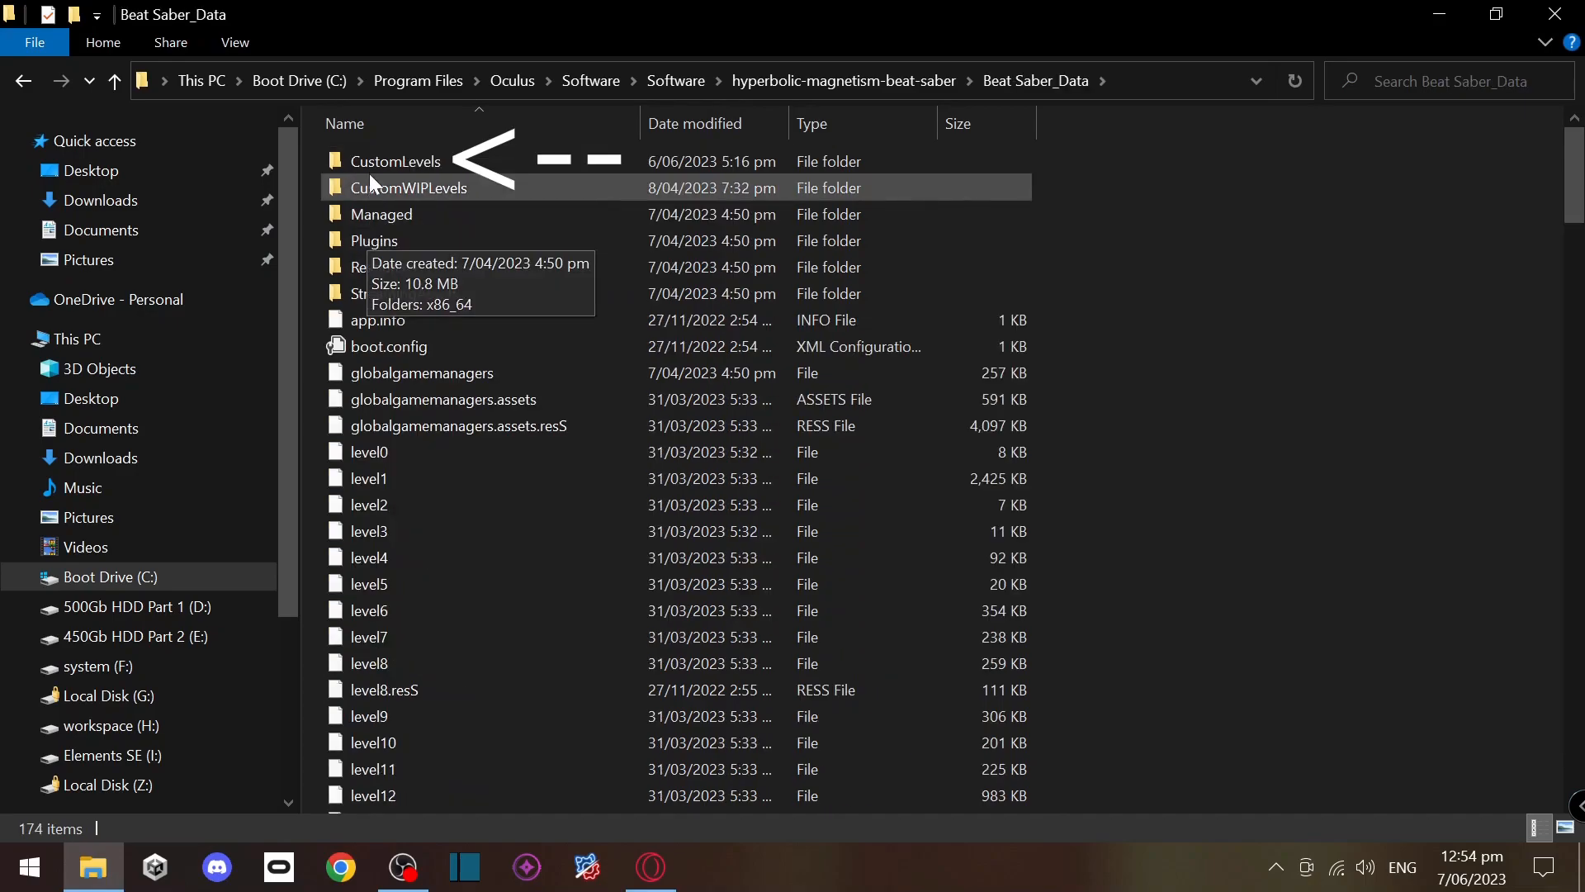
{"action": "double_click", "coordinate": [394, 161]}
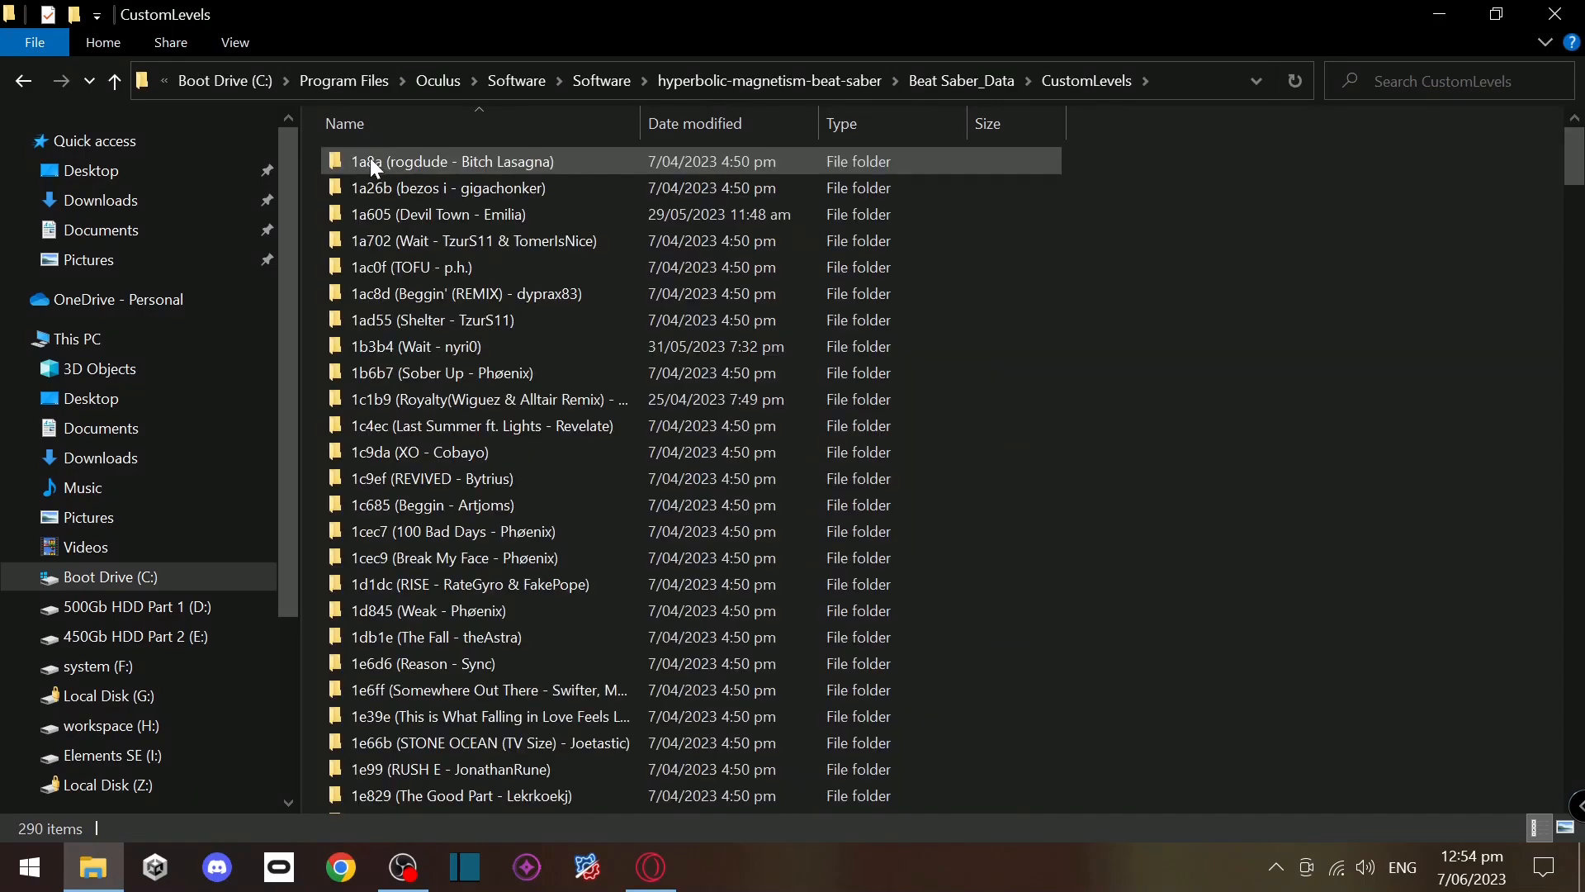
{"action": "scroll", "scroll_direction": "down", "scroll_amount": 3}
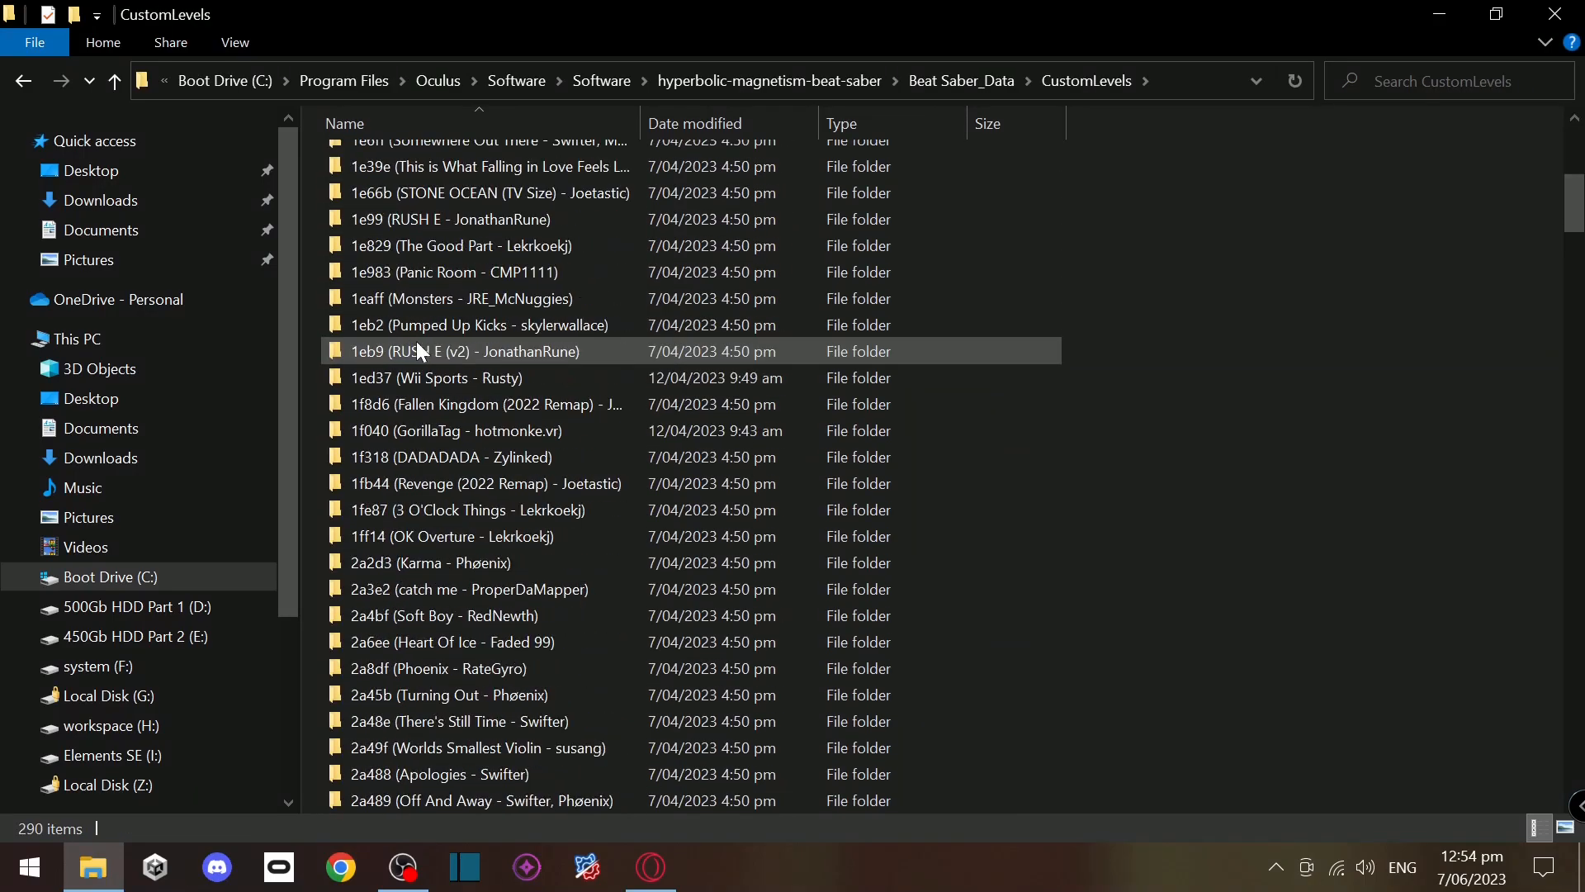
{"action": "scroll", "scroll_direction": "down", "scroll_amount": 3}
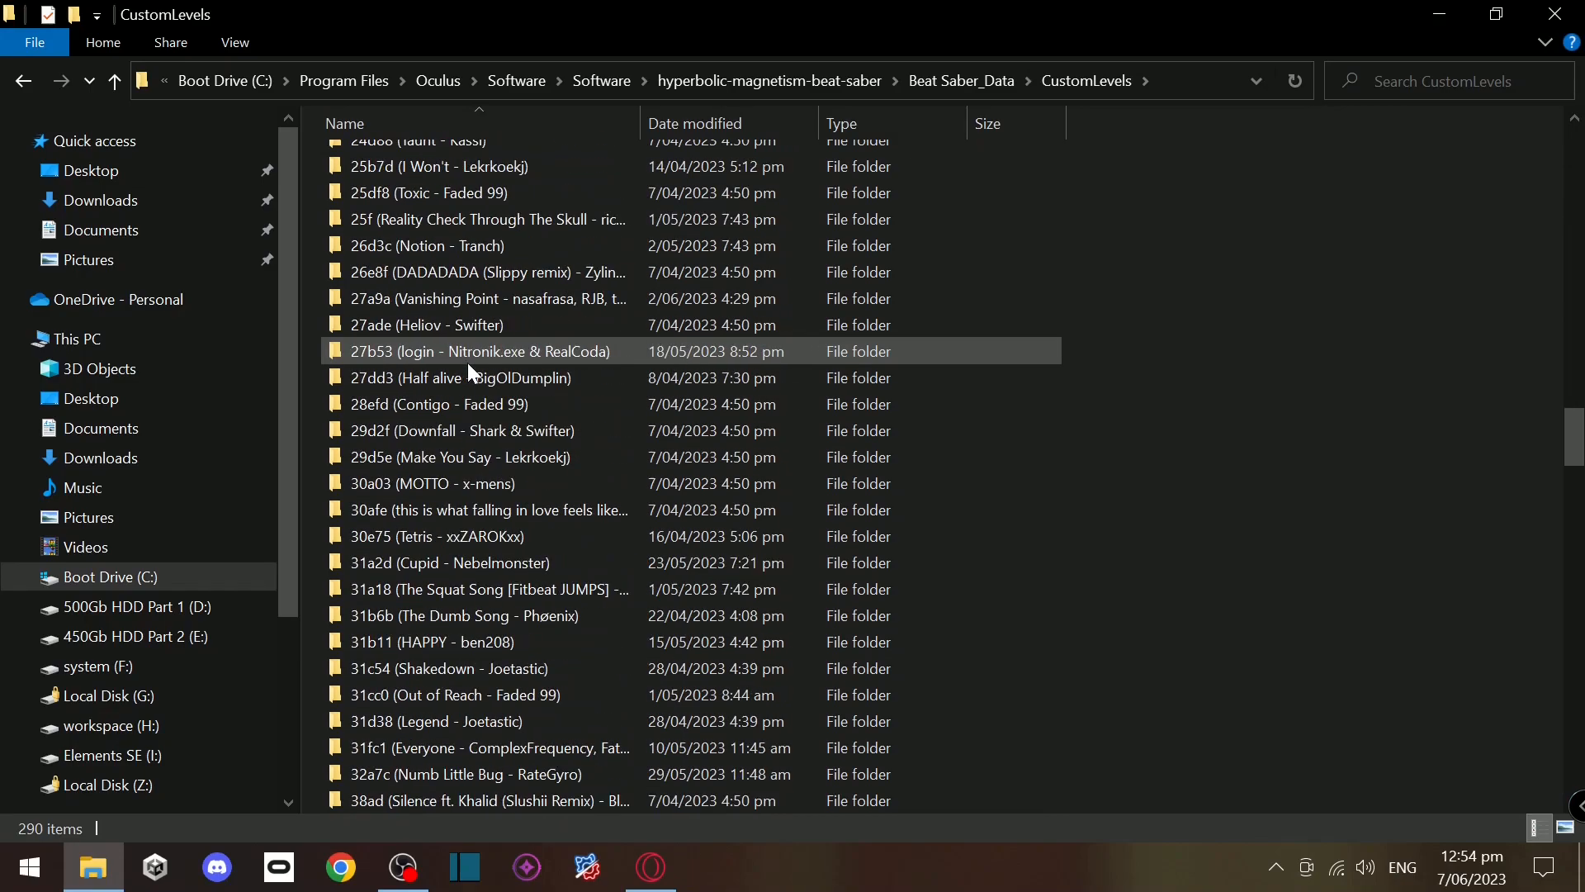
{"action": "scroll", "scroll_direction": "up", "scroll_amount": 3}
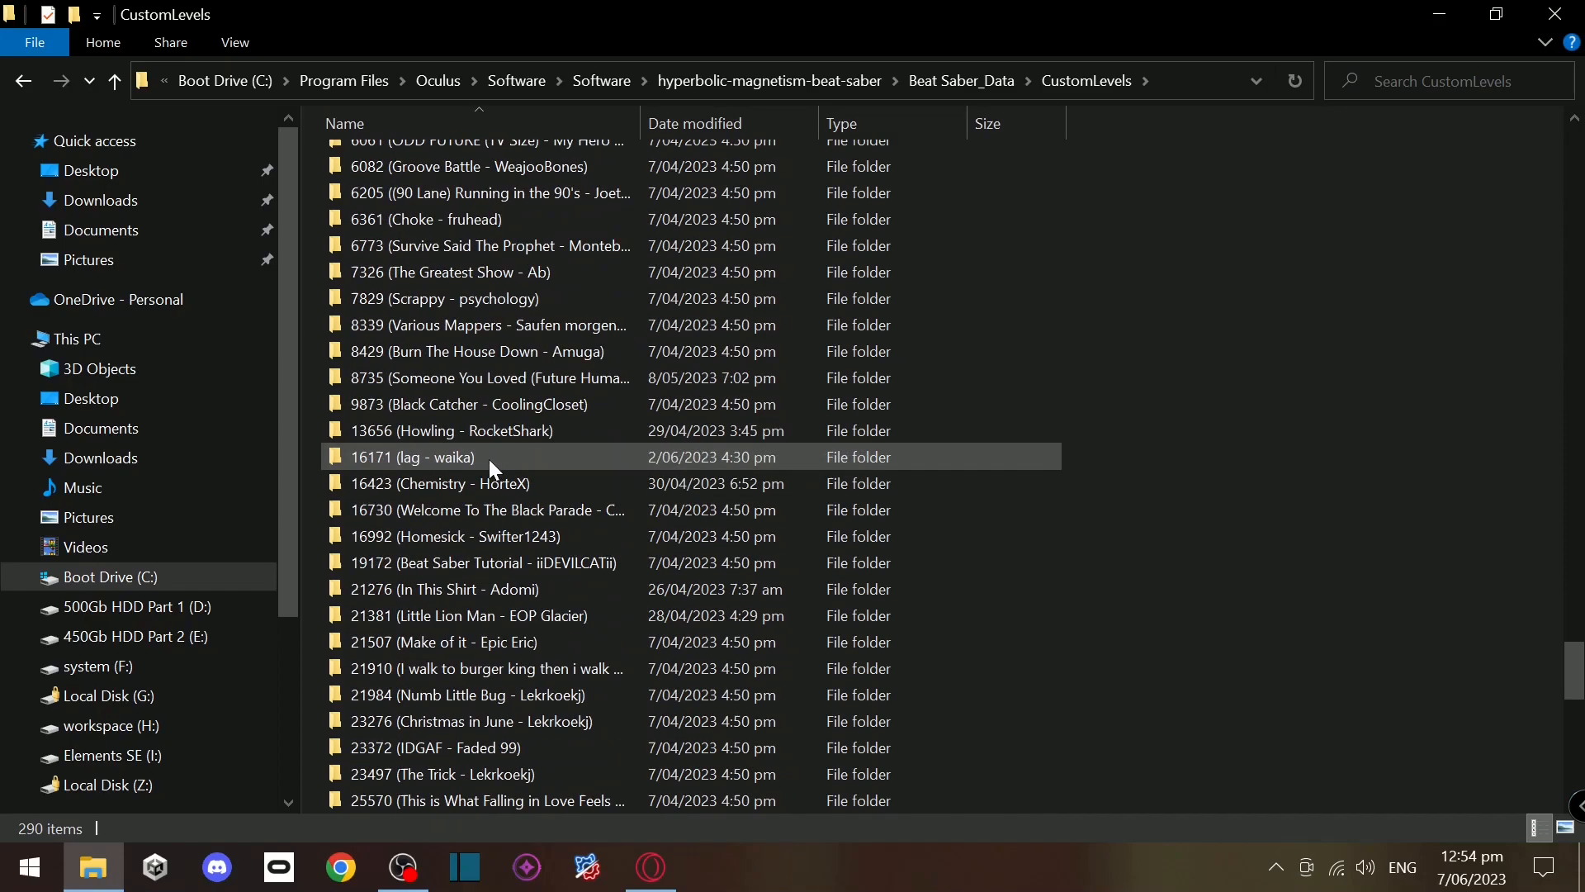
{"action": "scroll", "scroll_direction": "down", "scroll_amount": 3}
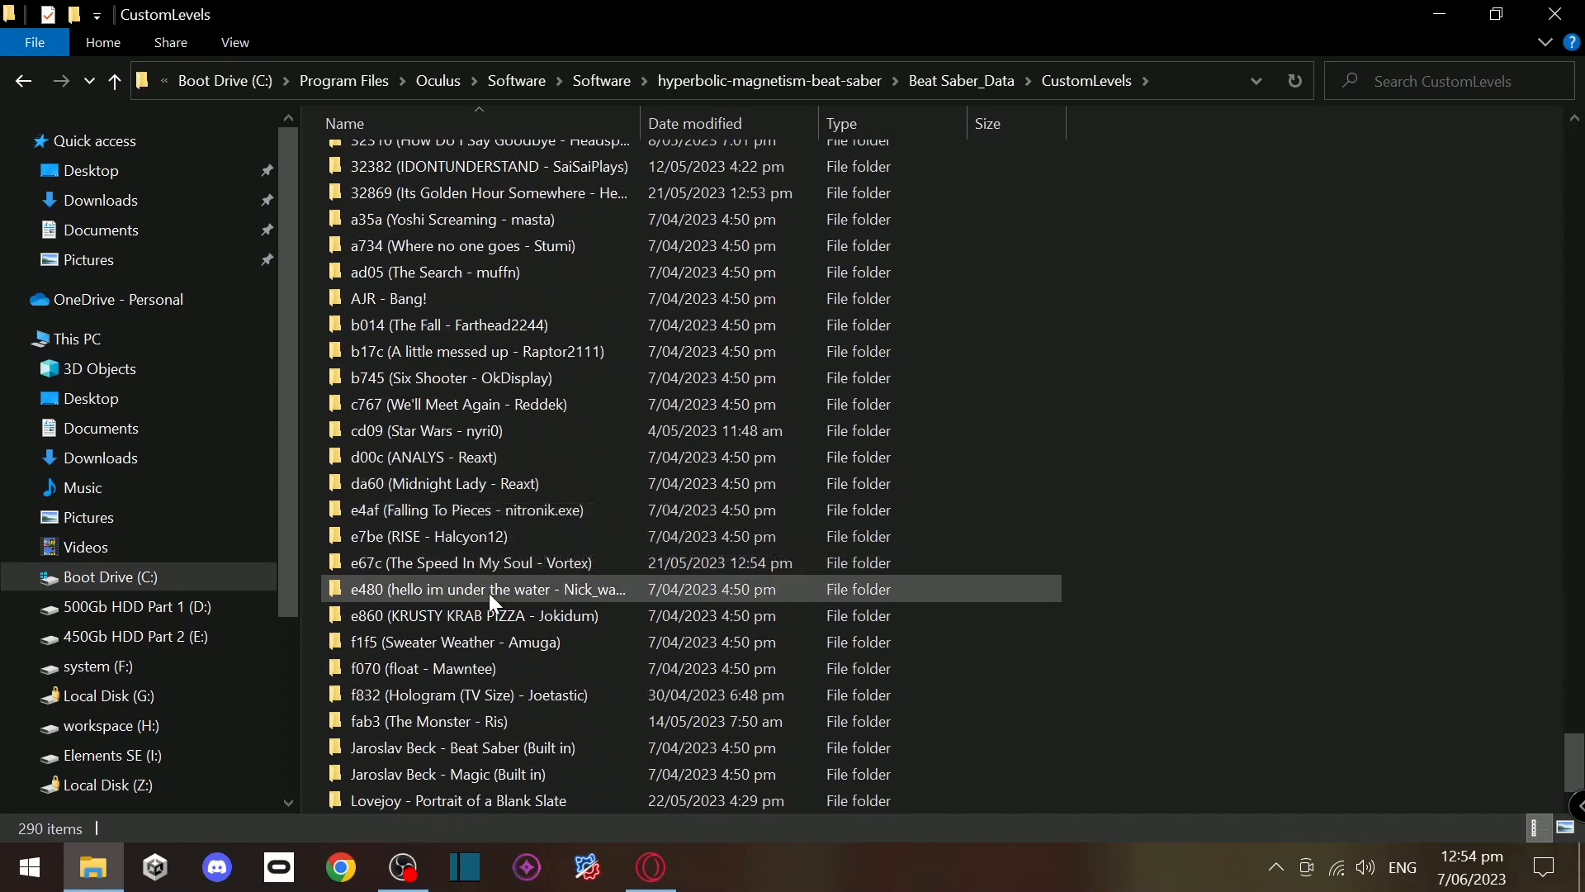
{"action": "left_click", "coordinate": [769, 81]}
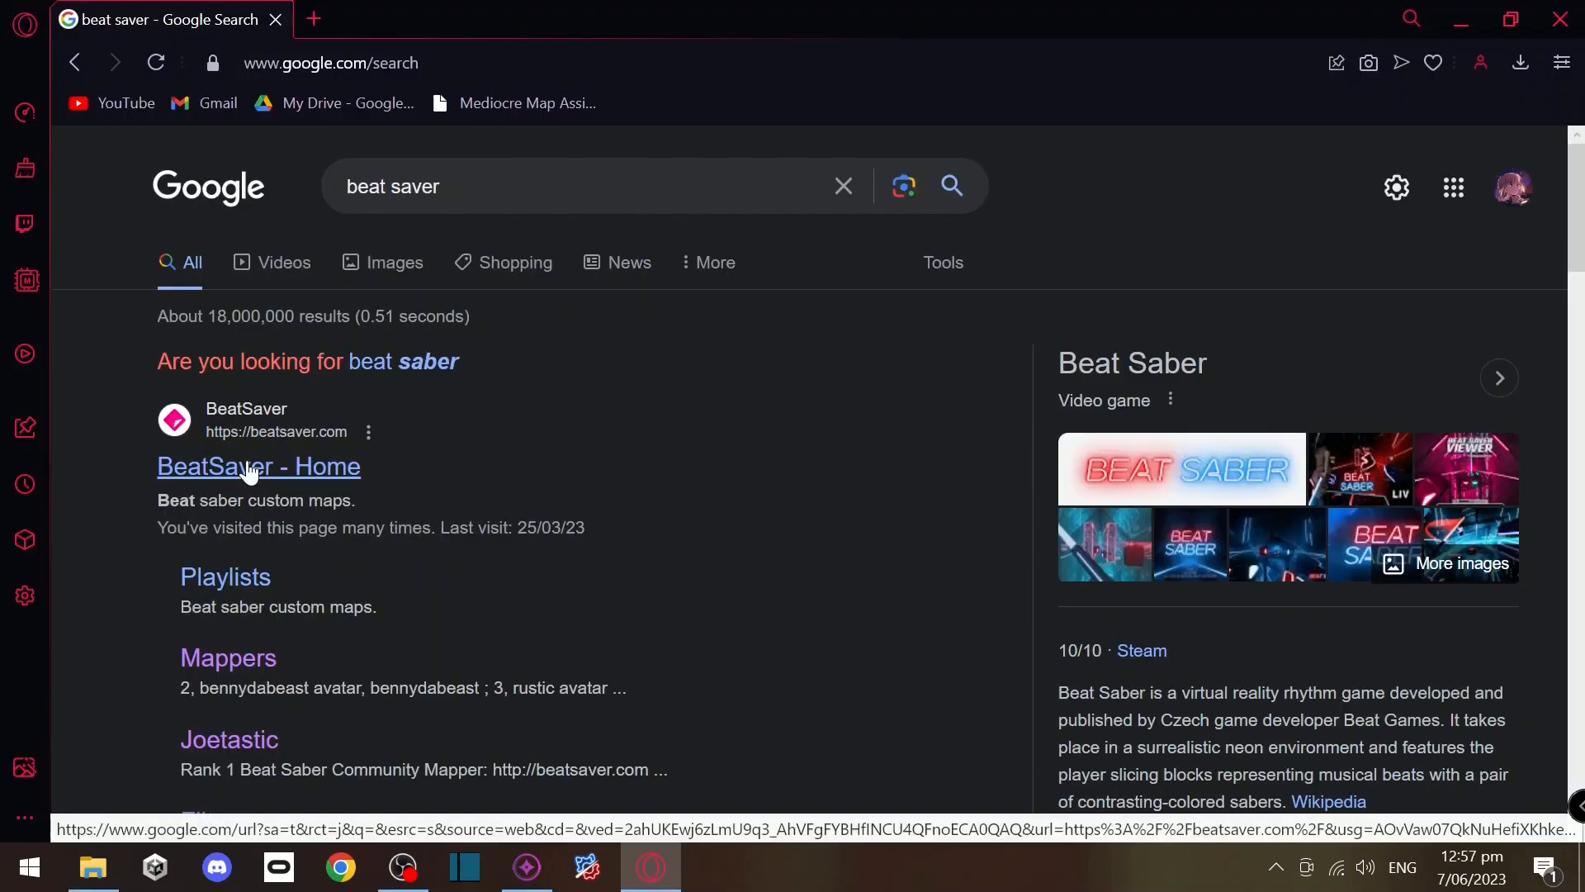
- Open the BeatSaver home page, then return to the CustomLevels folder in File Explorer
{"action": "left_click", "coordinate": [257, 466]}
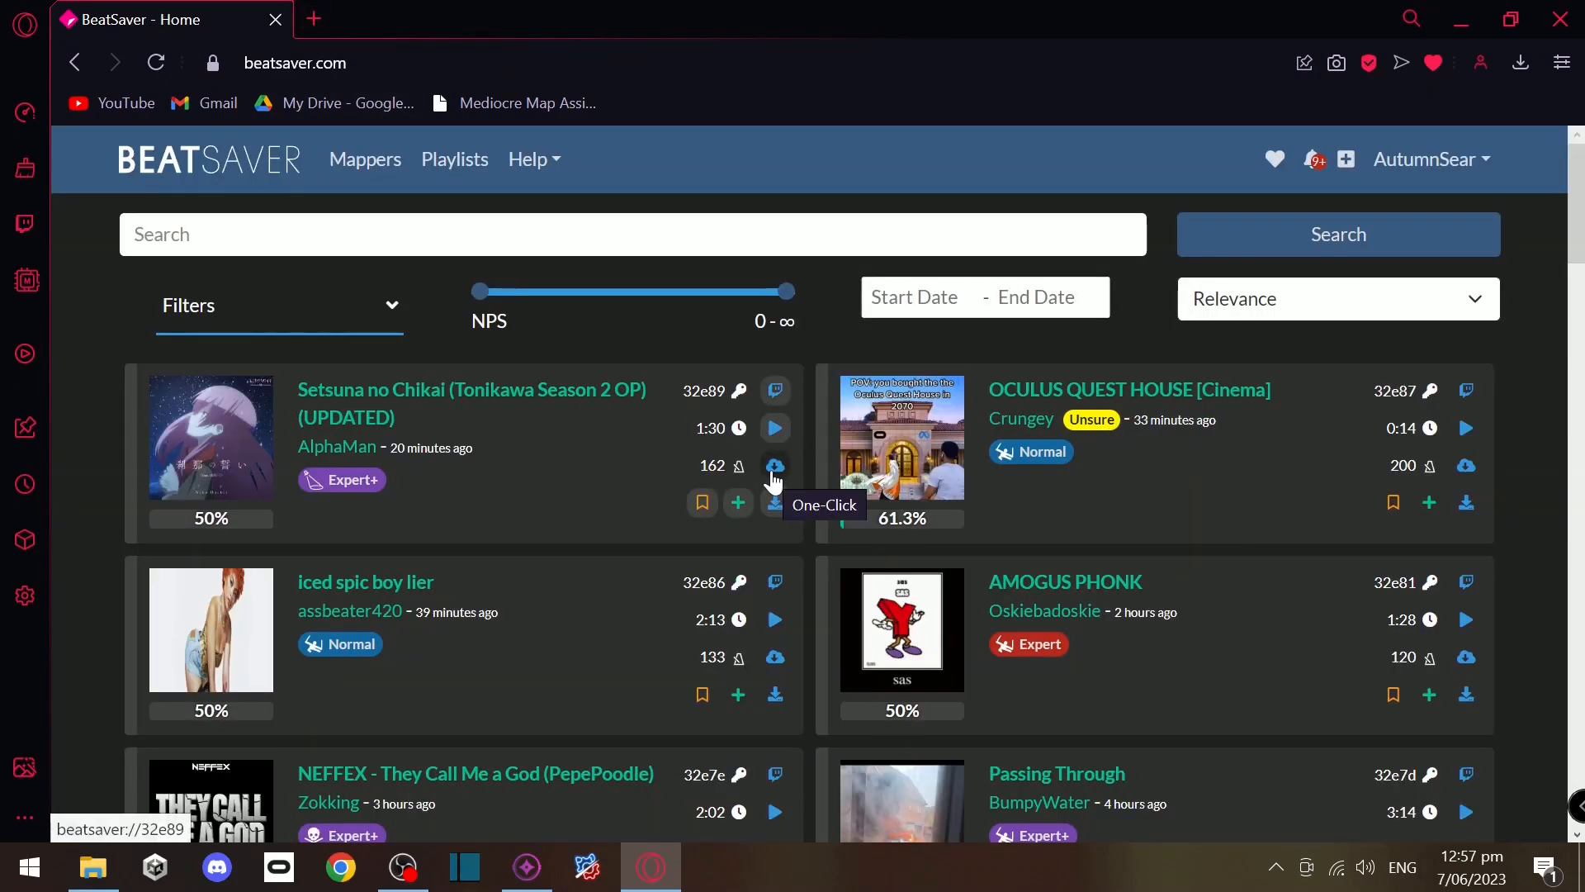
{"action": "mouse_move", "coordinate": [775, 503]}
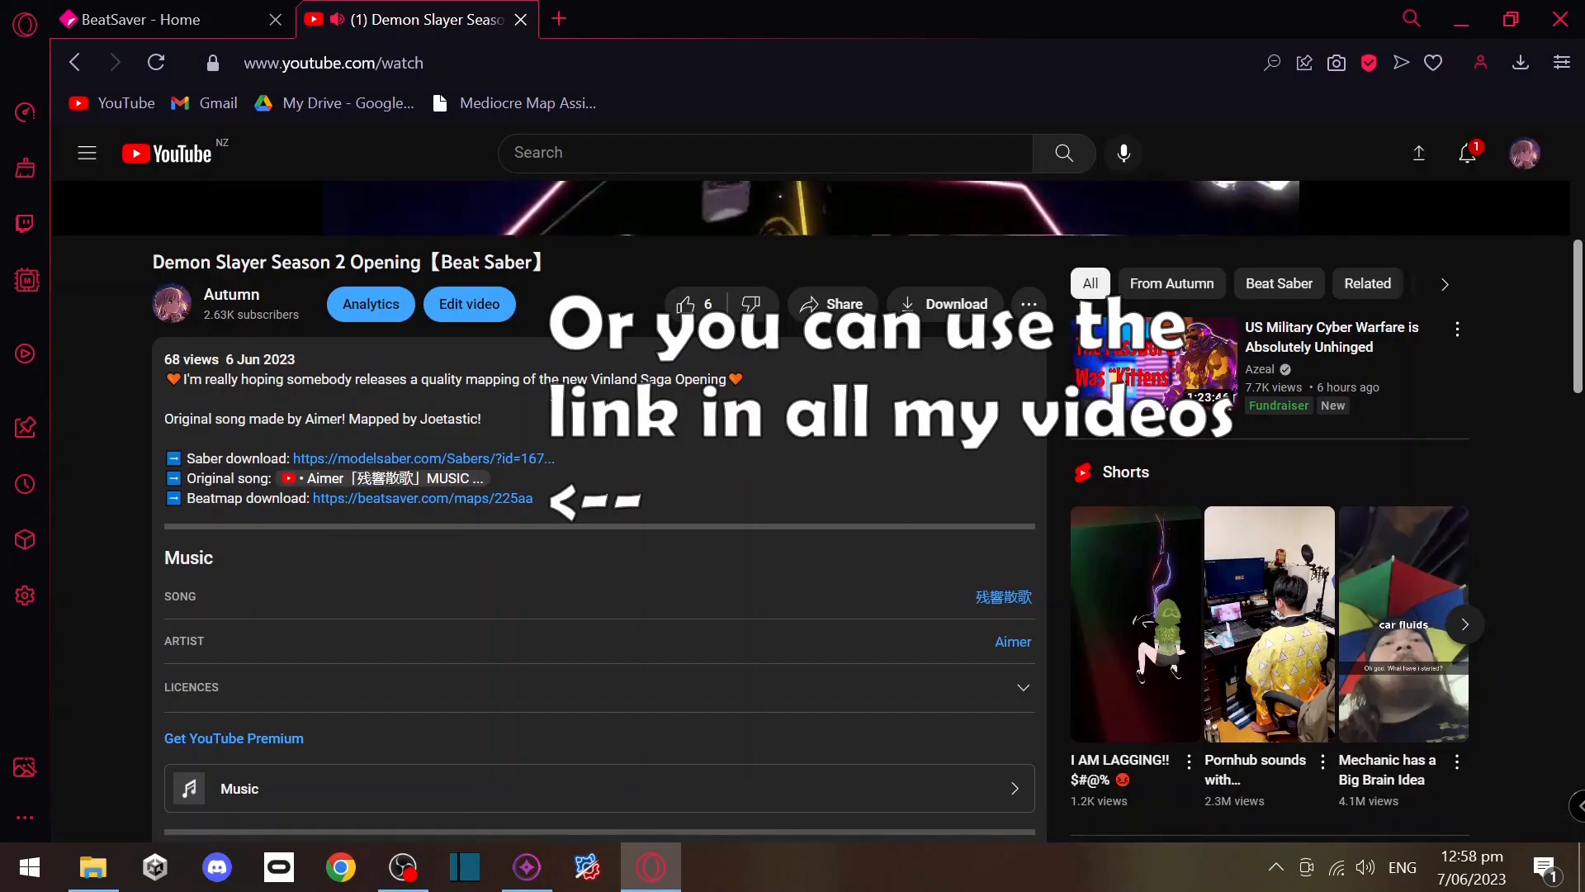
{"action": "left_click", "coordinate": [92, 867]}
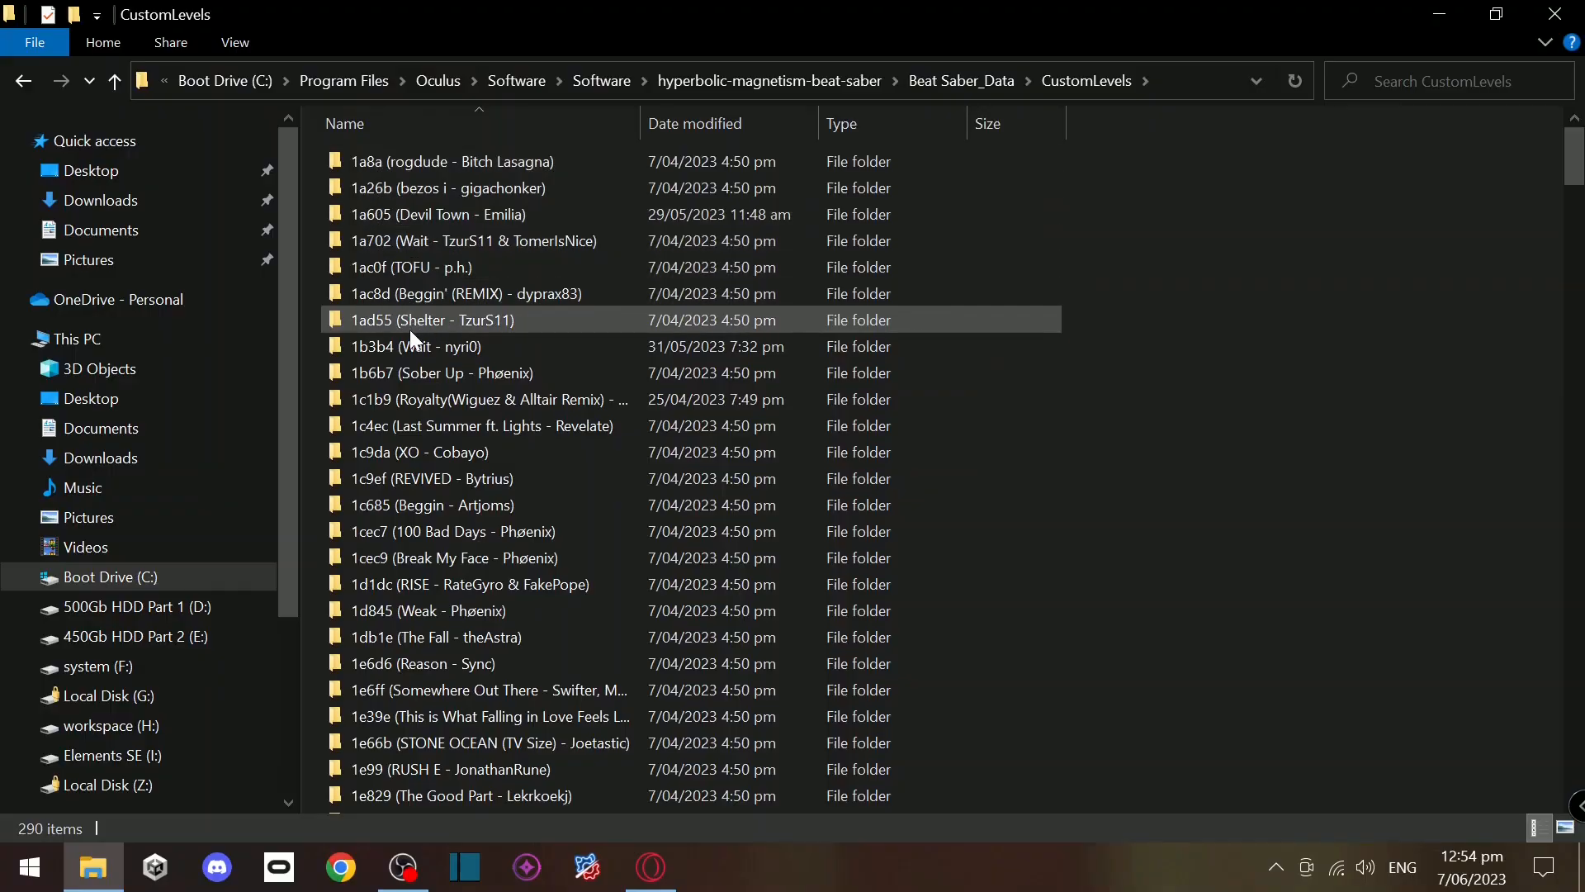
{"action": "scroll", "scroll_direction": "down", "scroll_amount": 3}
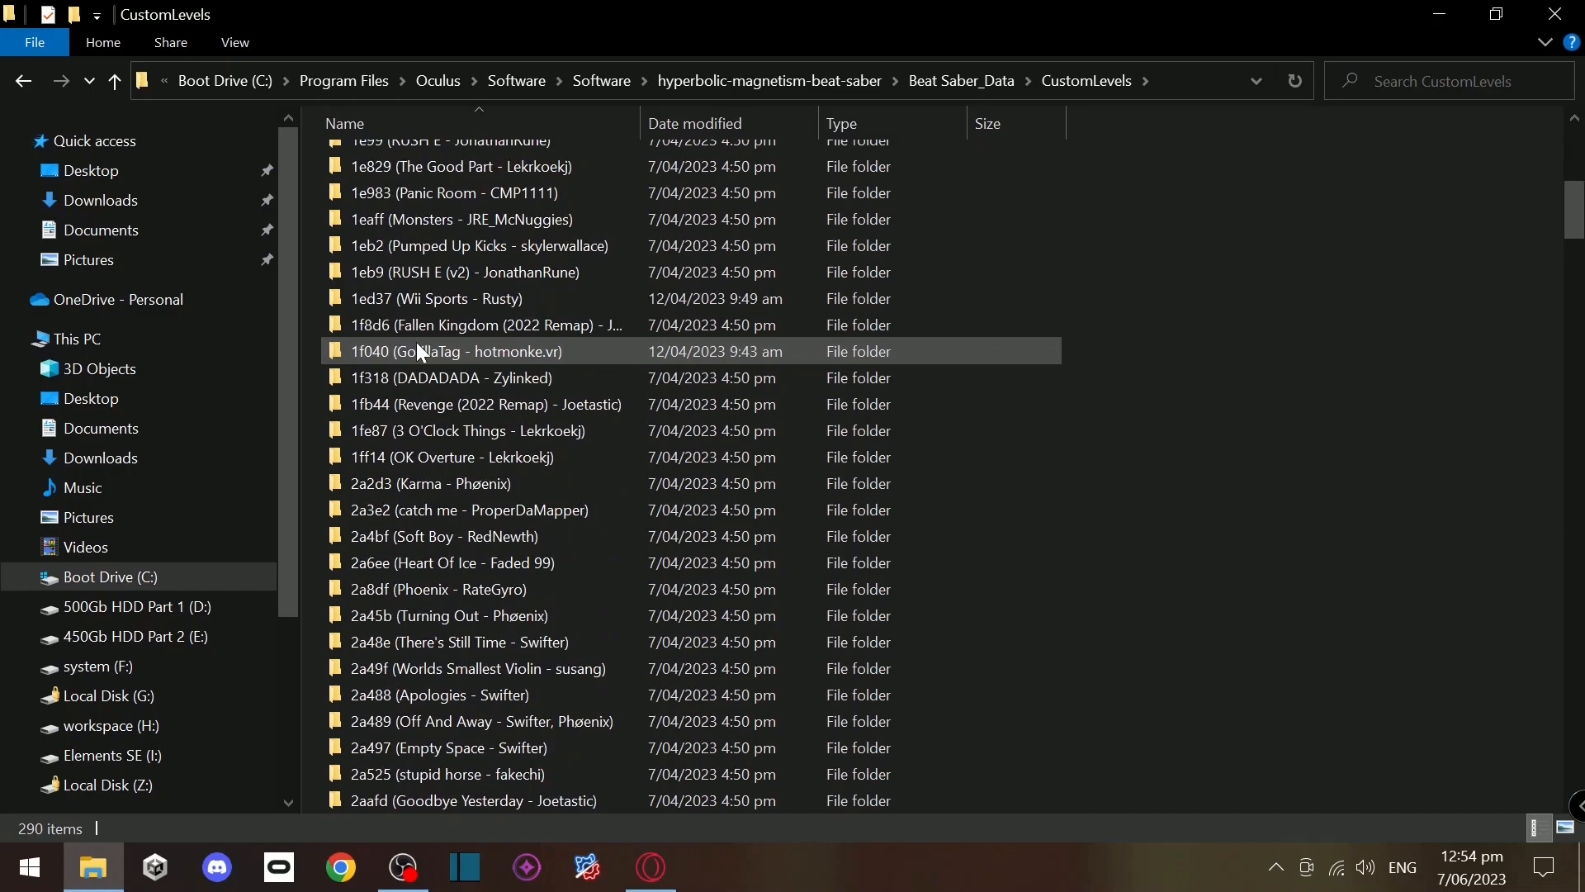
{"action": "scroll", "scroll_direction": "down", "scroll_amount": 3}
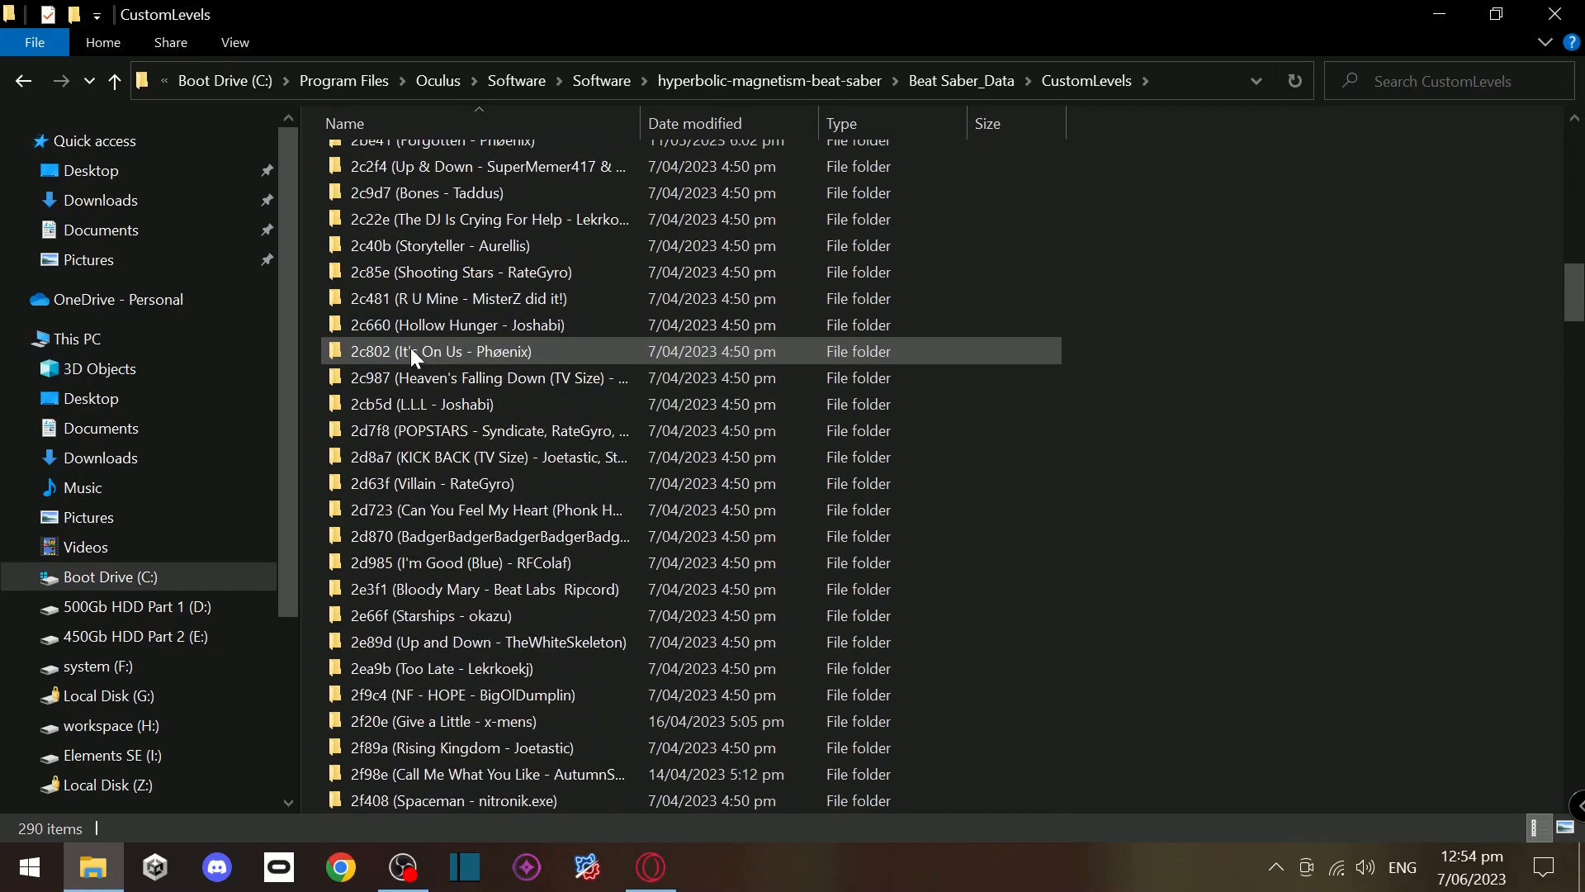
{"action": "scroll", "scroll_direction": "up", "scroll_amount": 3}
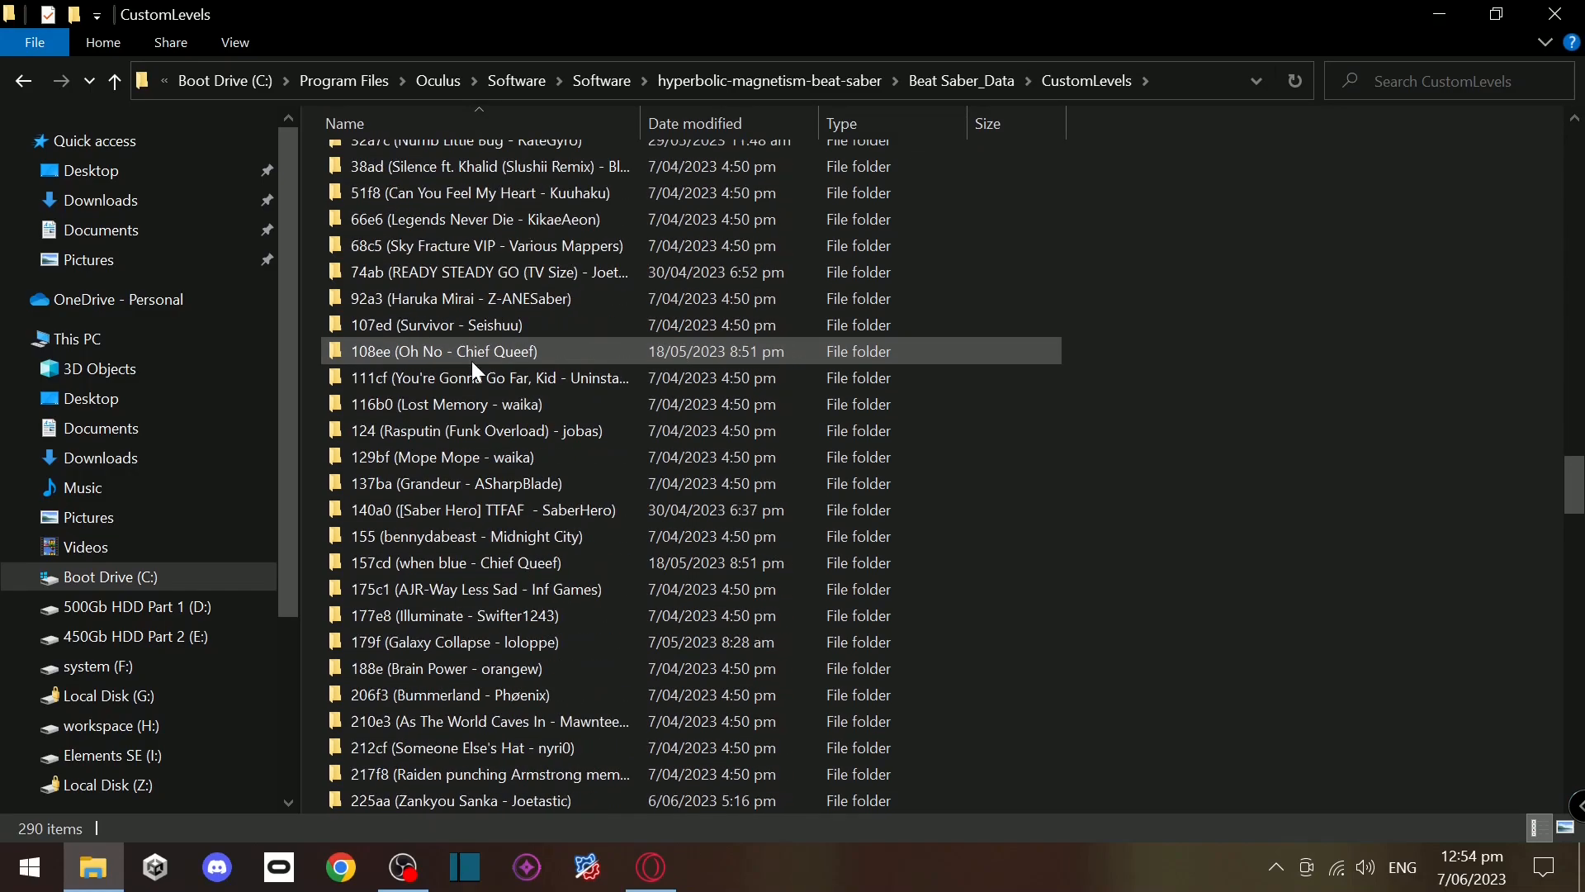
{"action": "scroll", "scroll_direction": "down", "scroll_amount": 3}
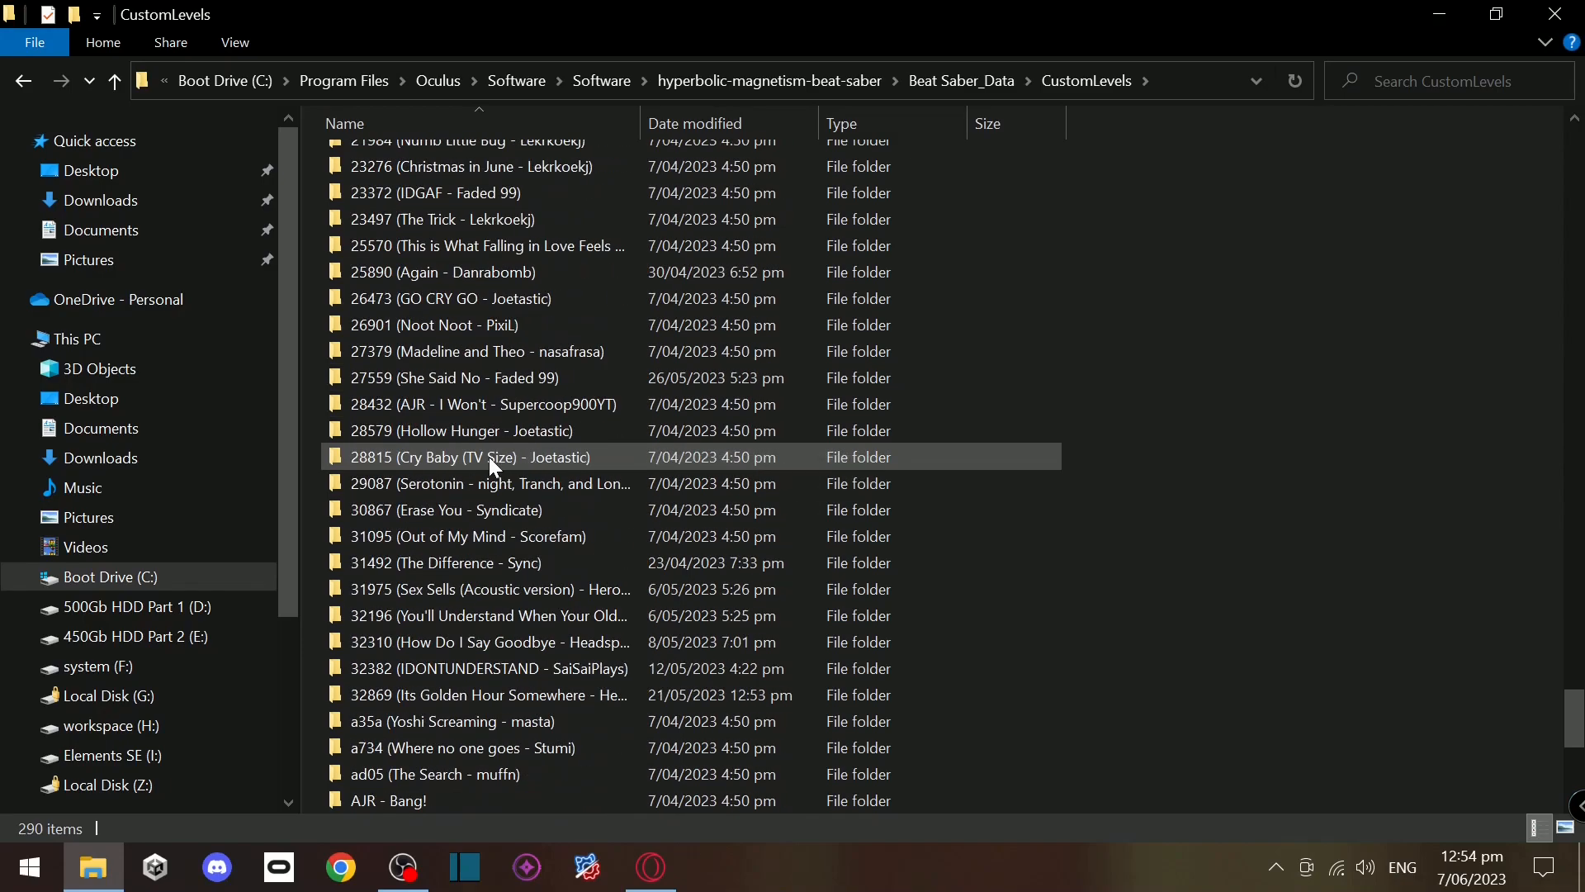
{"action": "scroll", "scroll_direction": "down", "scroll_amount": 3}
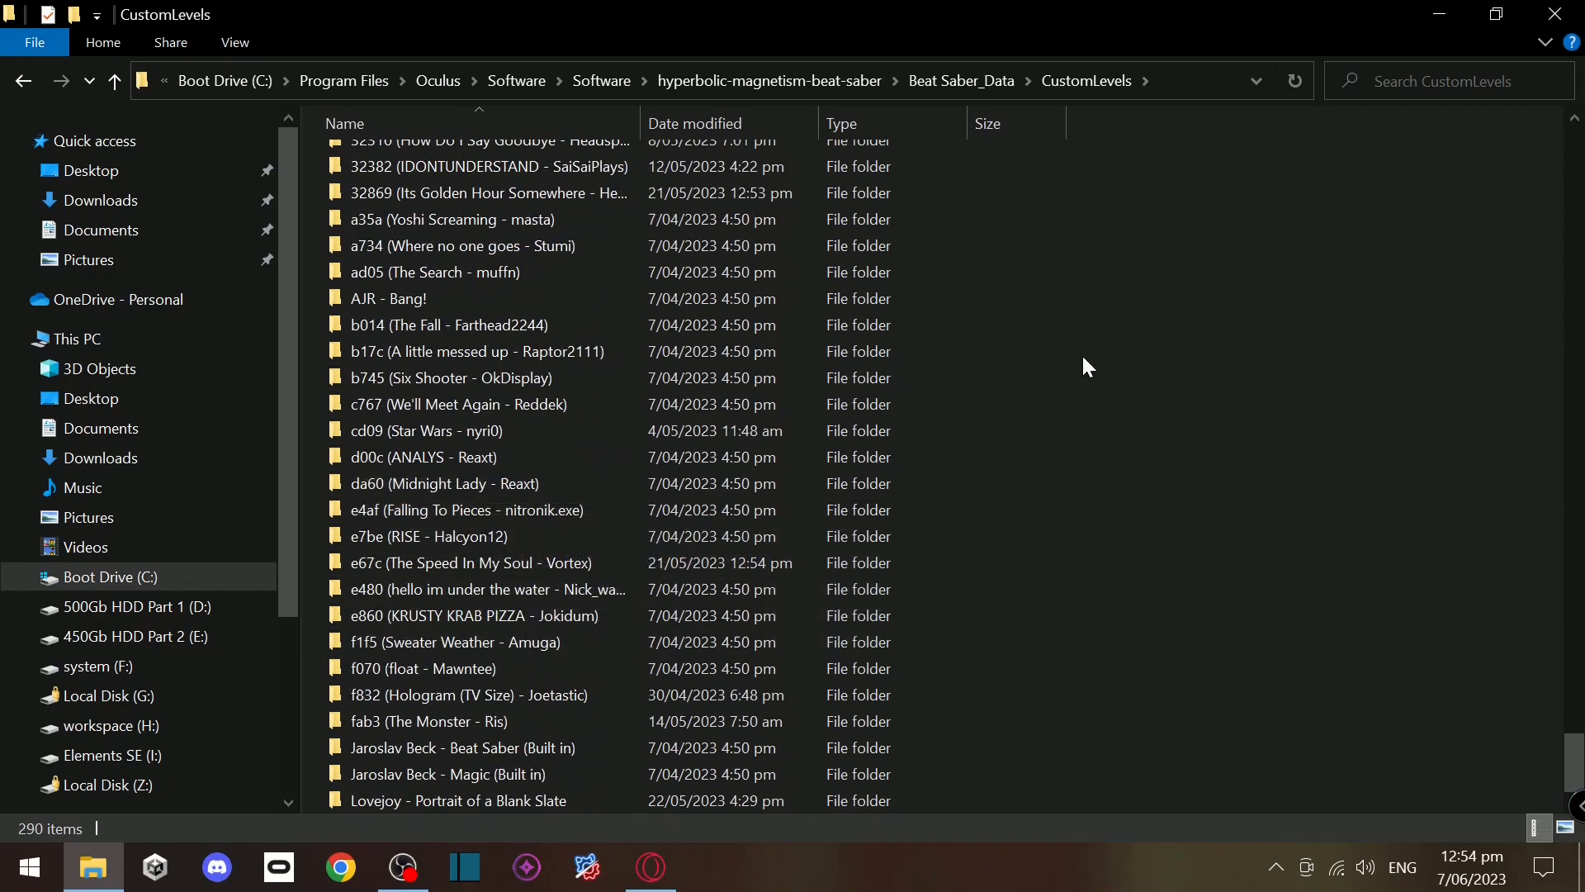
{"action": "left_click", "coordinate": [523, 866]}
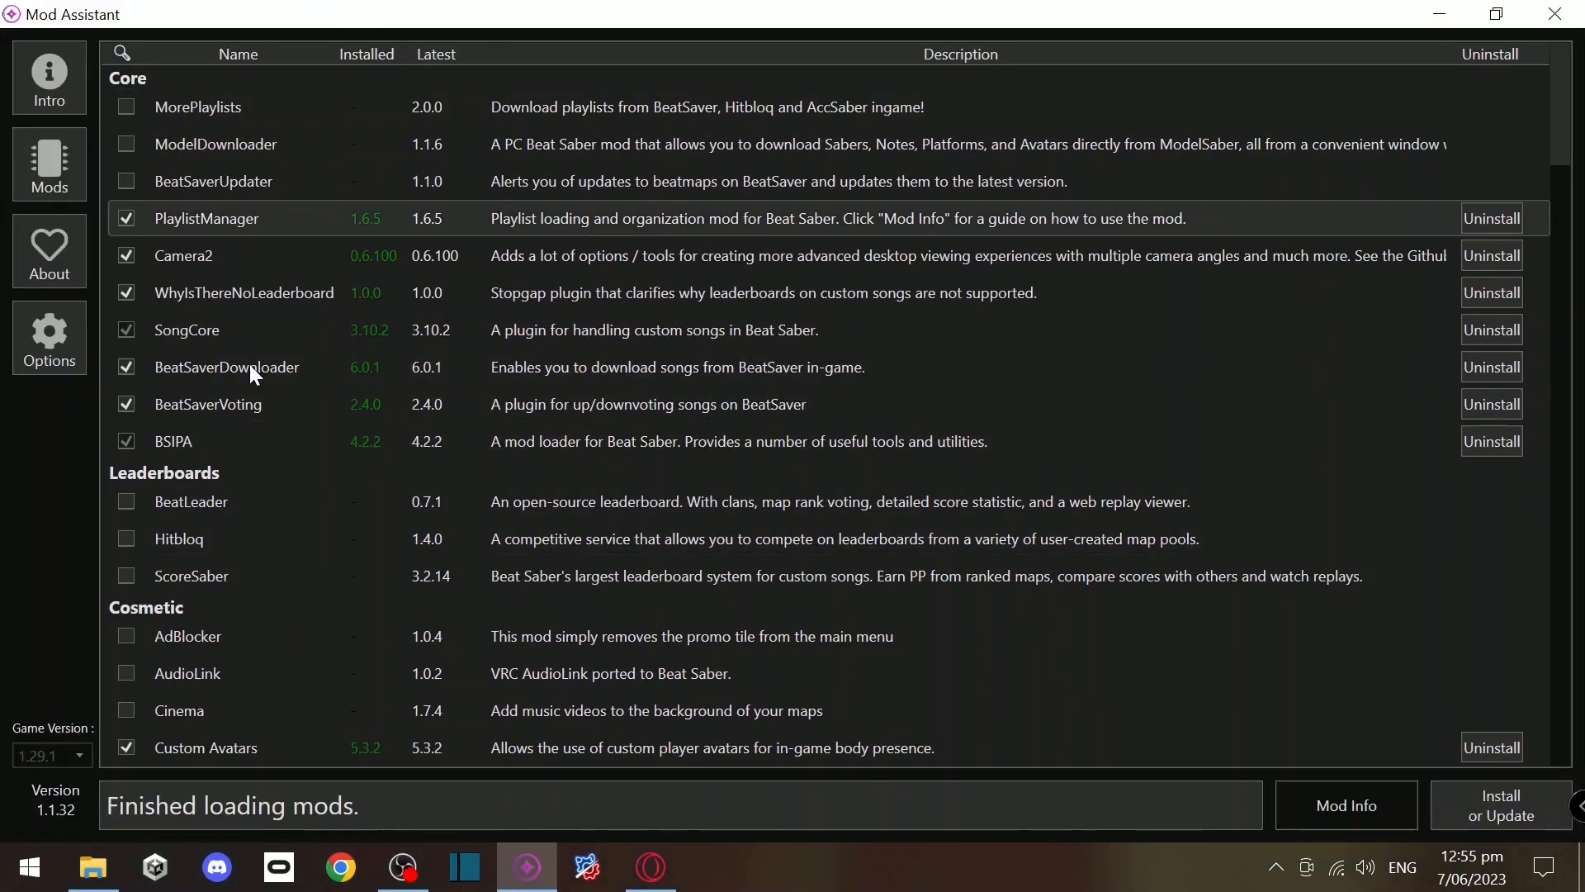
- Enable OneClick Installs in Mod Assistant's Options tab
{"action": "left_click", "coordinate": [49, 337]}
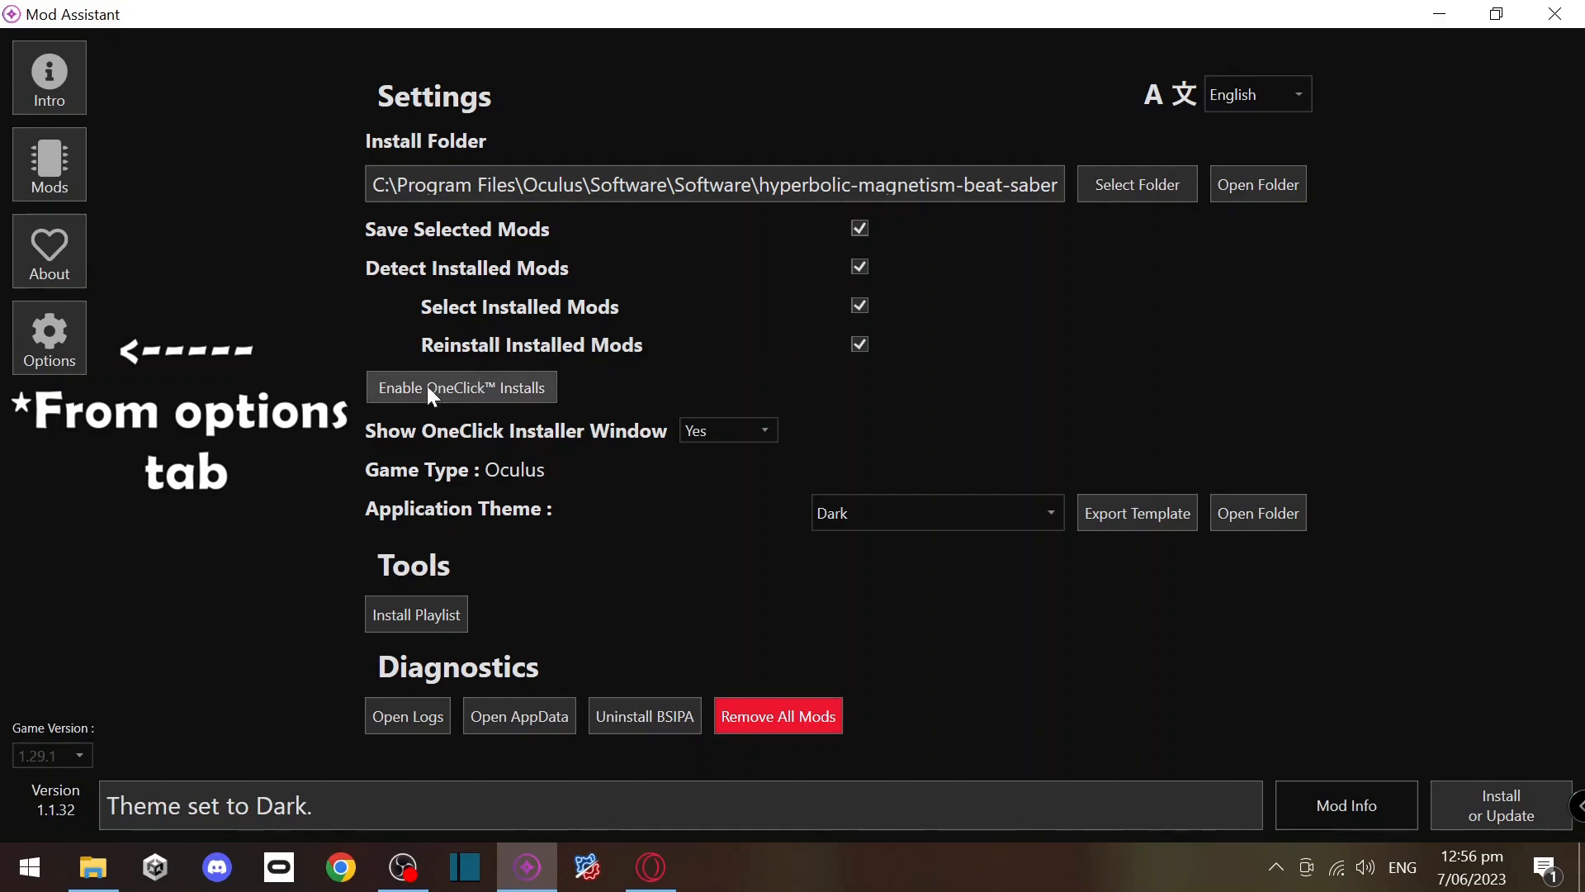
{"action": "mouse_move", "coordinate": [722, 402]}
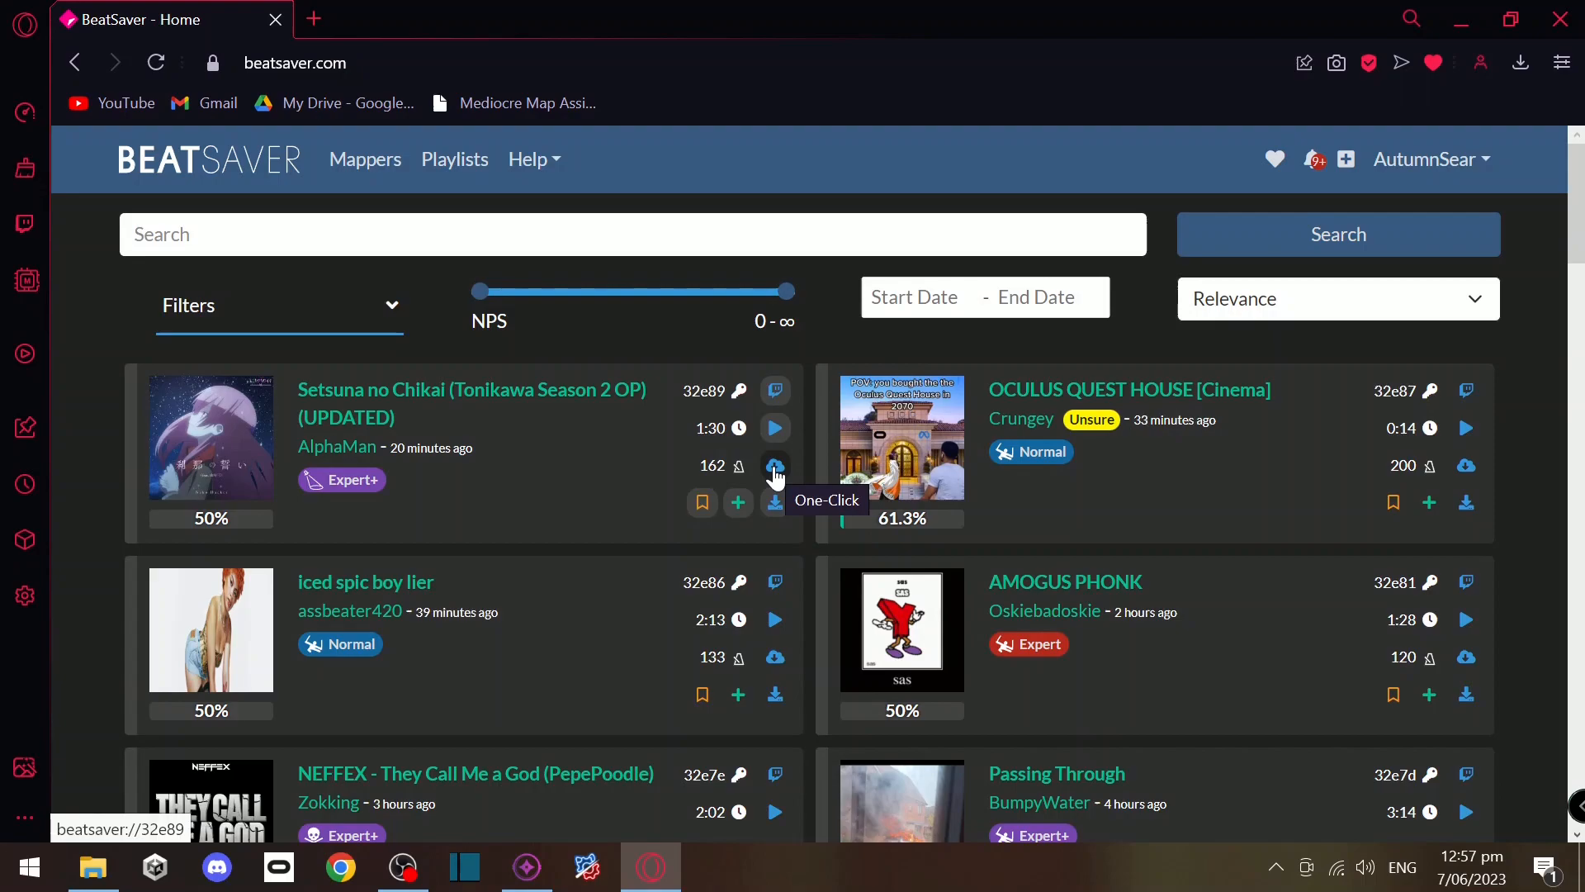
- One-click install Setsuna no Chikai via Mod Assistant and close the installer window
{"action": "left_click", "coordinate": [775, 468]}
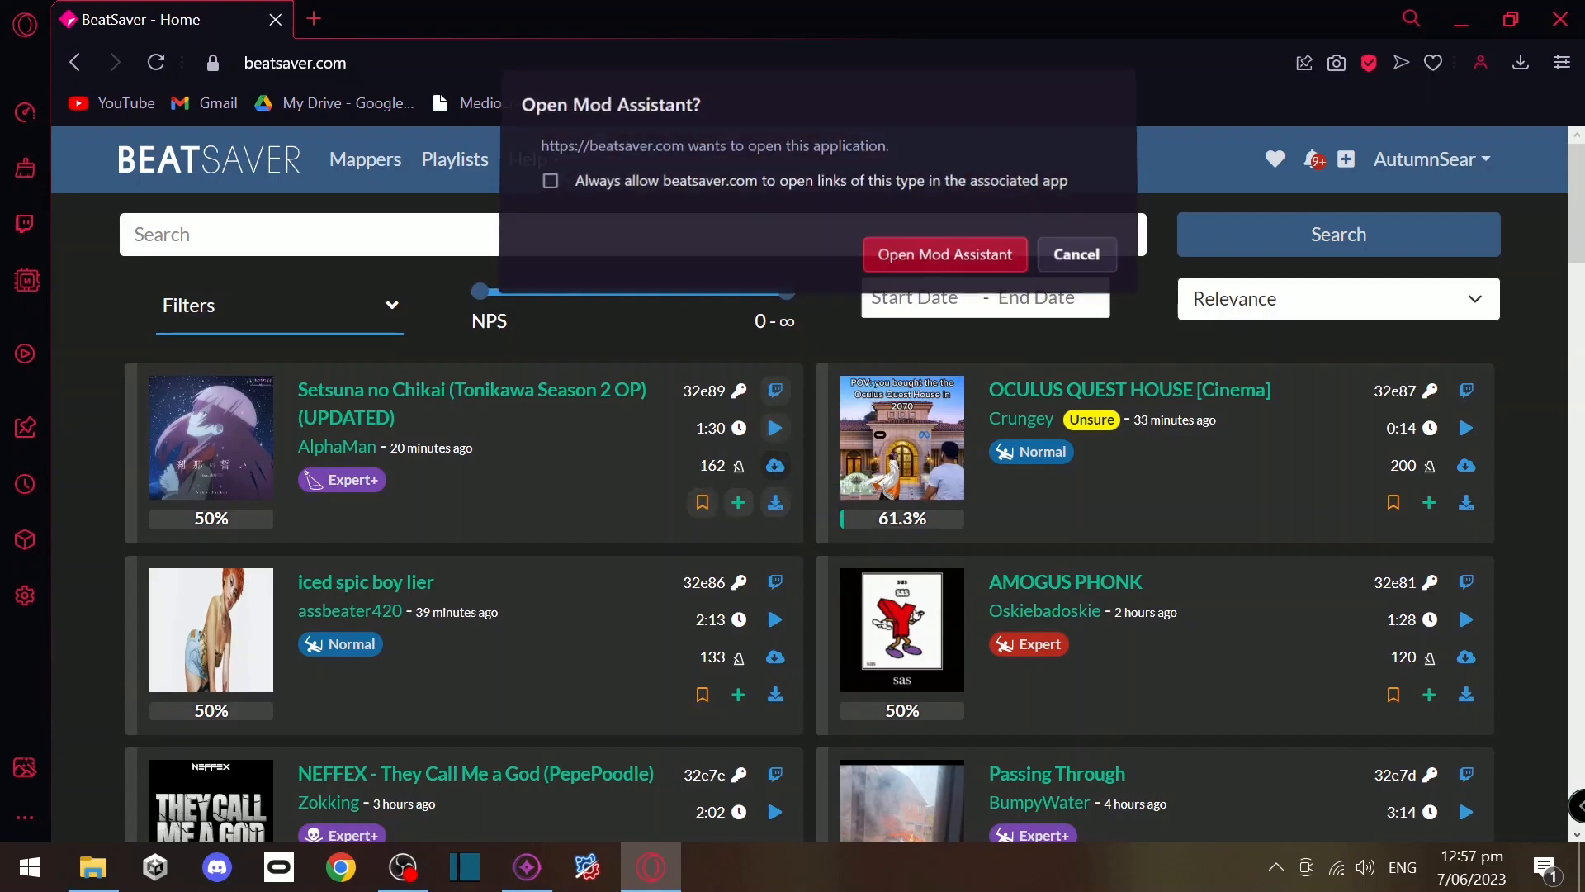
{"action": "left_click", "coordinate": [942, 254]}
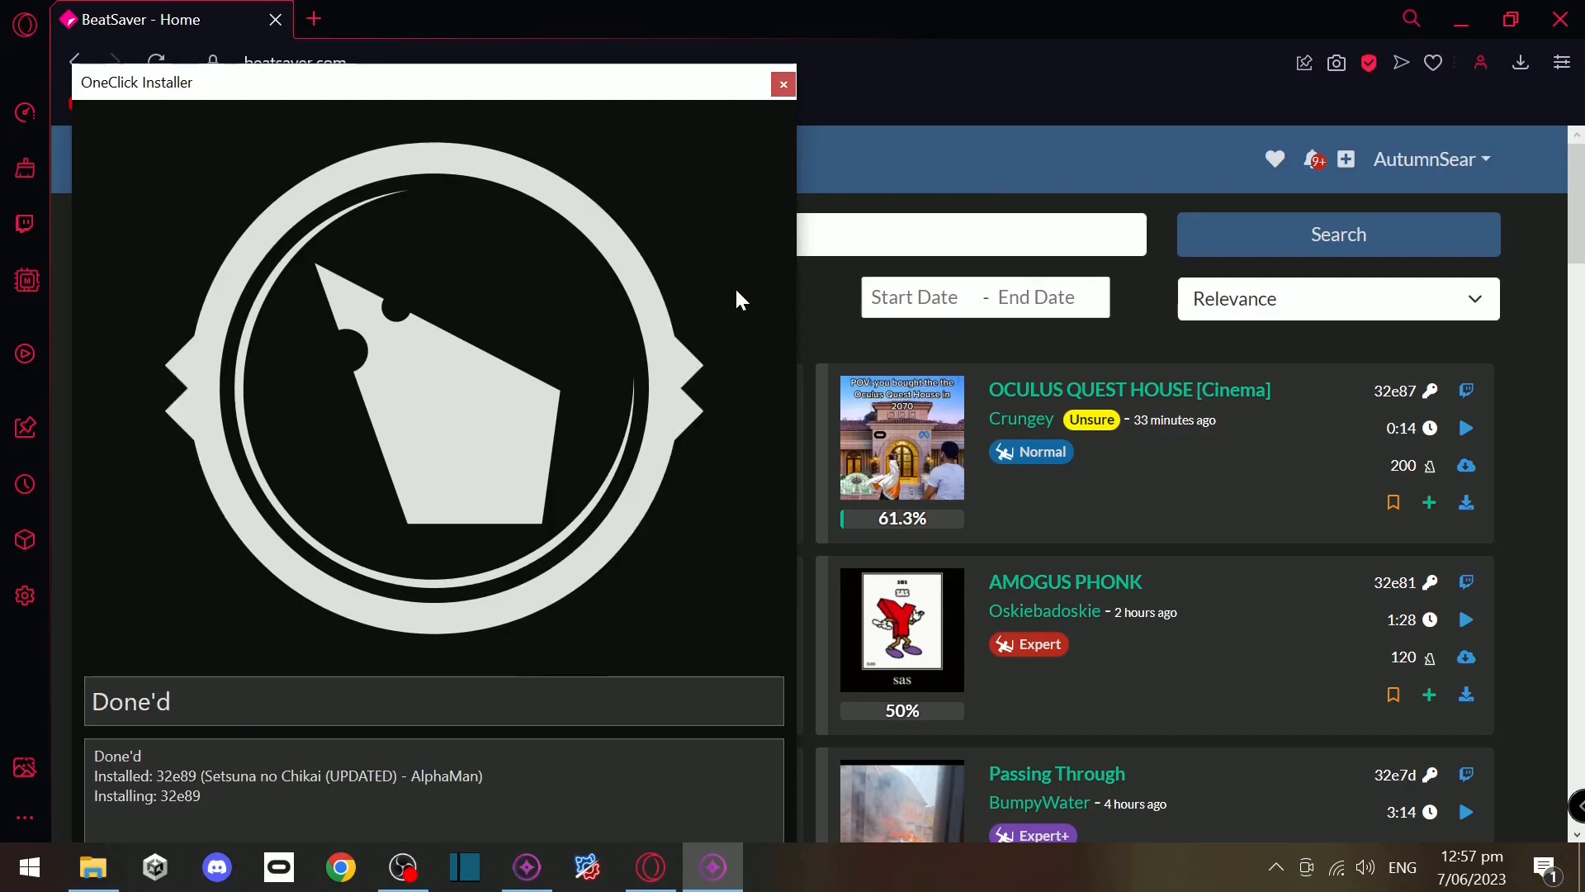
{"action": "left_click", "coordinate": [782, 82]}
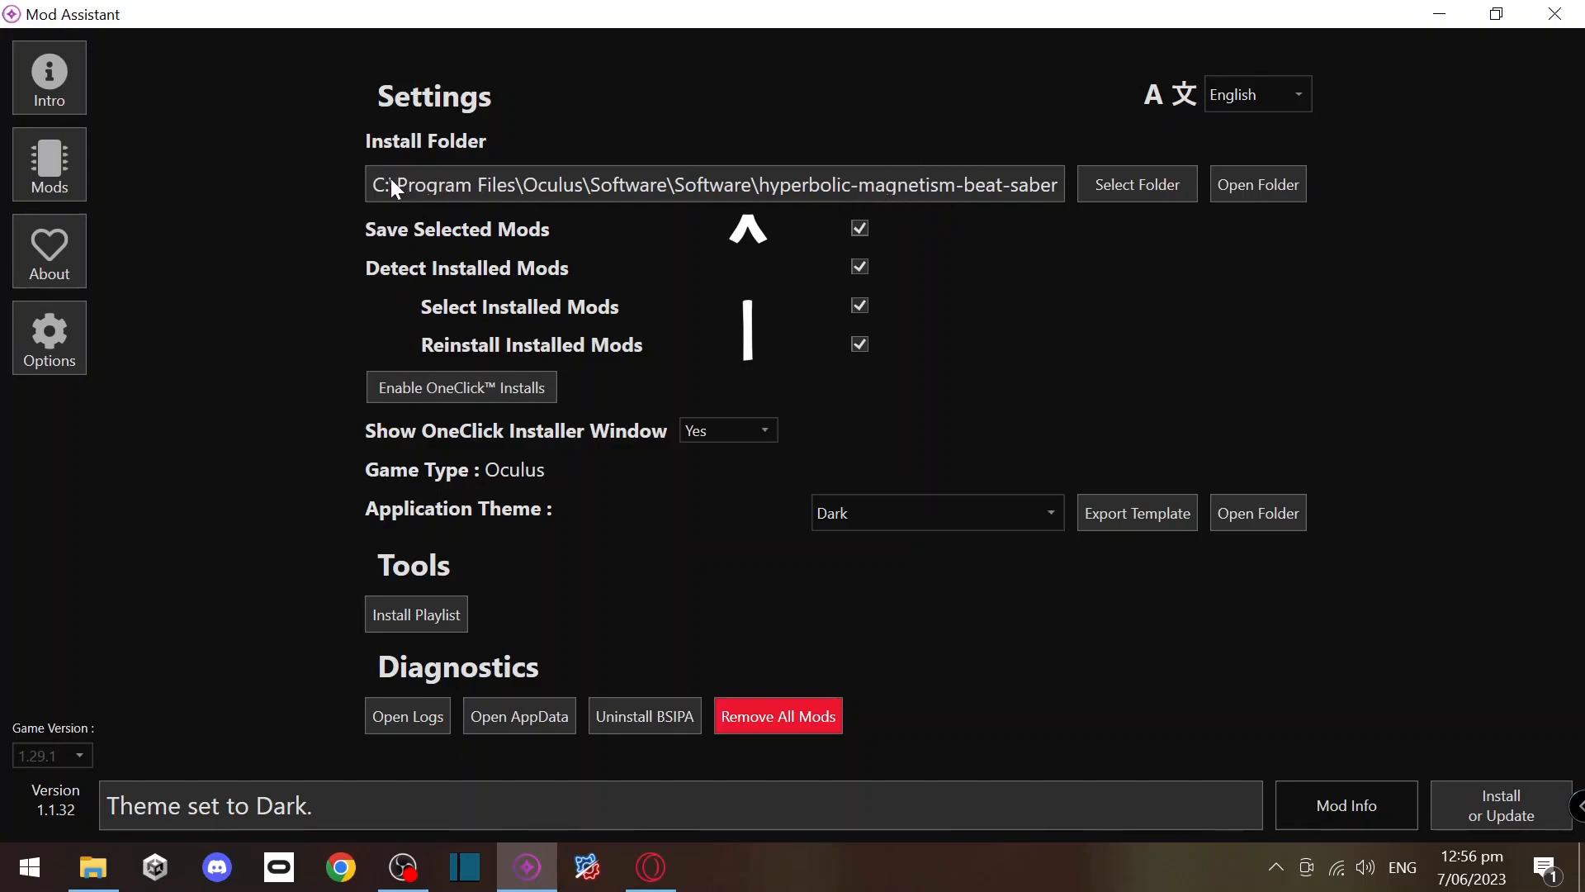
{"action": "mouse_move", "coordinate": [852, 469]}
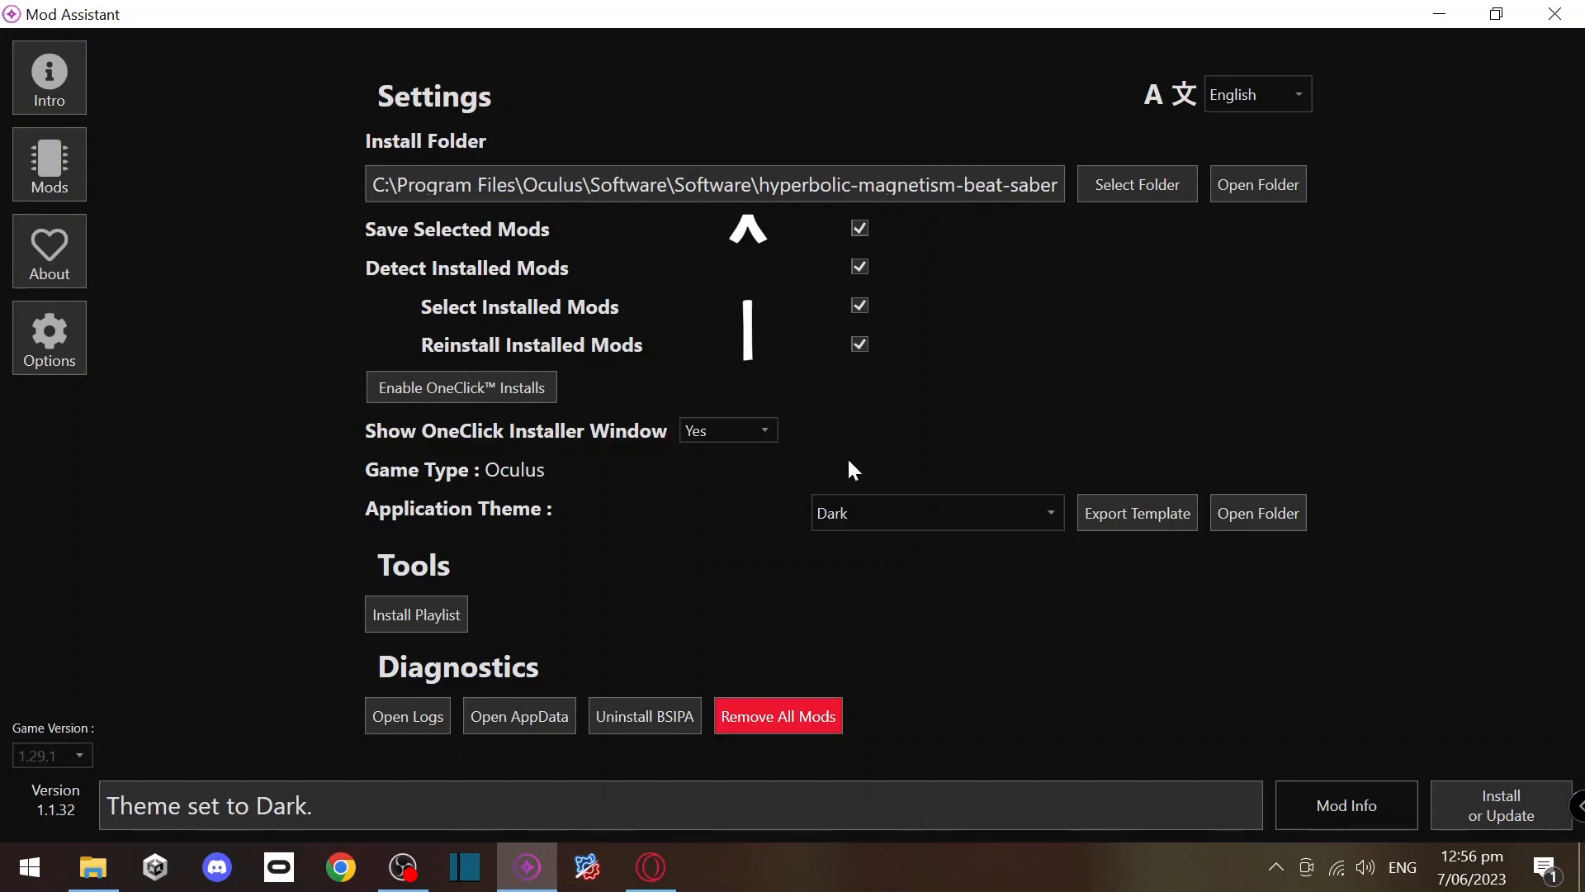
{"action": "mouse_move", "coordinate": [860, 193]}
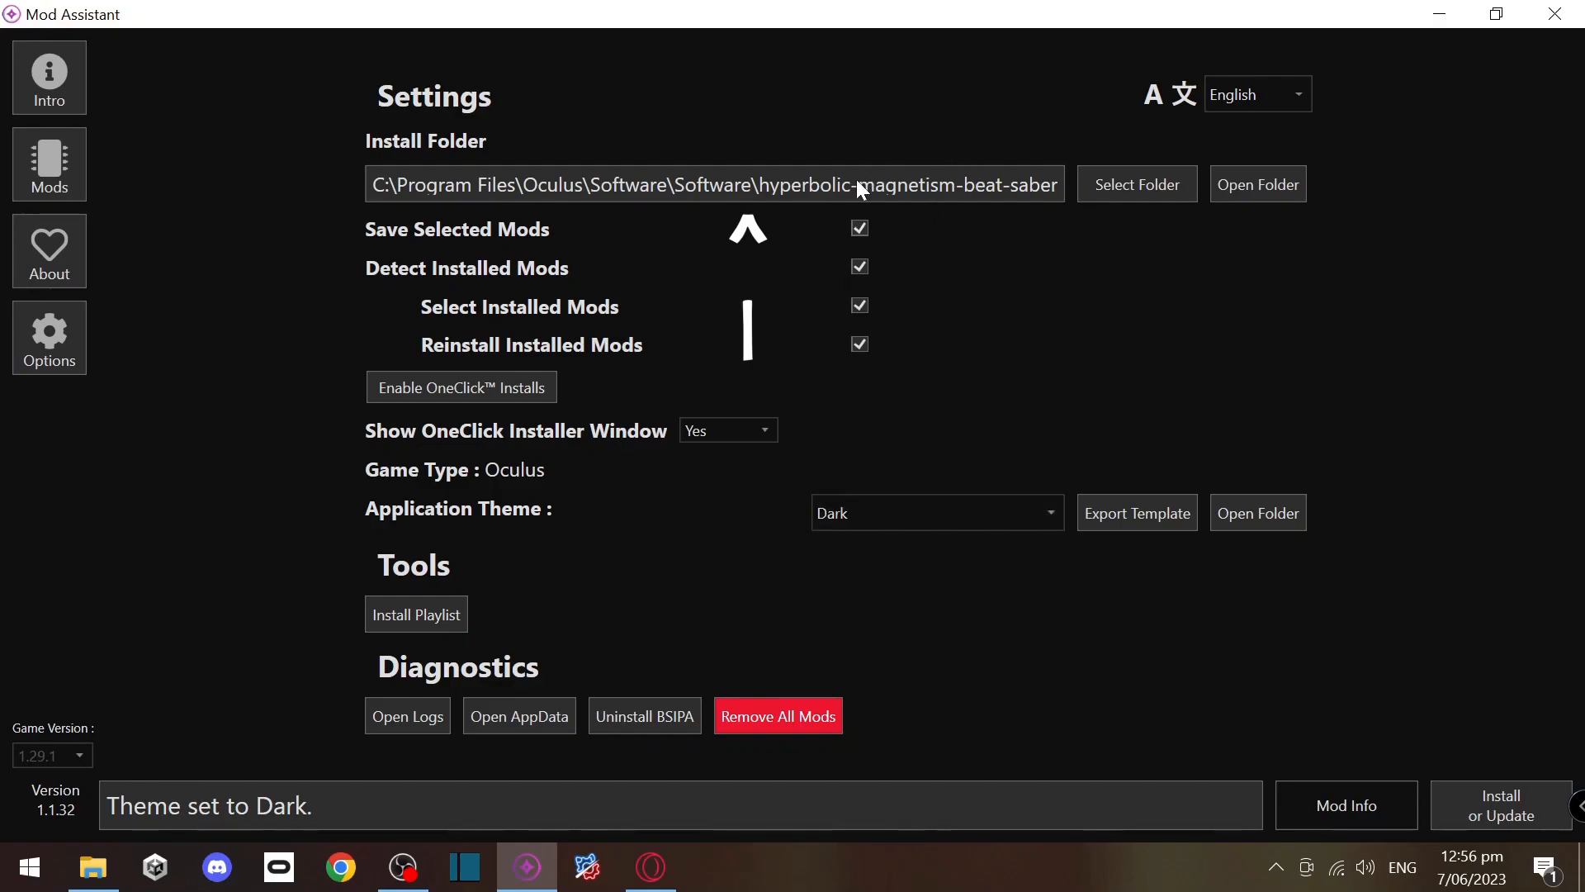
{"action": "mouse_move", "coordinate": [457, 198]}
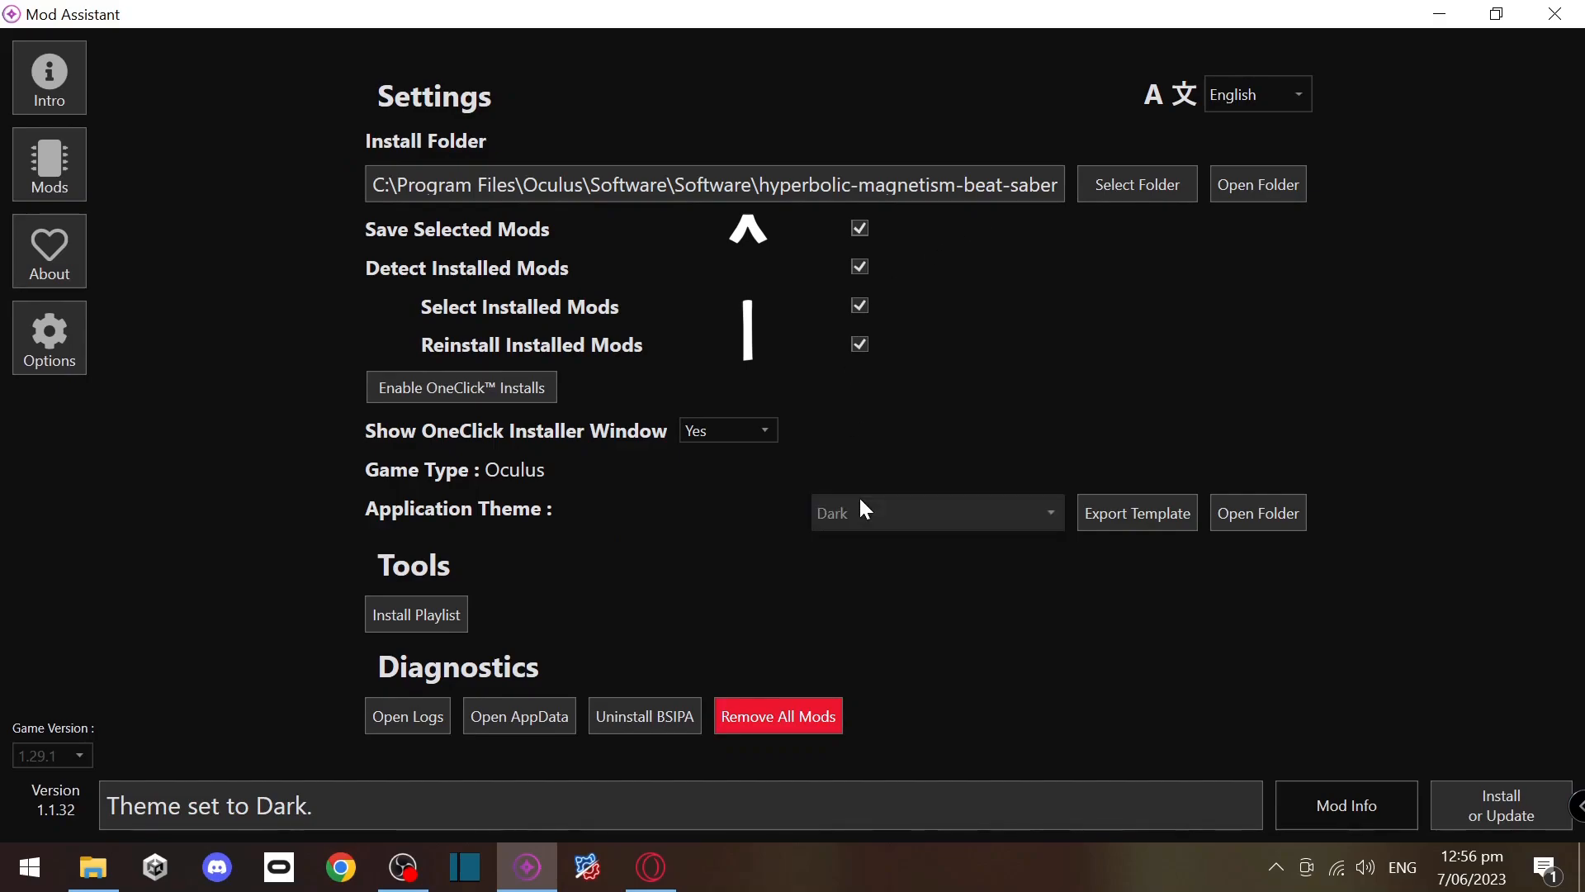
- Agree to the modding terms on the Intro page, browse About and Options, then show Mods
{"action": "left_click", "coordinate": [49, 77]}
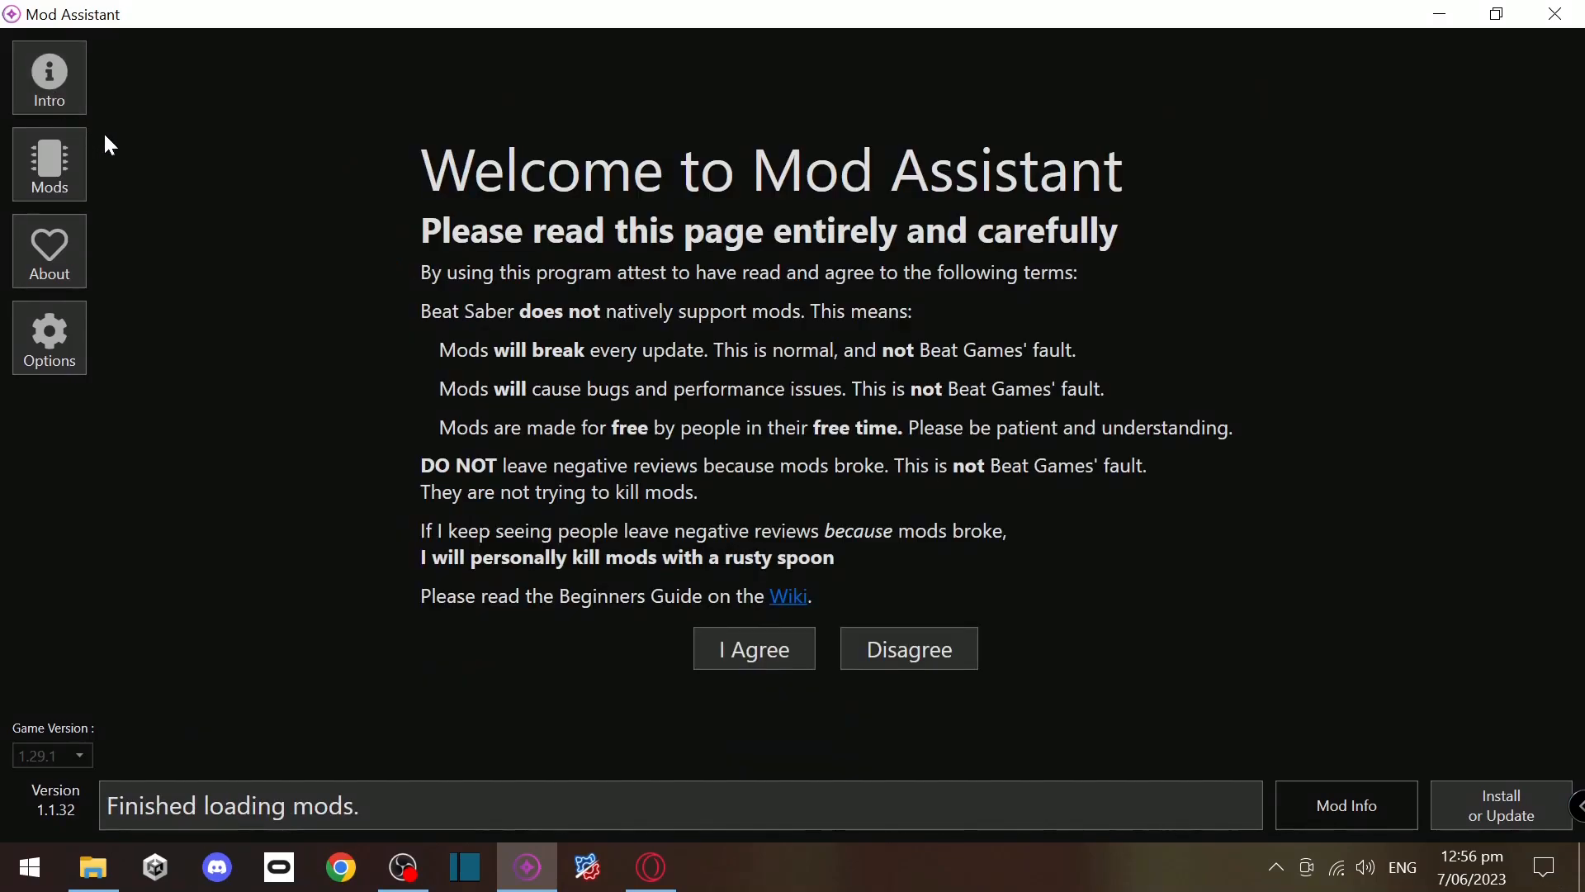
{"action": "mouse_move", "coordinate": [716, 354]}
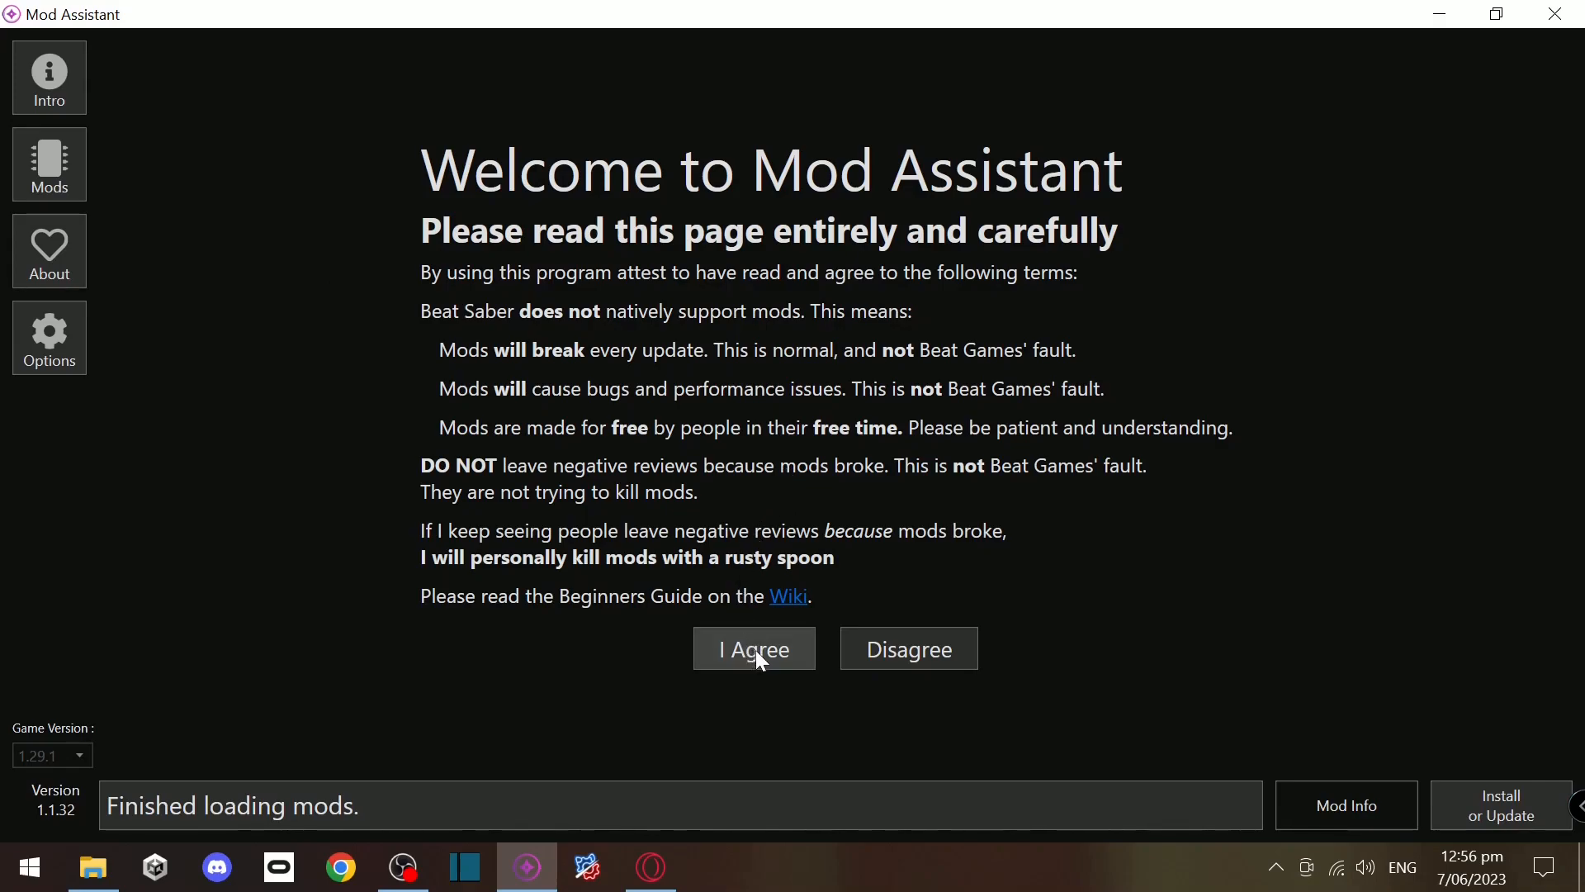
{"action": "left_click", "coordinate": [753, 648]}
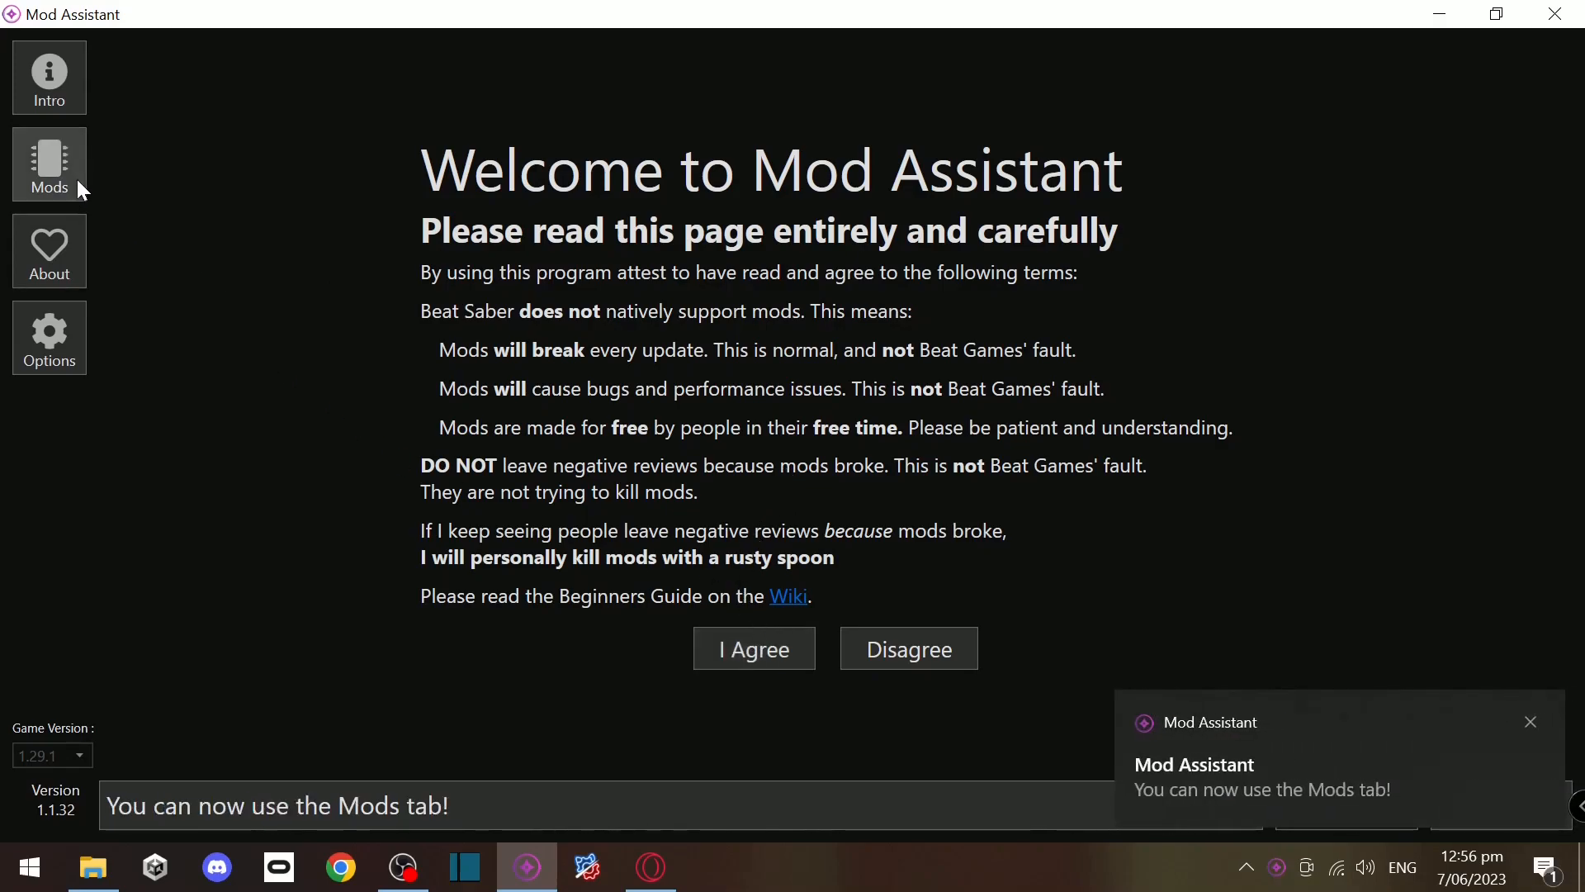
{"action": "left_click", "coordinate": [48, 249]}
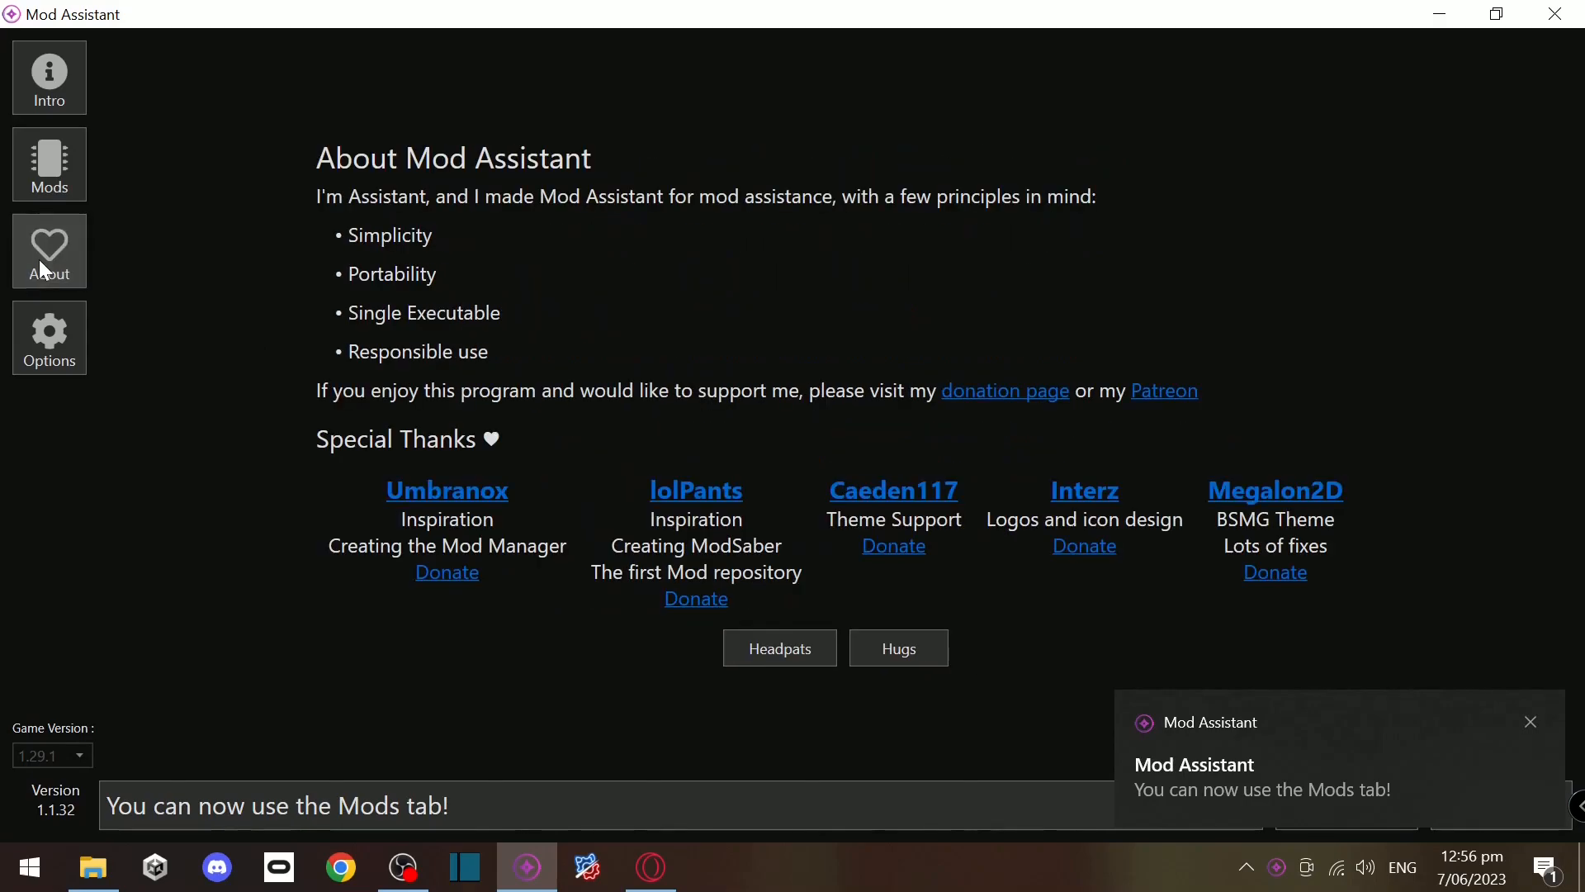
{"action": "mouse_move", "coordinate": [193, 350]}
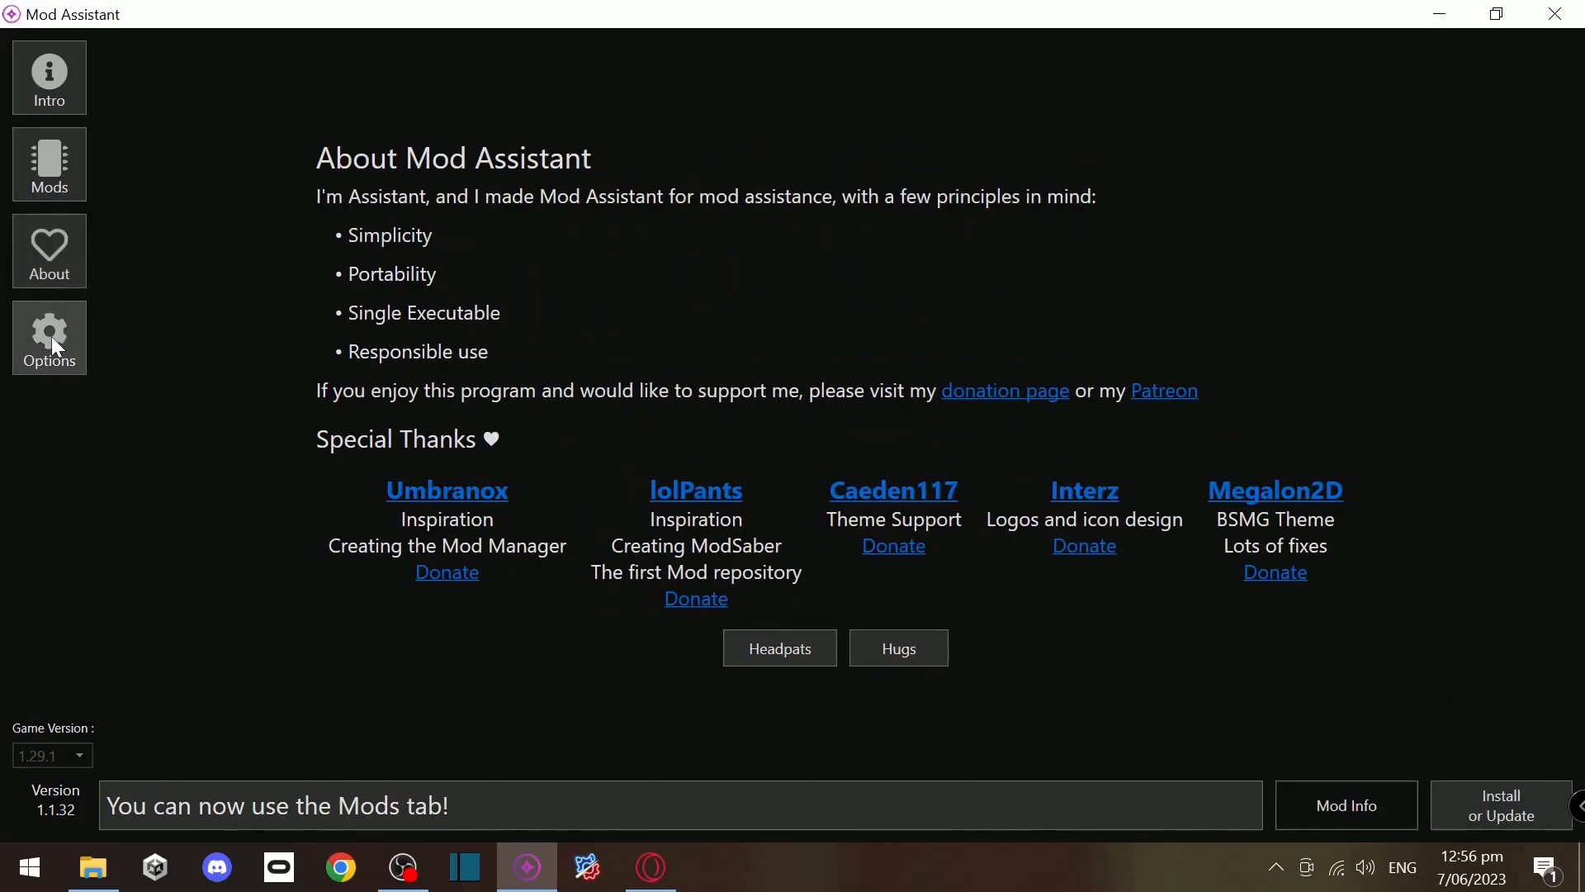
{"action": "left_click", "coordinate": [48, 338]}
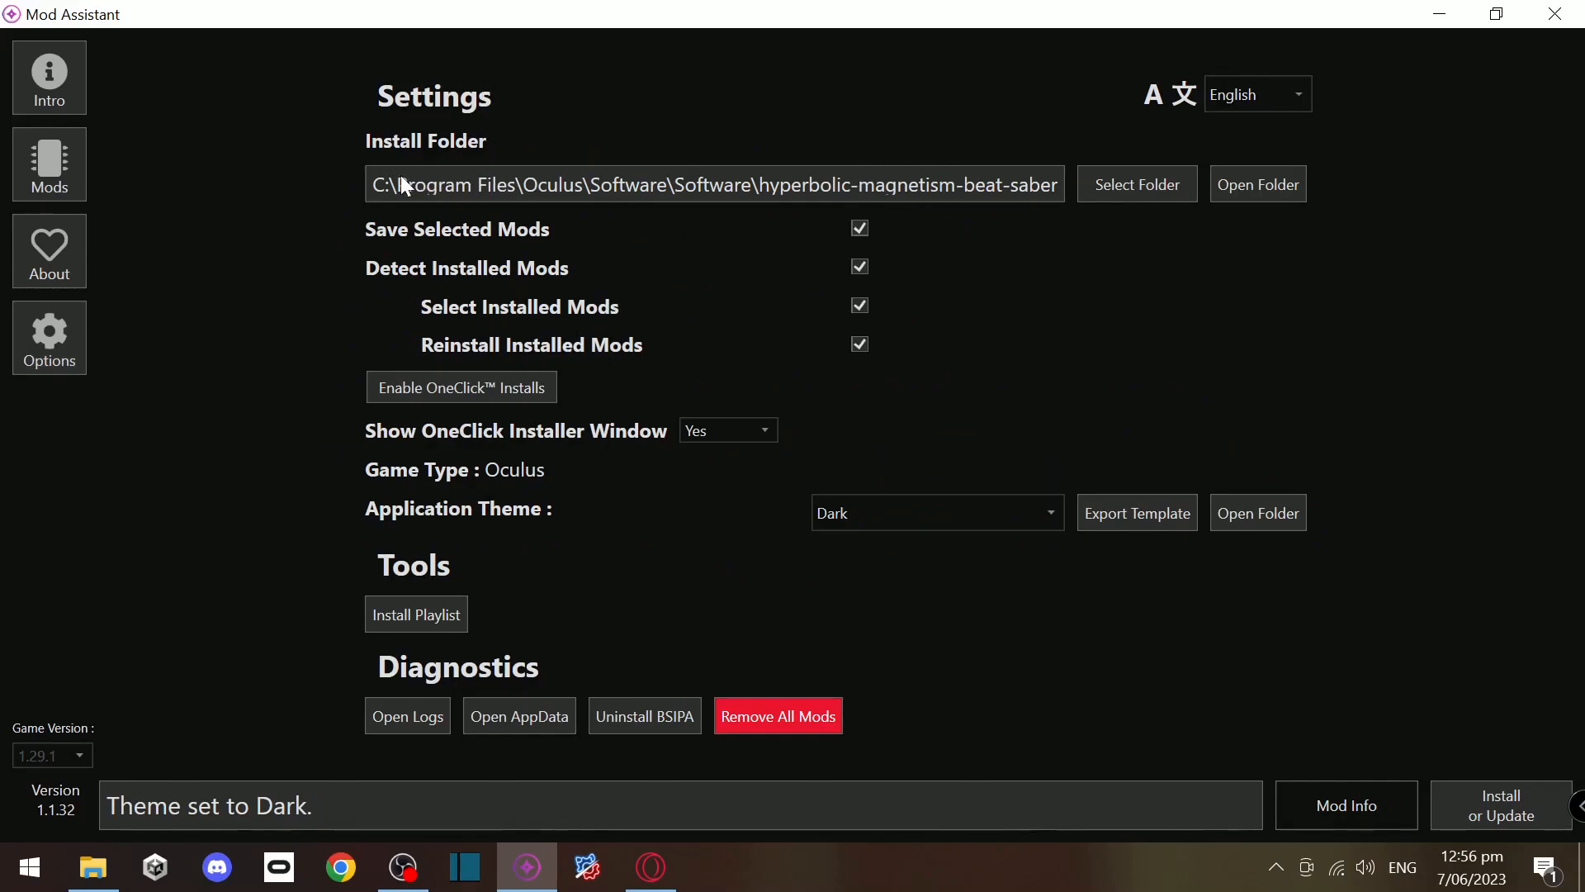
{"action": "mouse_move", "coordinate": [864, 293]}
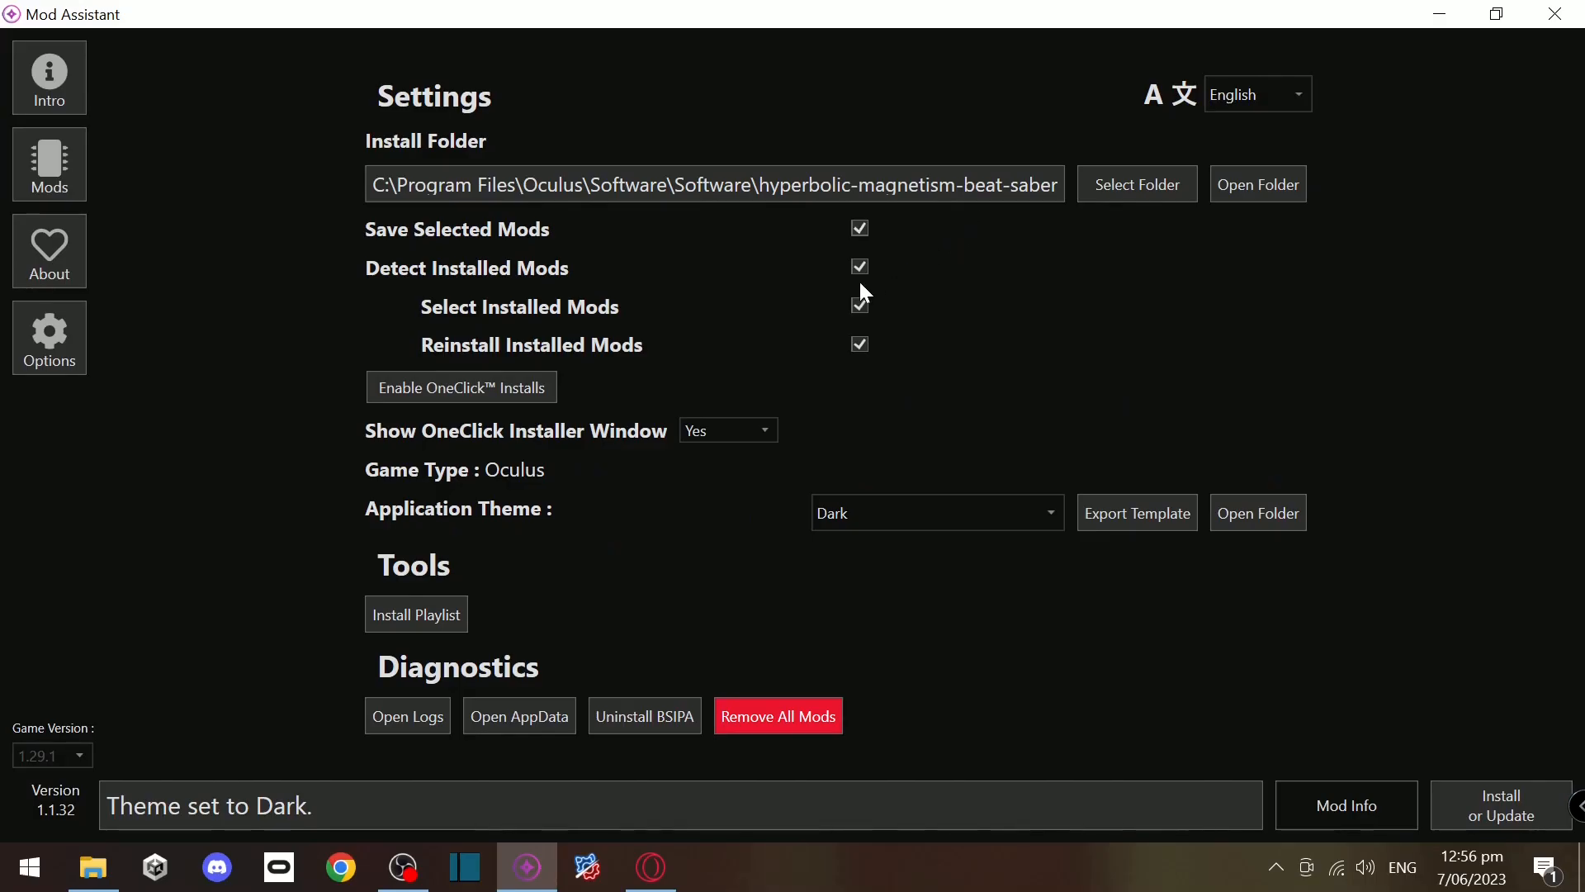
{"action": "left_click", "coordinate": [49, 163]}
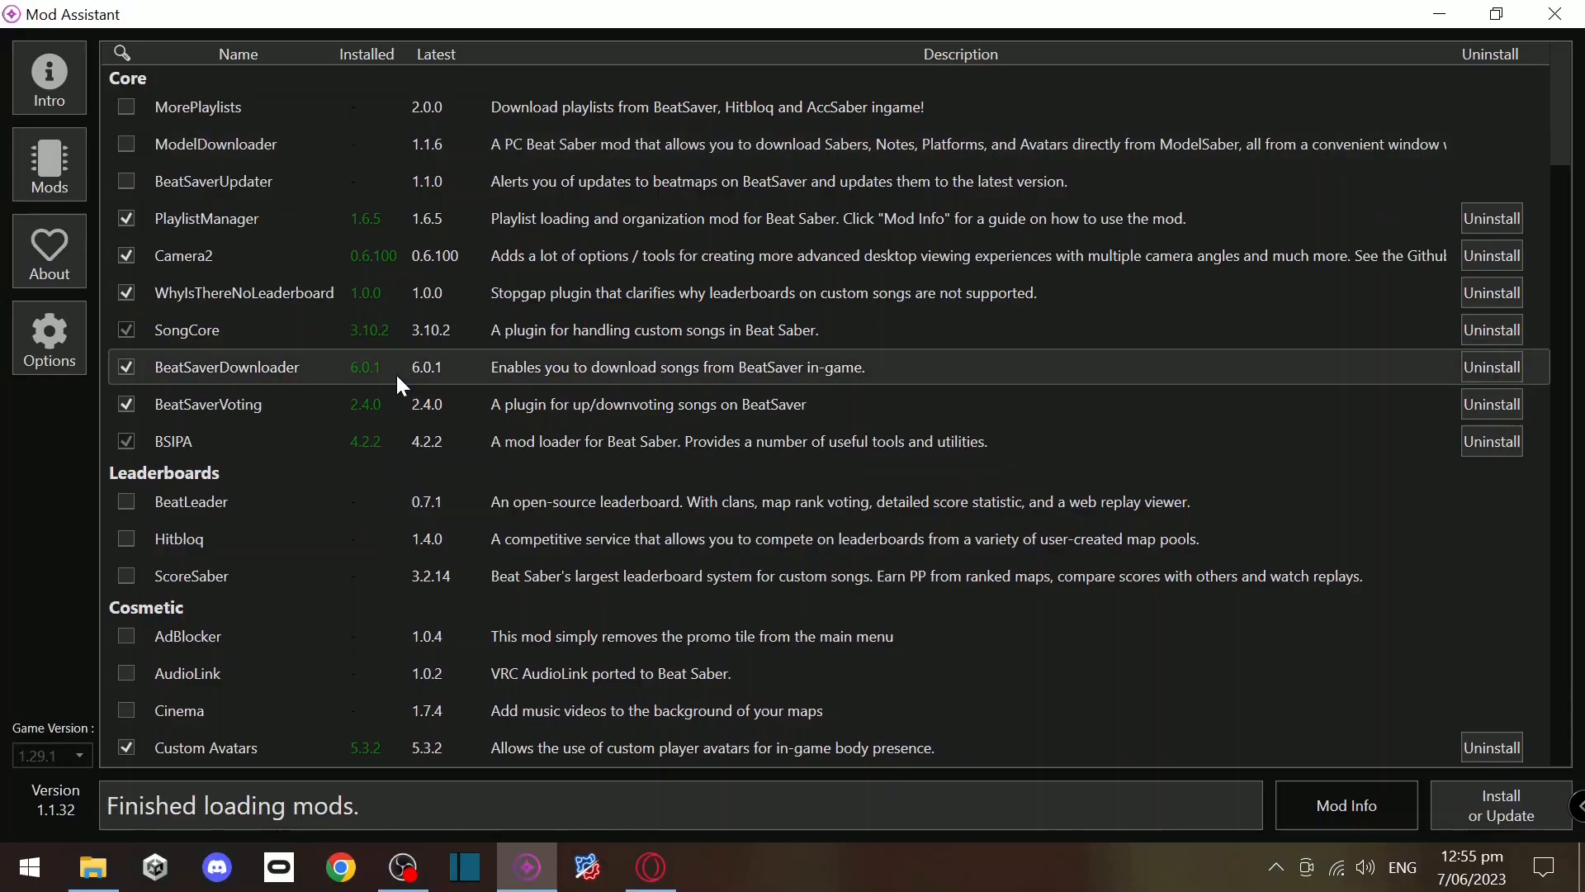
{"action": "mouse_move", "coordinate": [162, 261]}
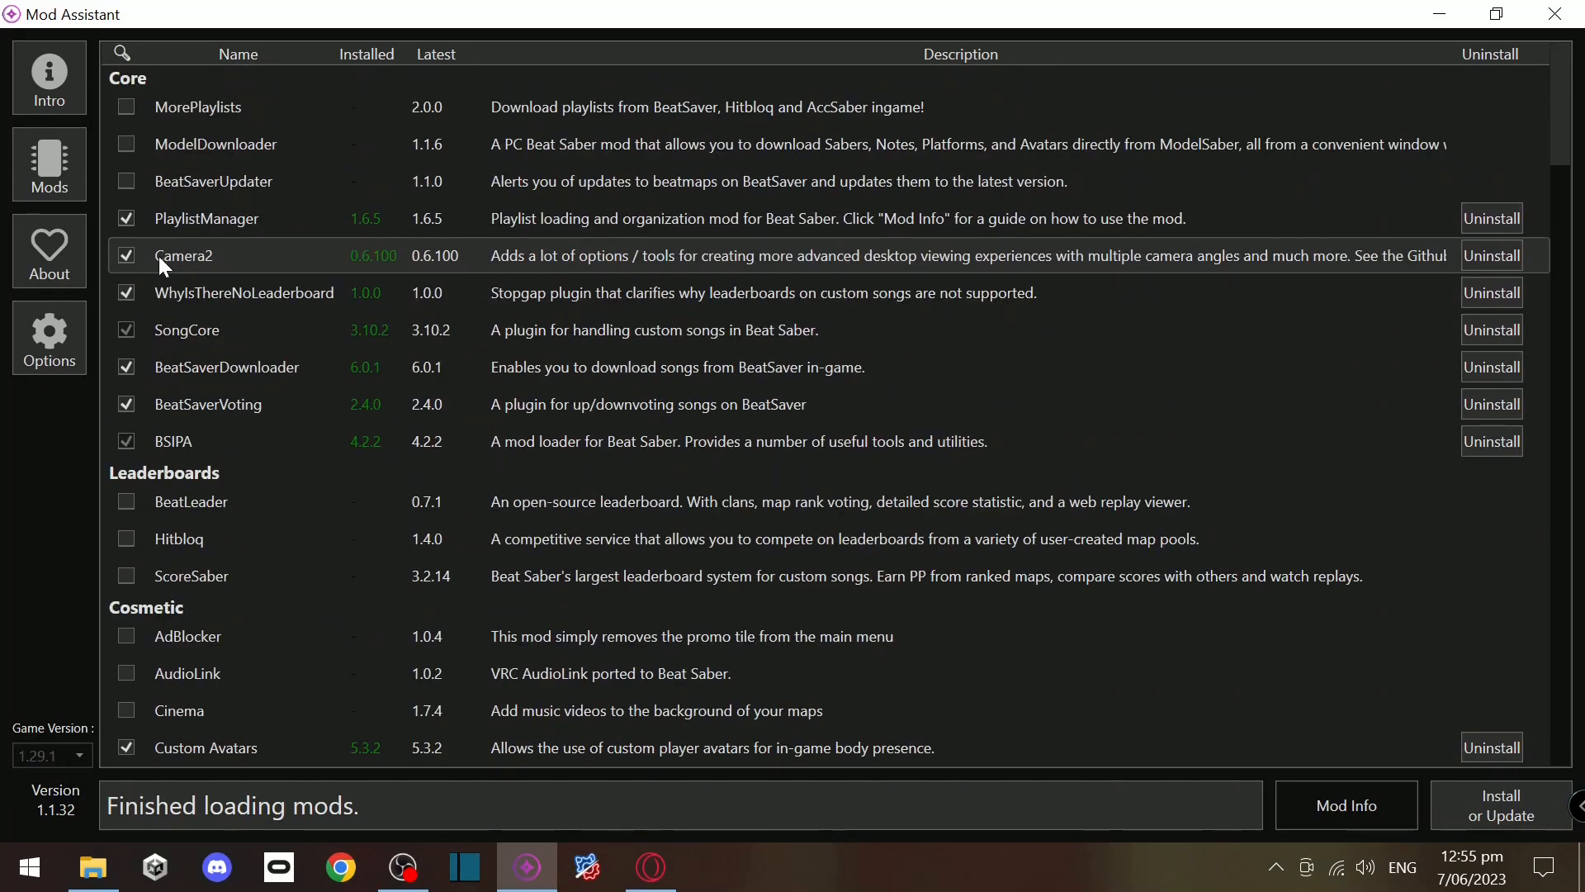
{"action": "scroll", "scroll_direction": "down", "scroll_amount": 3}
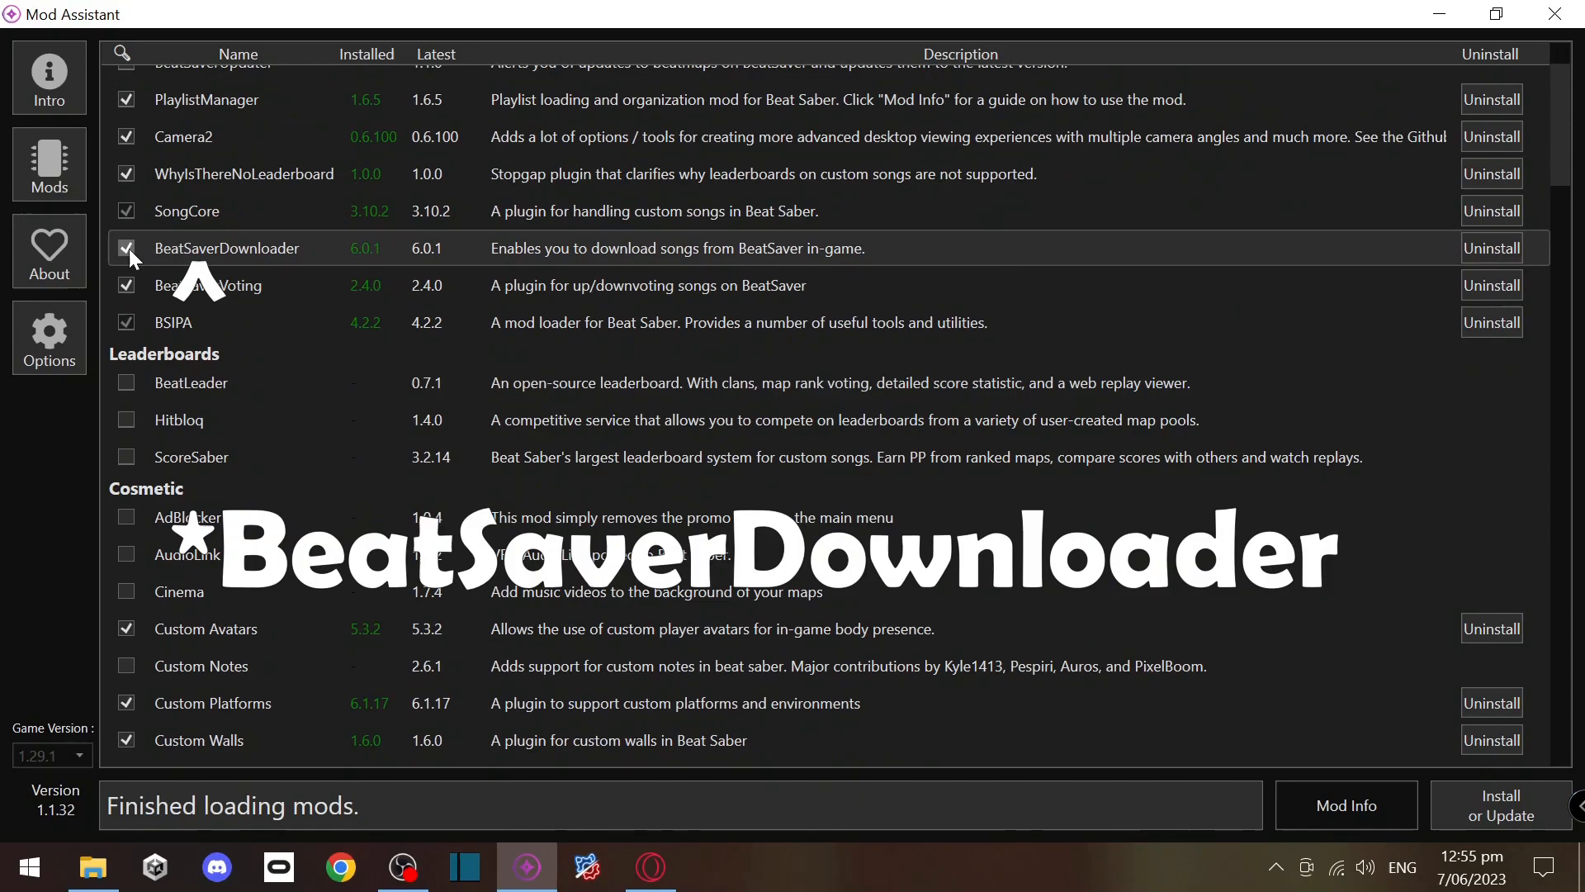
{"action": "scroll", "scroll_direction": "up", "scroll_amount": 3}
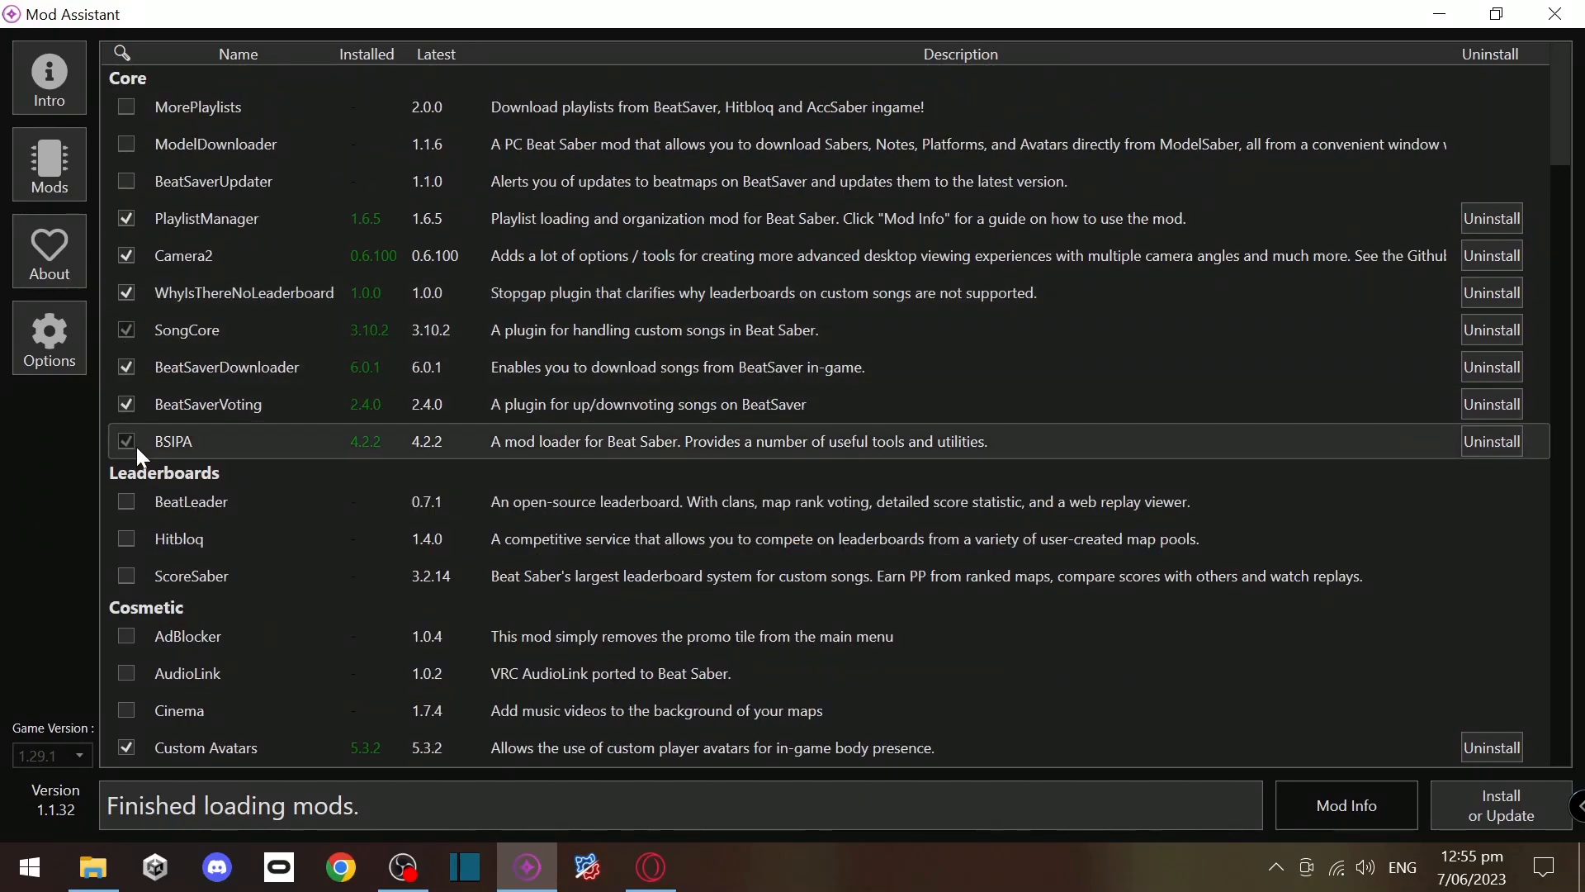
{"action": "scroll", "scroll_direction": "down", "scroll_amount": 3}
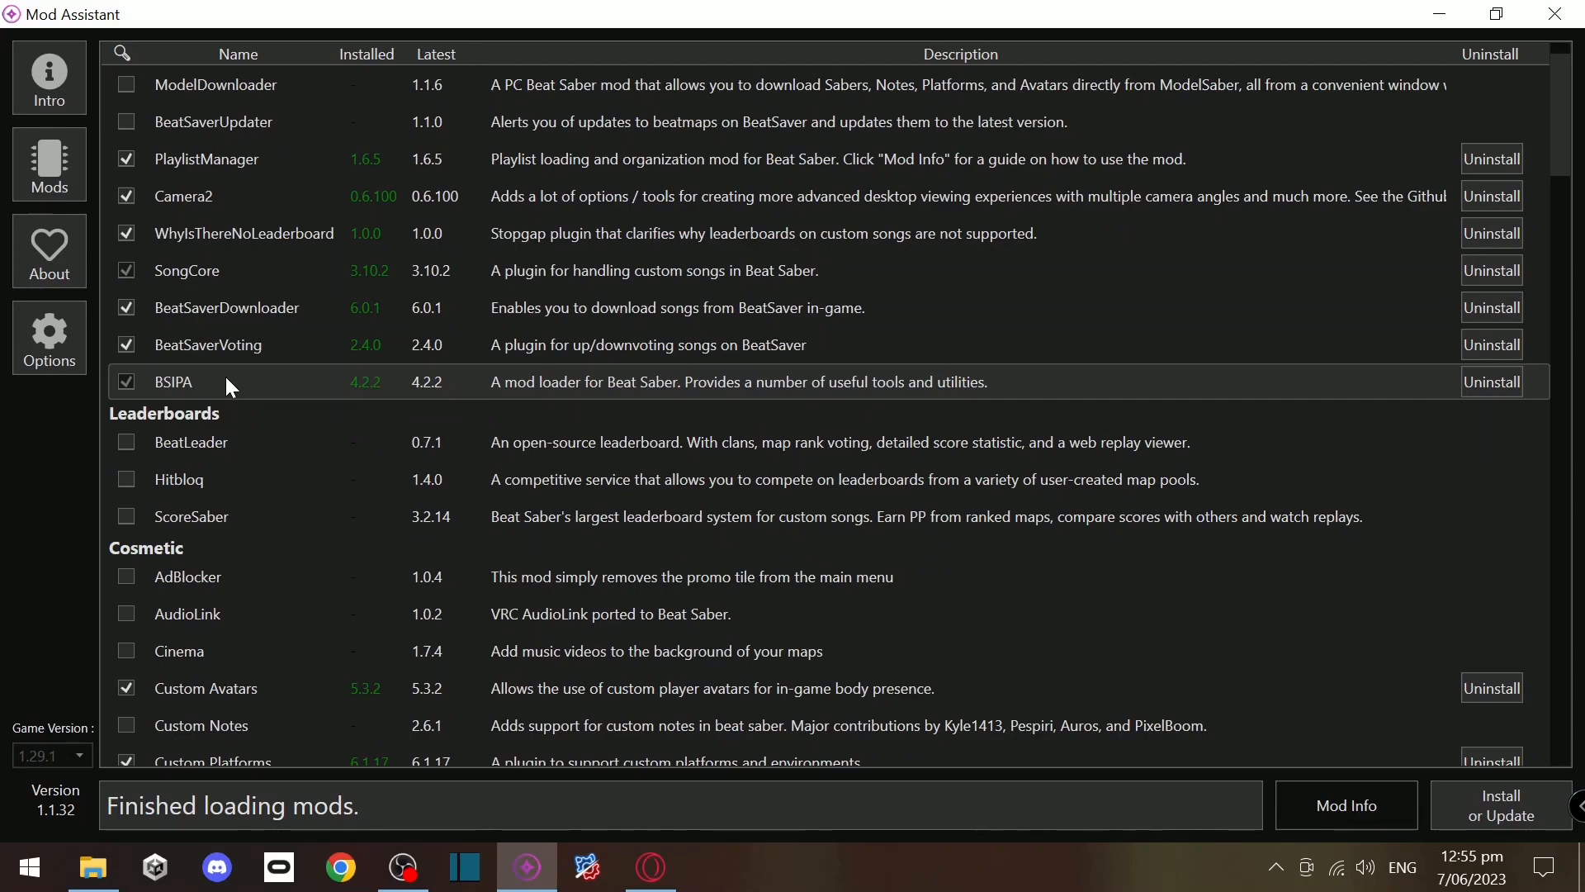
{"action": "scroll", "scroll_direction": "up", "scroll_amount": 3}
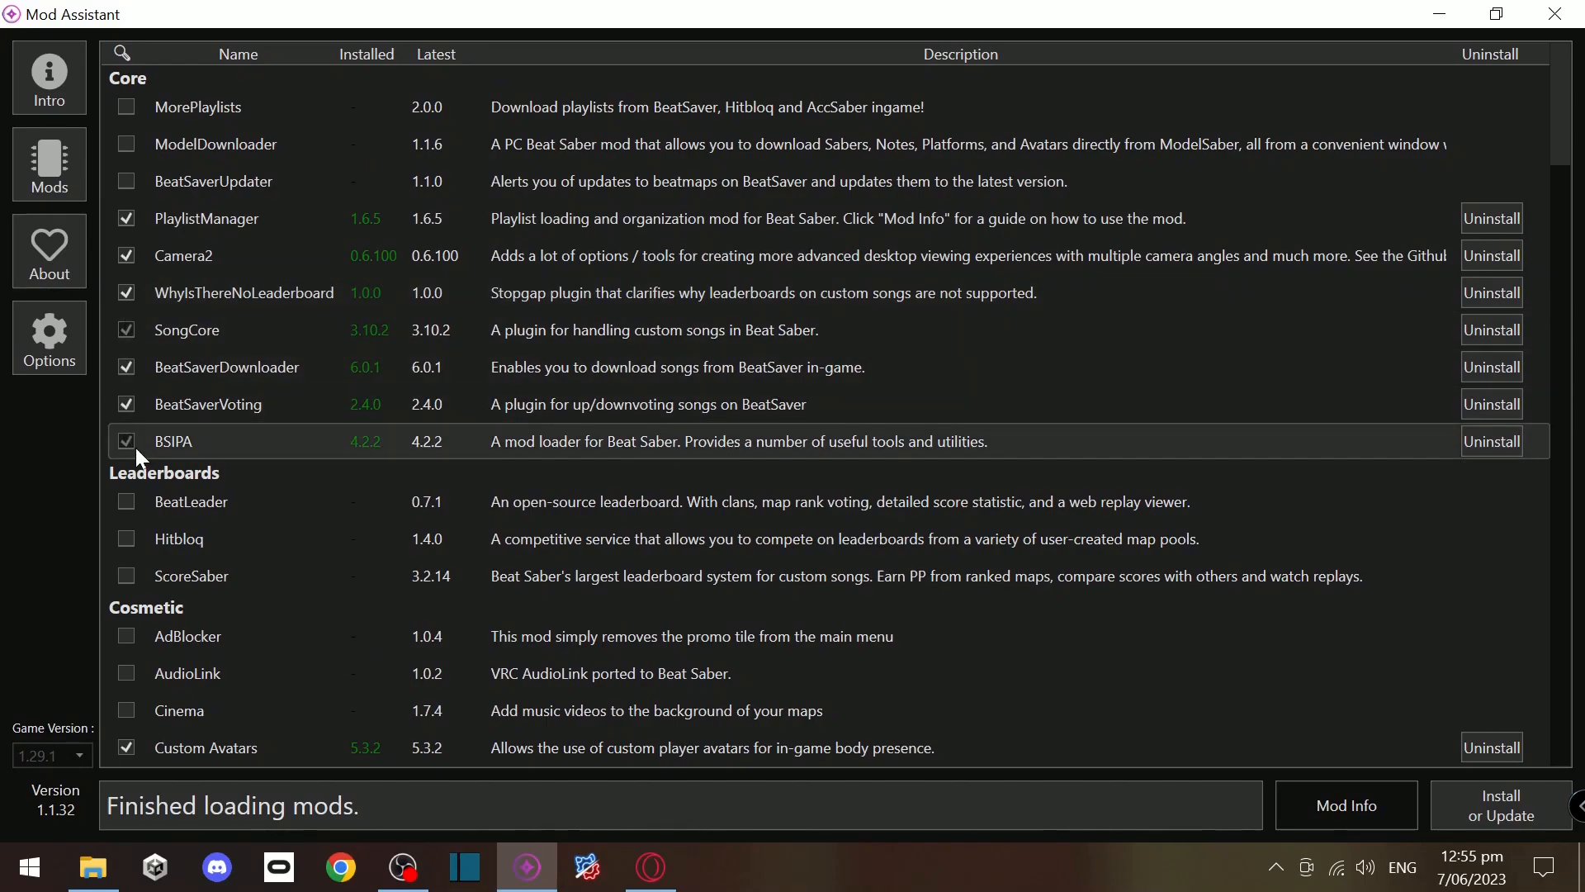
{"action": "scroll", "scroll_direction": "down", "scroll_amount": 3}
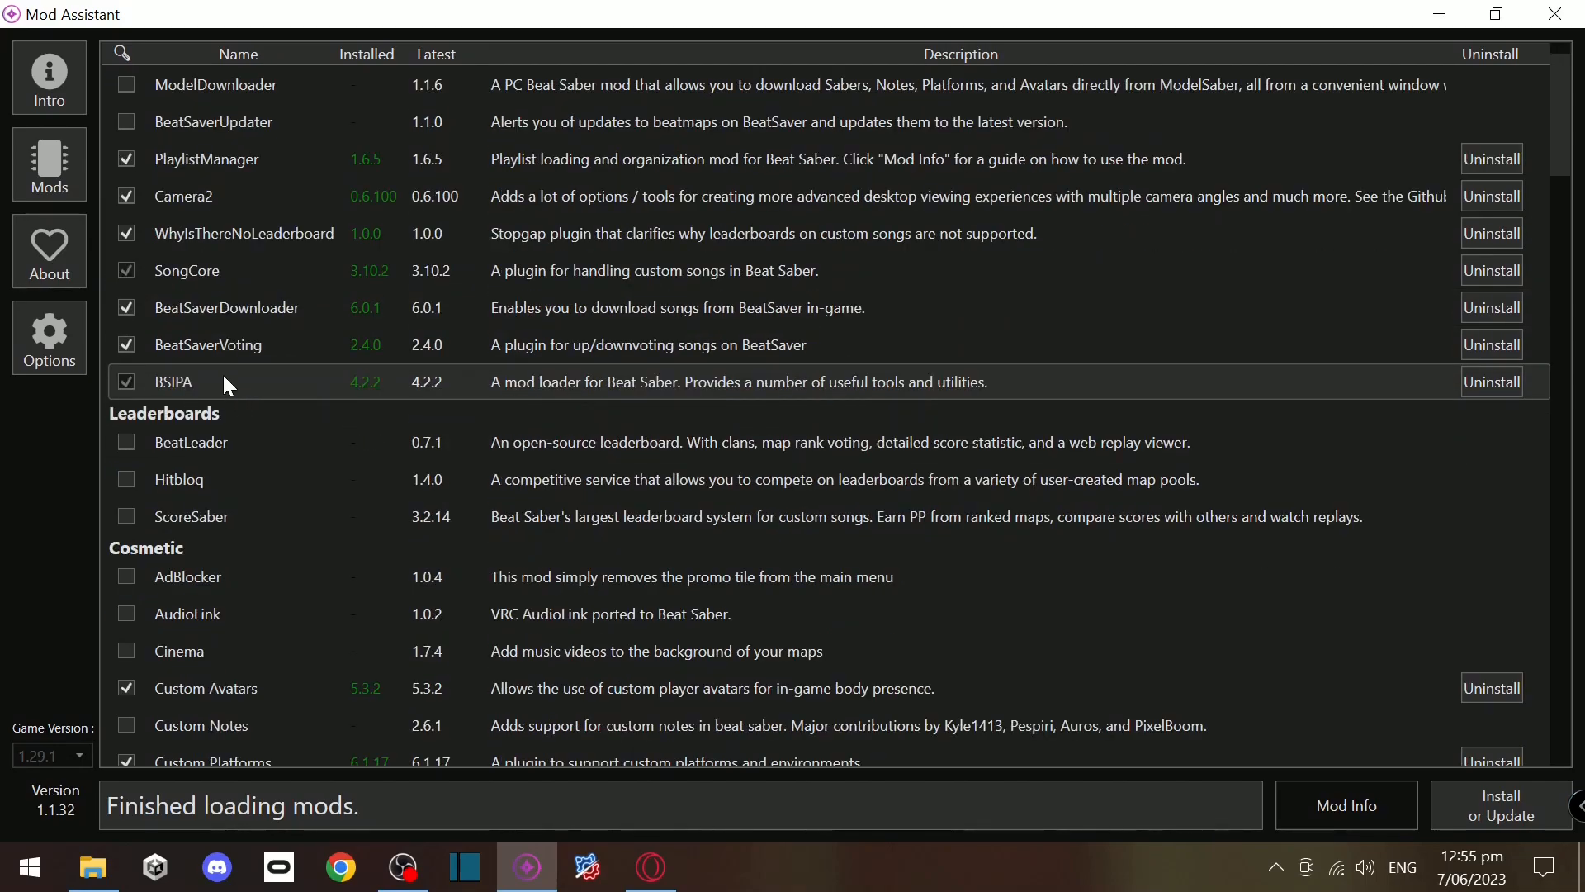
{"action": "scroll", "scroll_direction": "down", "scroll_amount": 3}
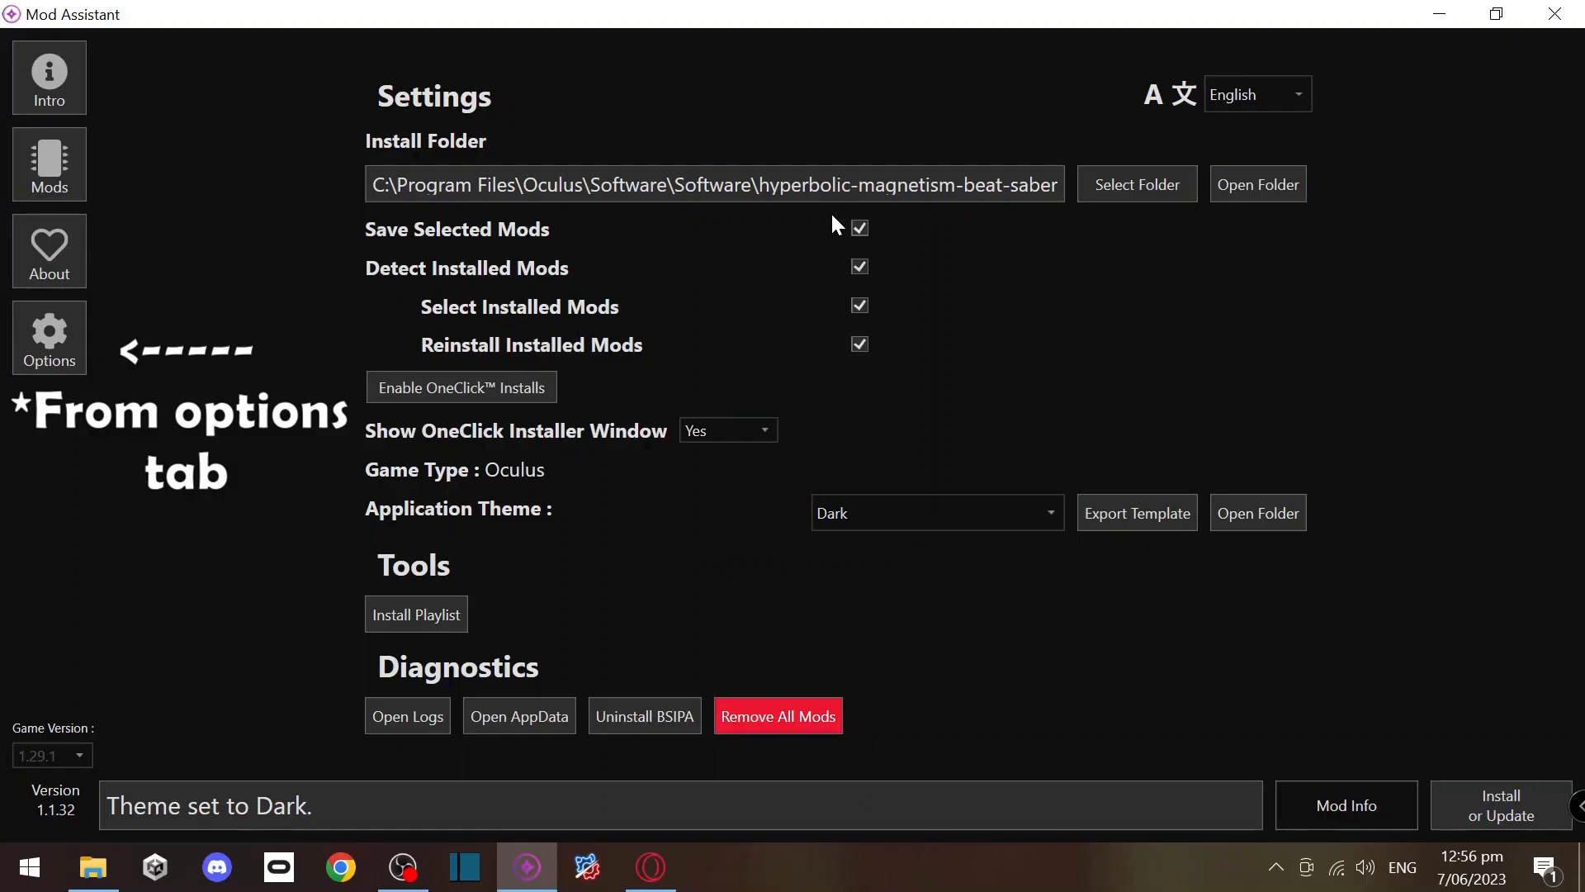
{"action": "mouse_move", "coordinate": [800, 194]}
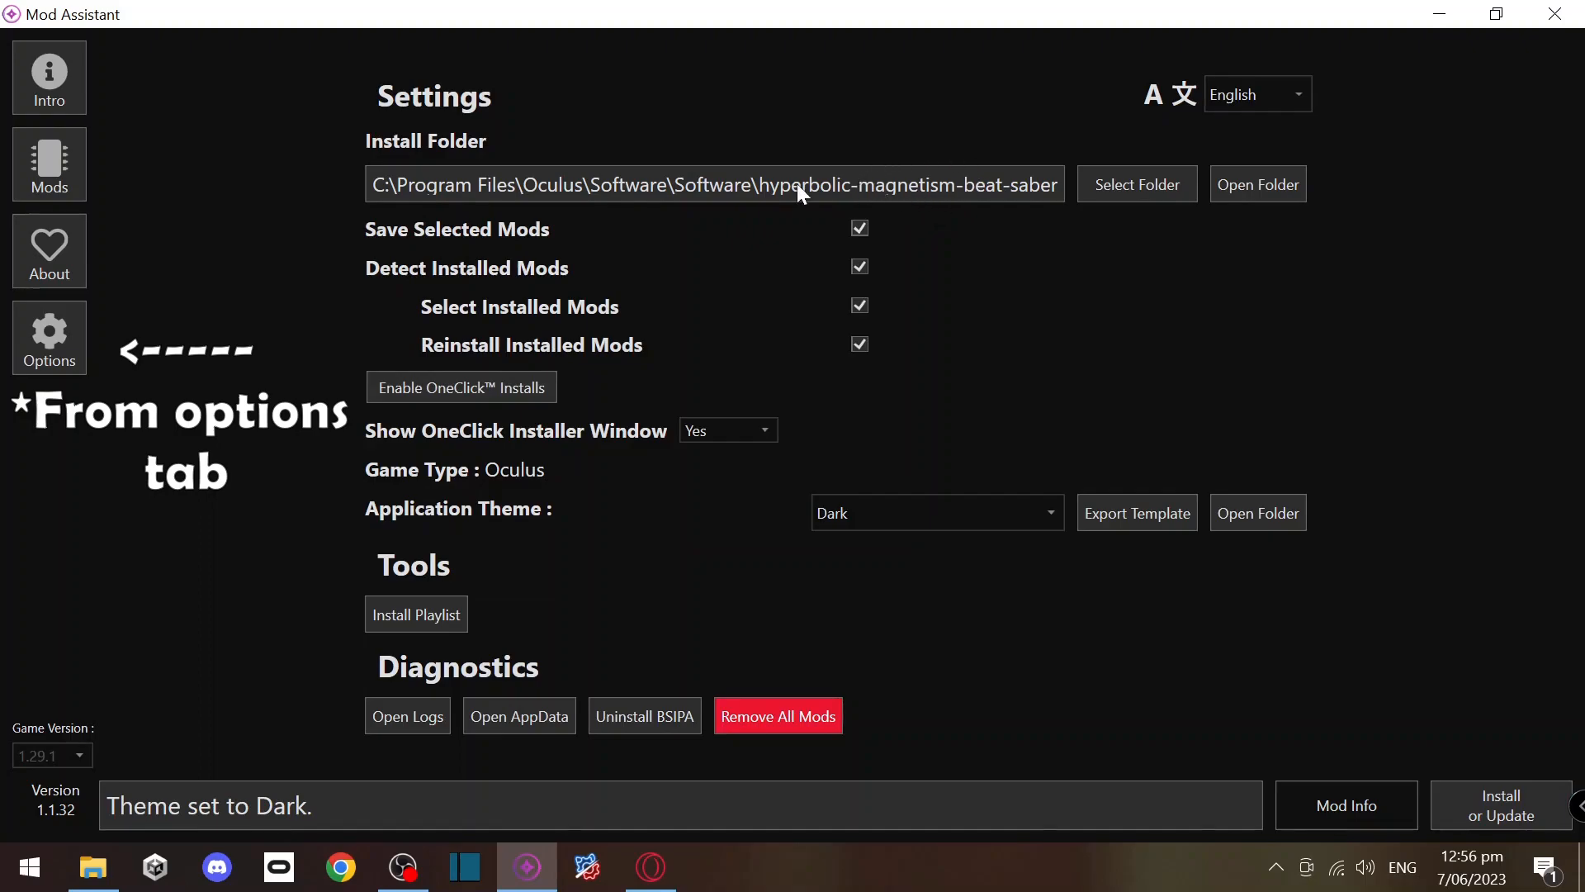
{"action": "mouse_move", "coordinate": [895, 232]}
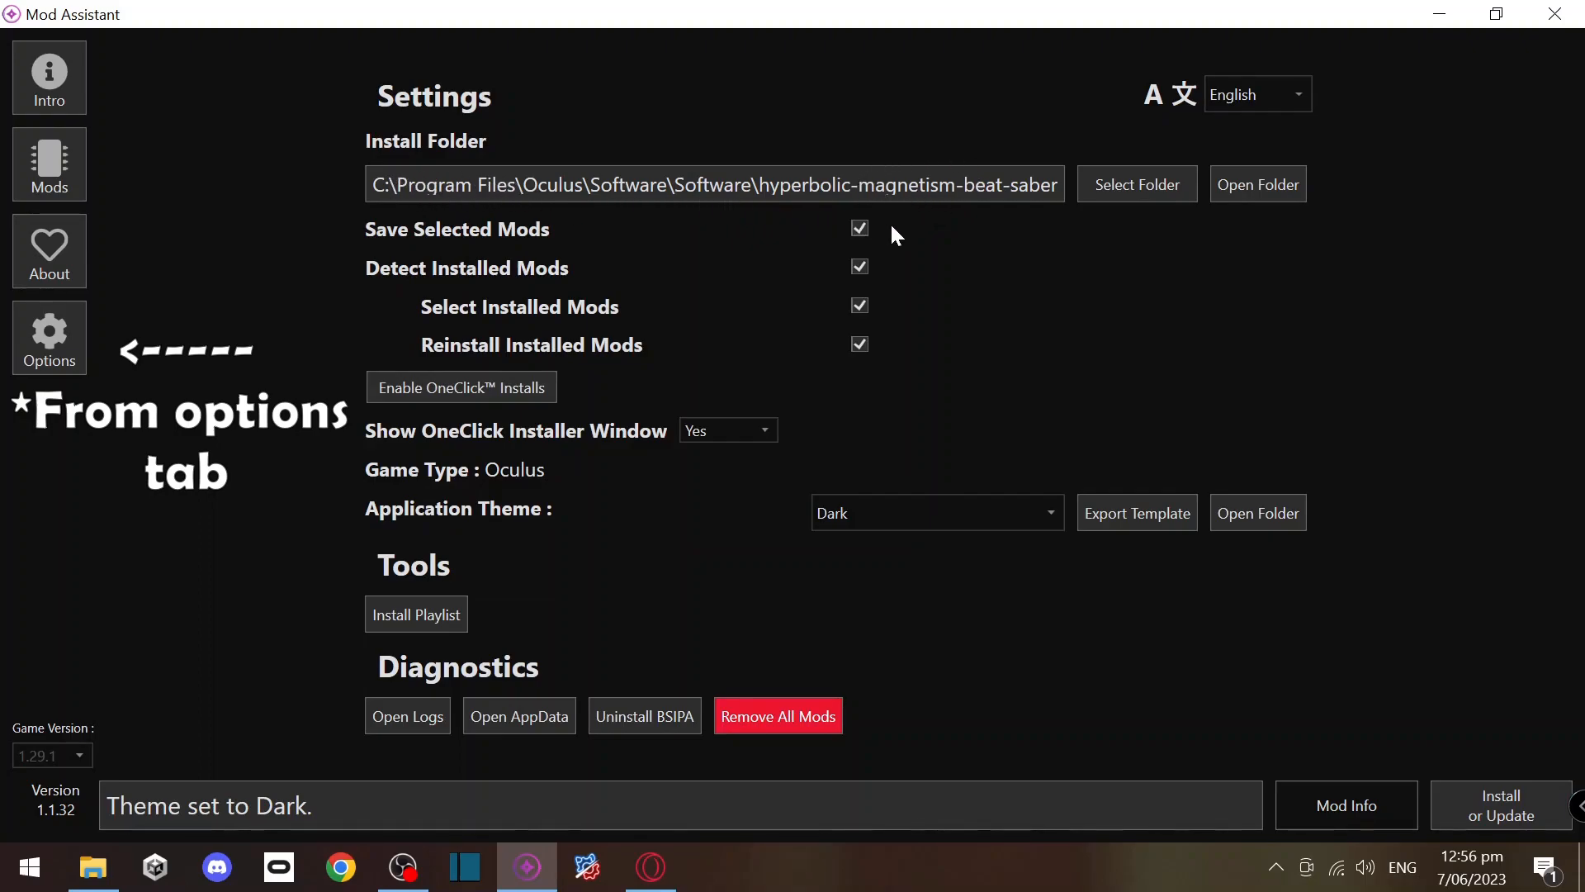
{"action": "mouse_move", "coordinate": [792, 349]}
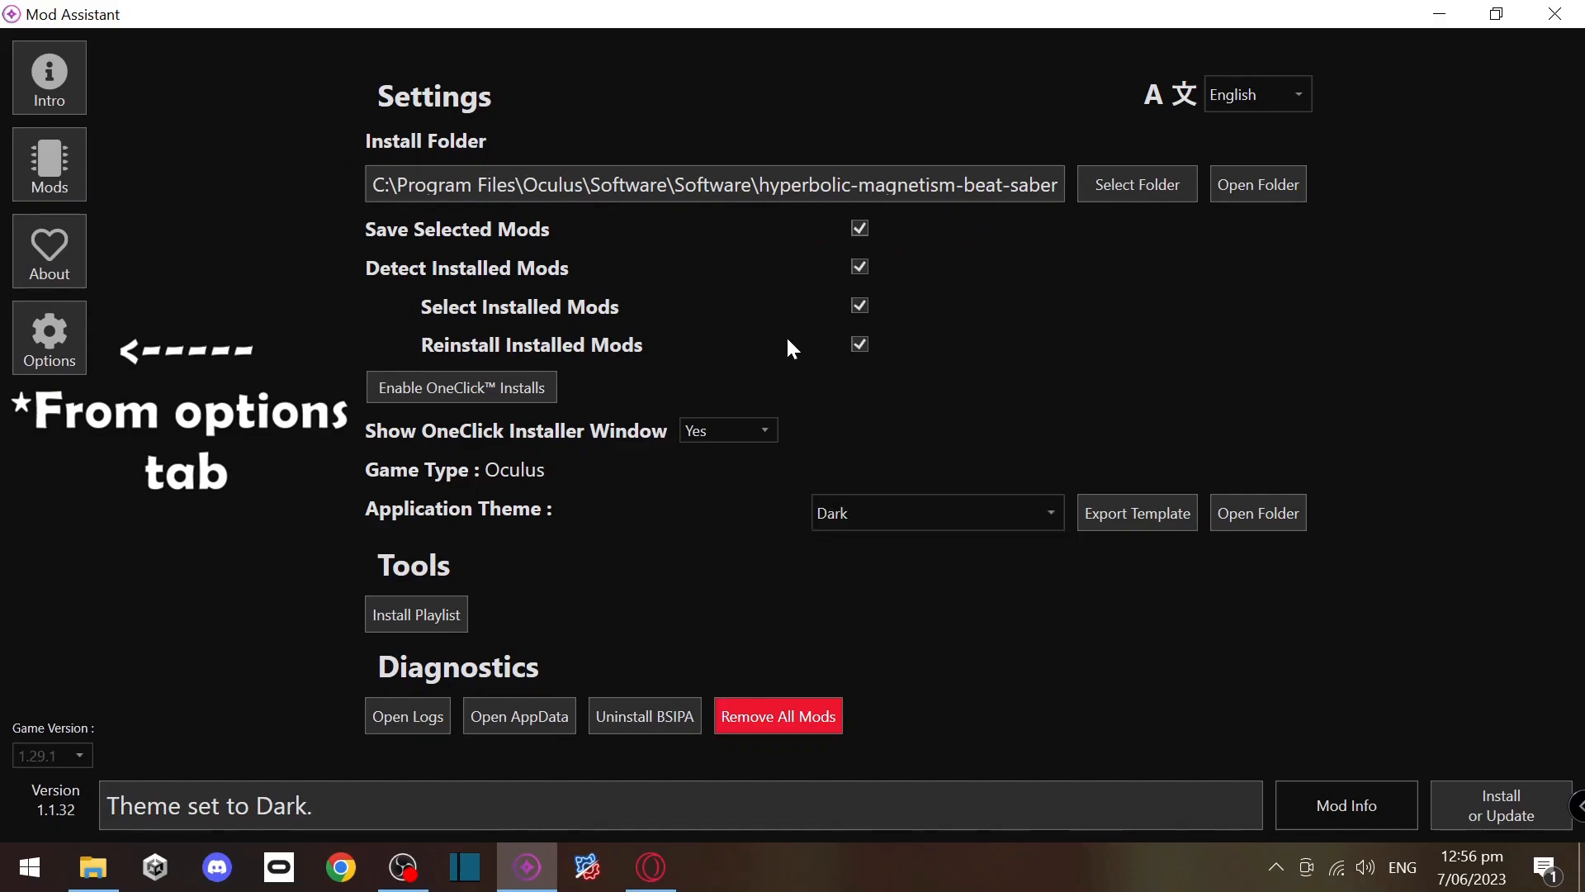
{"action": "mouse_move", "coordinate": [461, 386]}
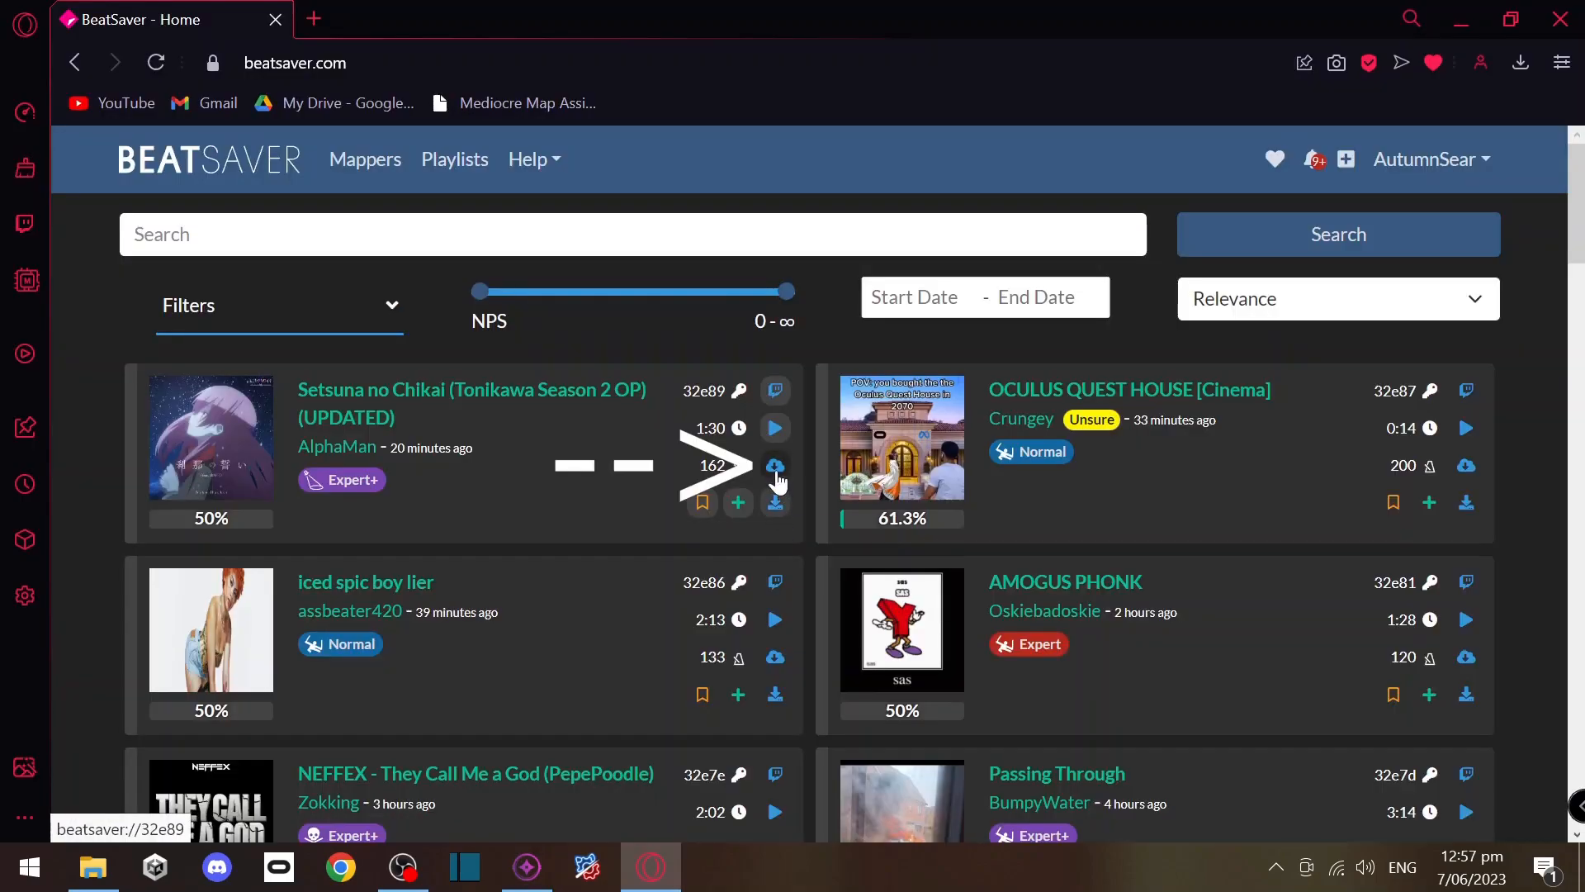
{"action": "mouse_move", "coordinate": [775, 467]}
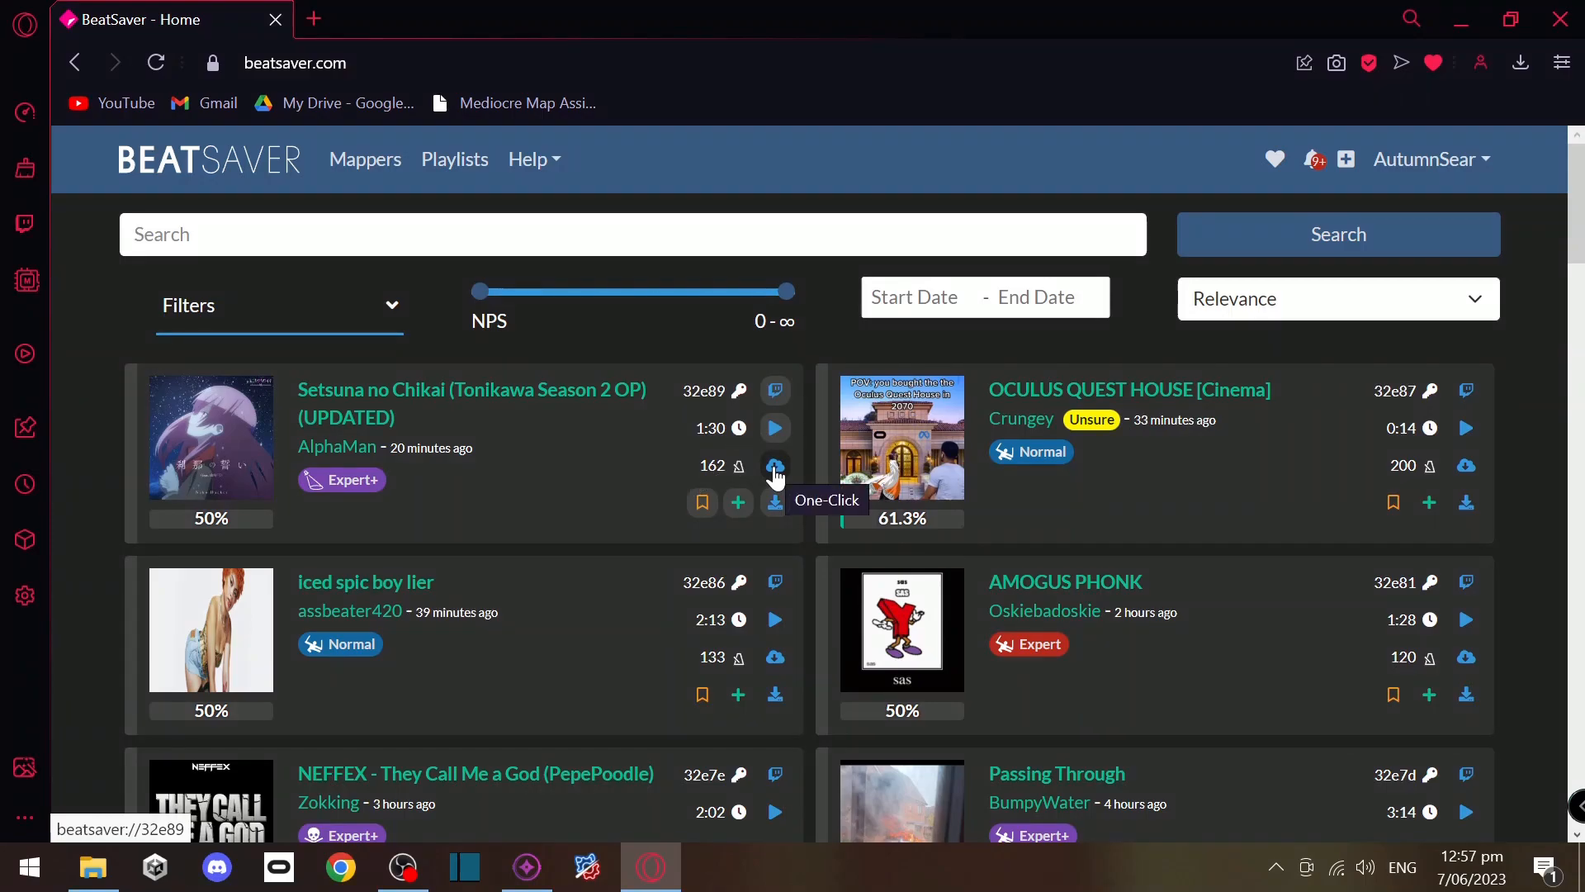
{"action": "mouse_move", "coordinate": [888, 275]}
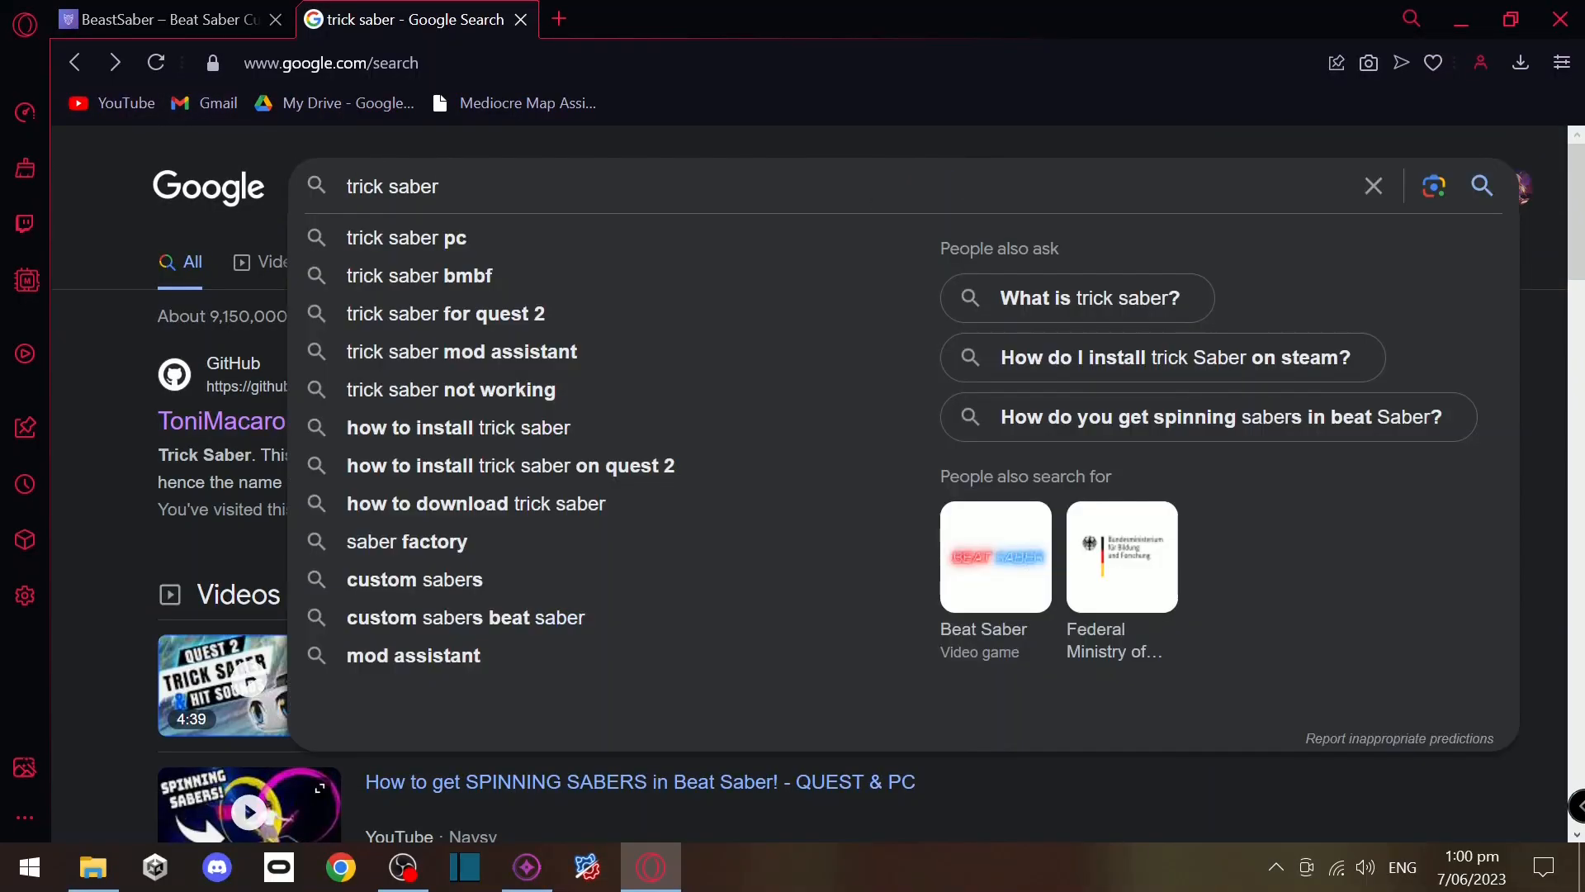
- Search 'trick saber release' and download the TrickSaber-1.1.3 zip from GitHub Releases
{"action": "type", "text": "release"}
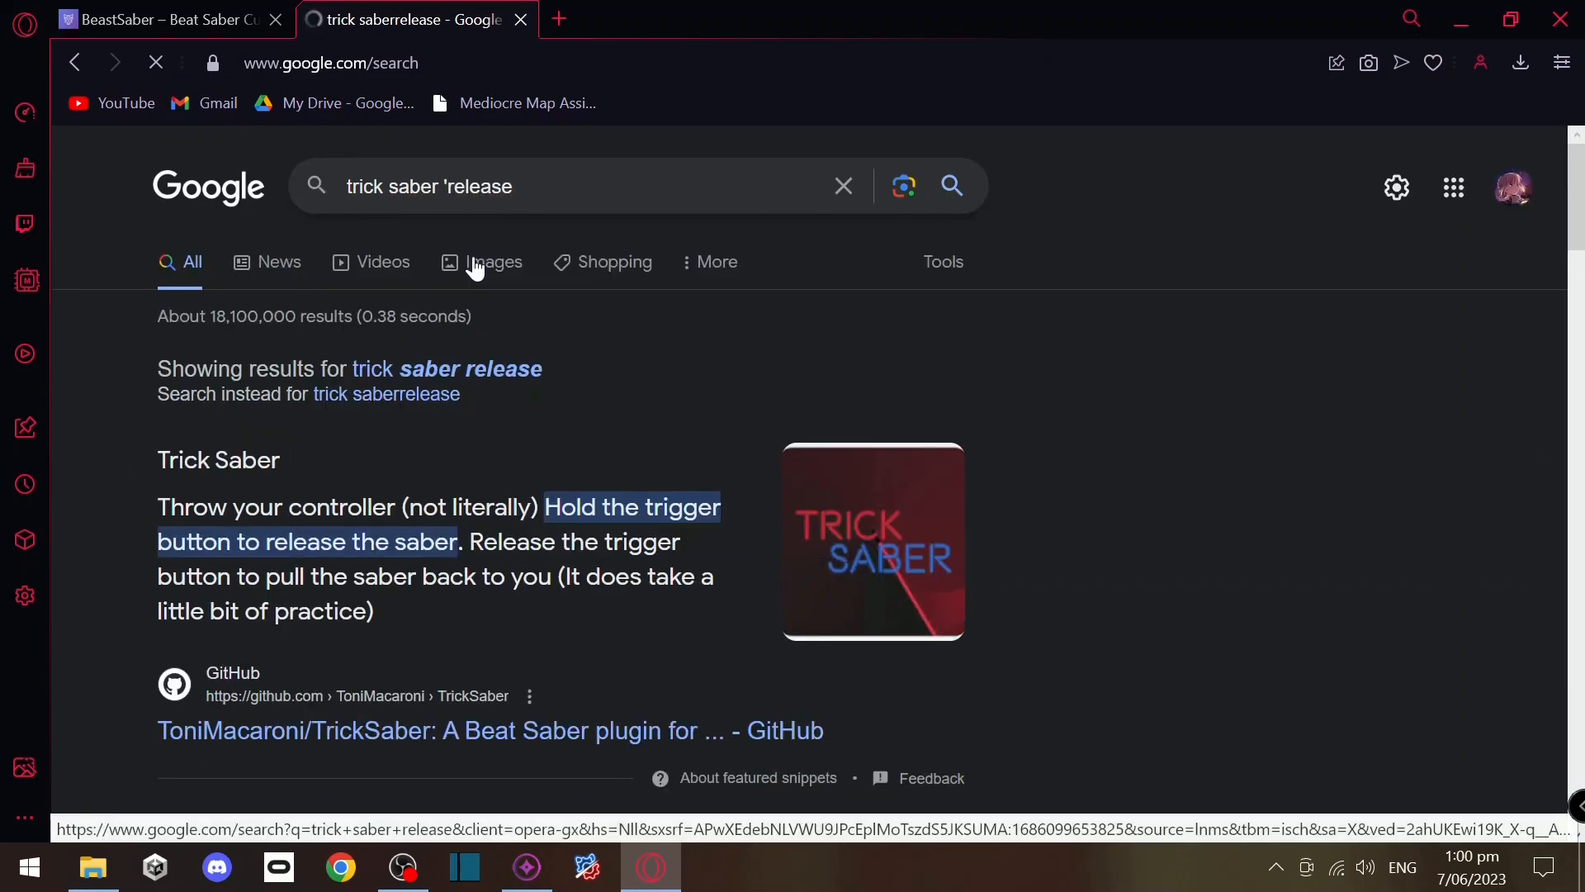
{"action": "scroll", "scroll_direction": "down", "scroll_amount": 3}
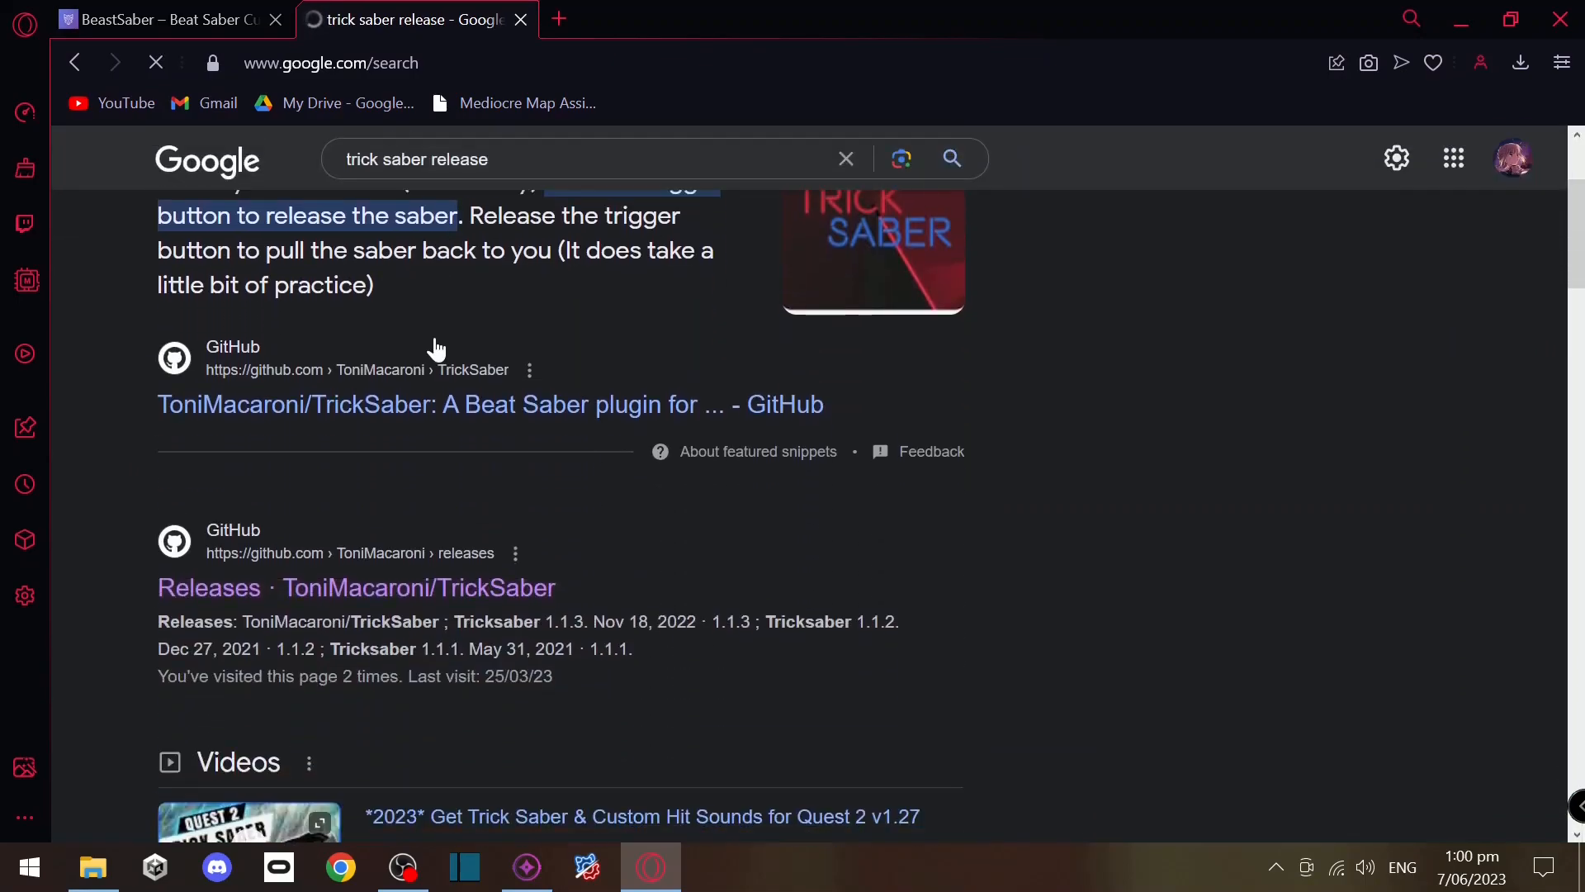
{"action": "scroll", "scroll_direction": "down", "scroll_amount": 3}
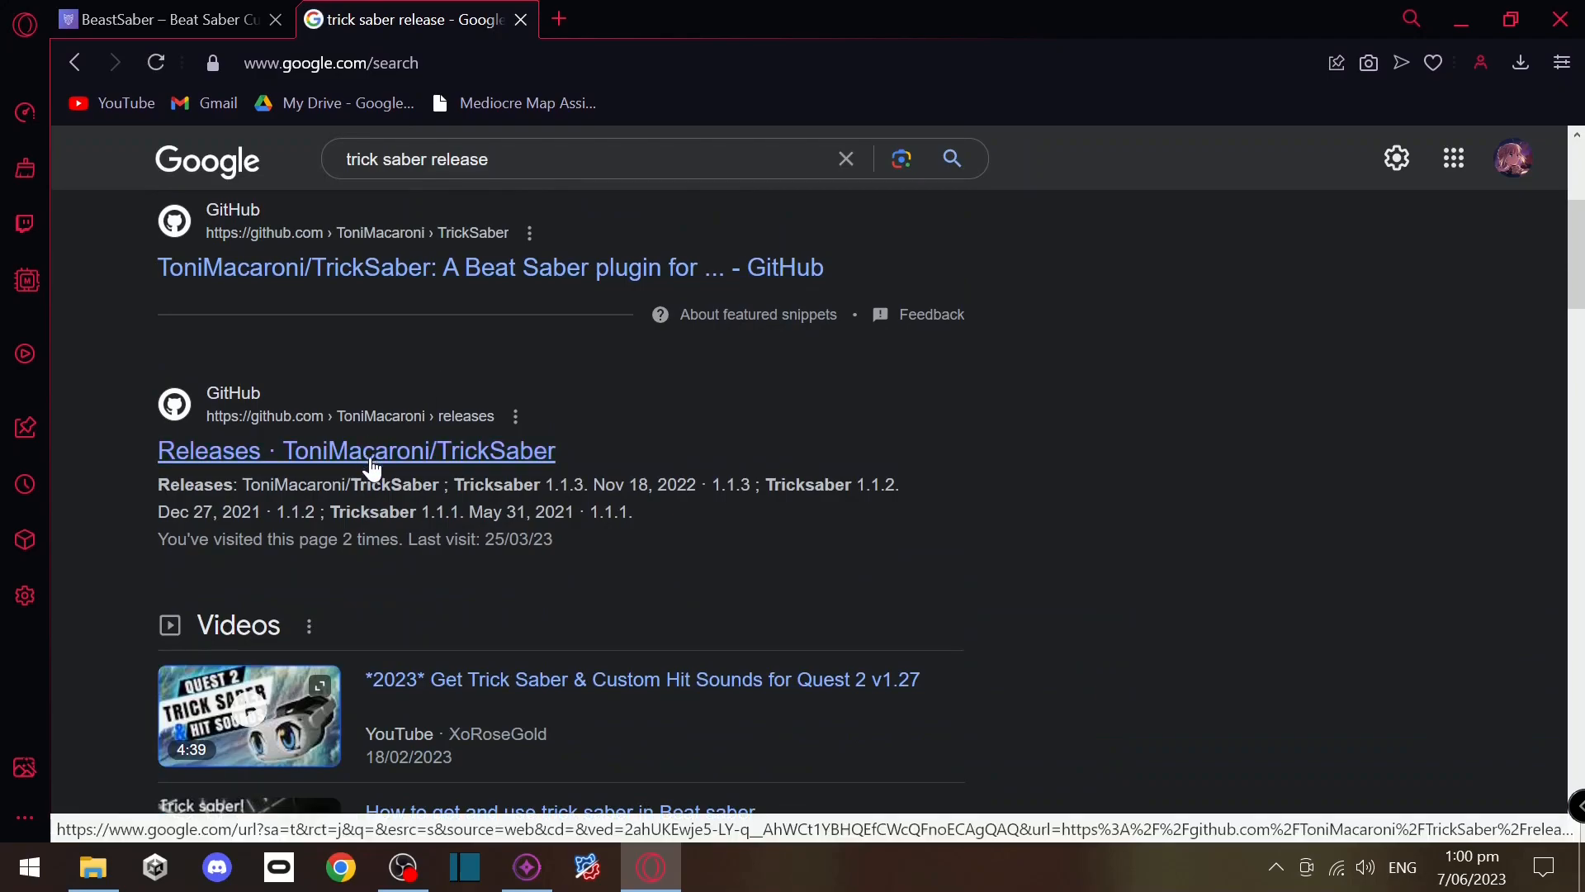
{"action": "left_click", "coordinate": [356, 449]}
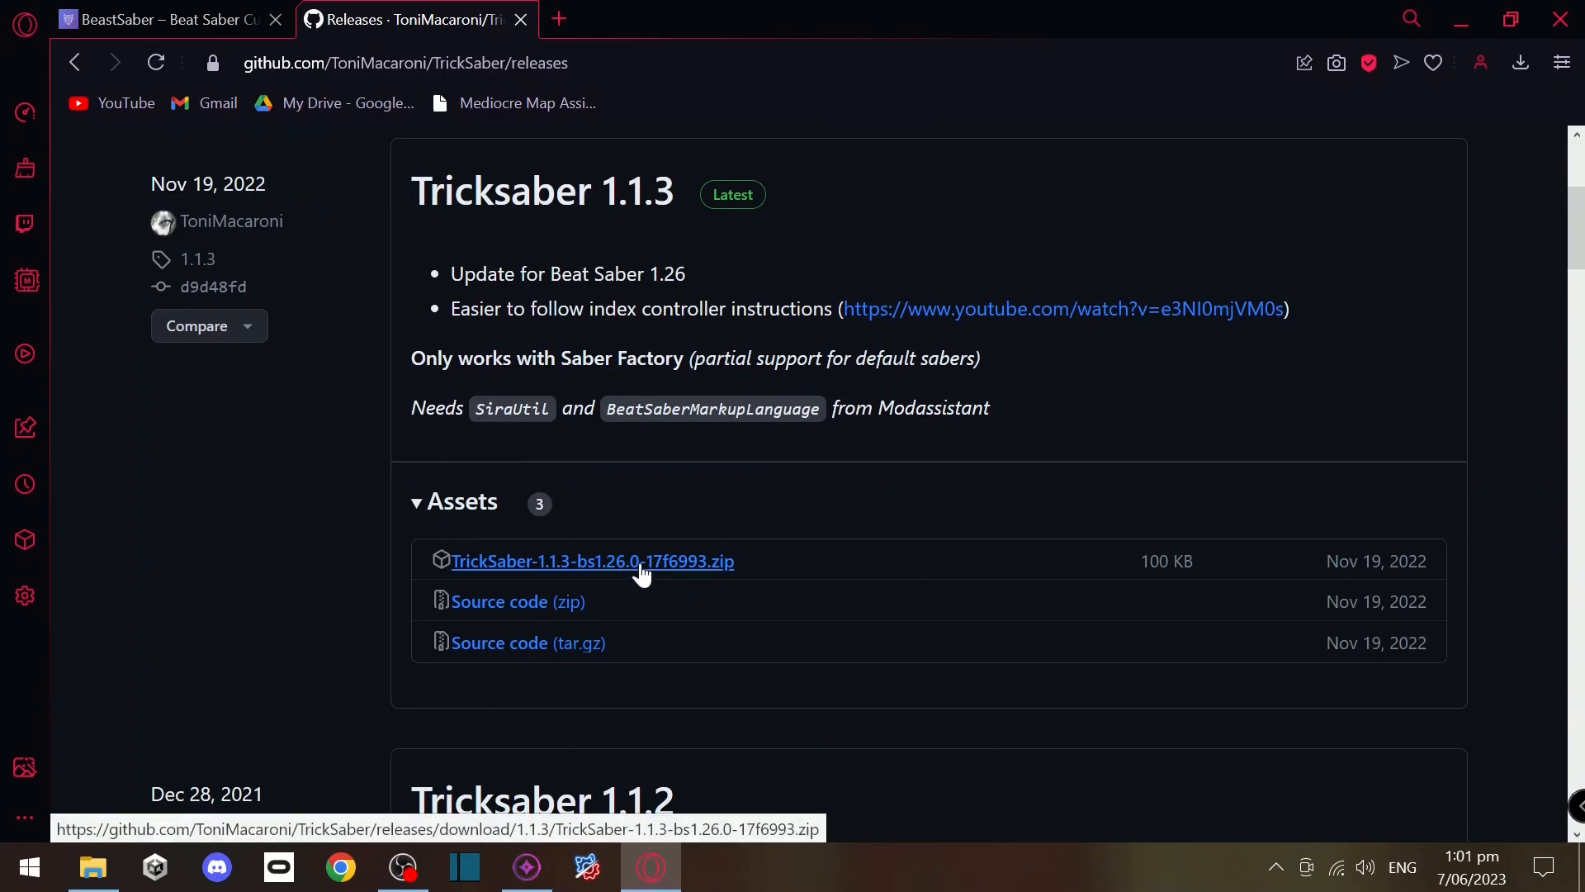
{"action": "left_click", "coordinate": [591, 561]}
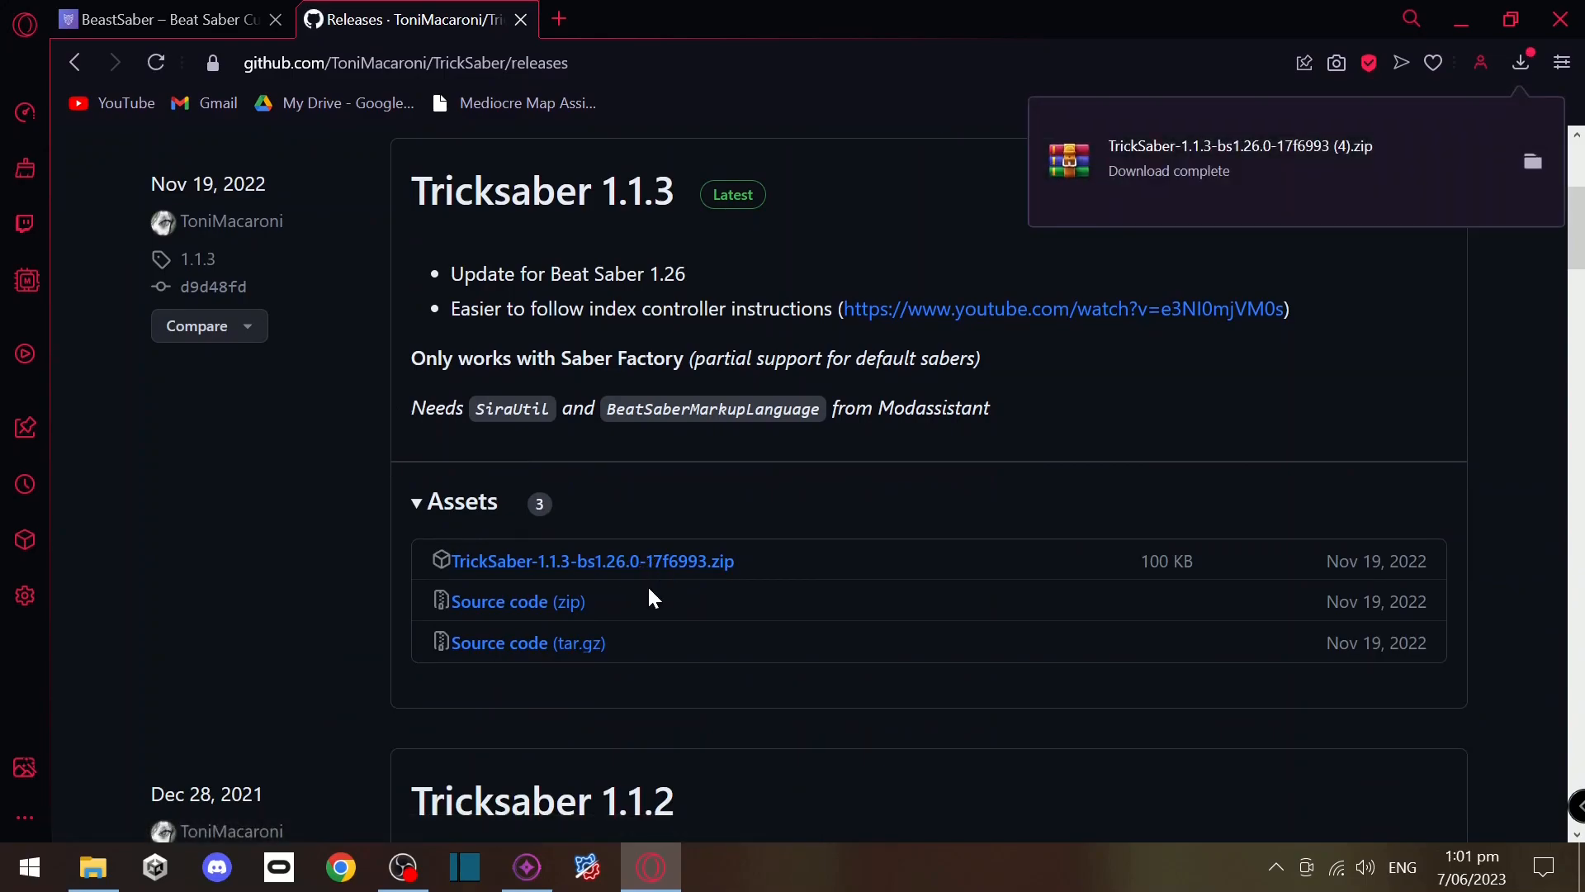
{"action": "mouse_move", "coordinate": [352, 811]}
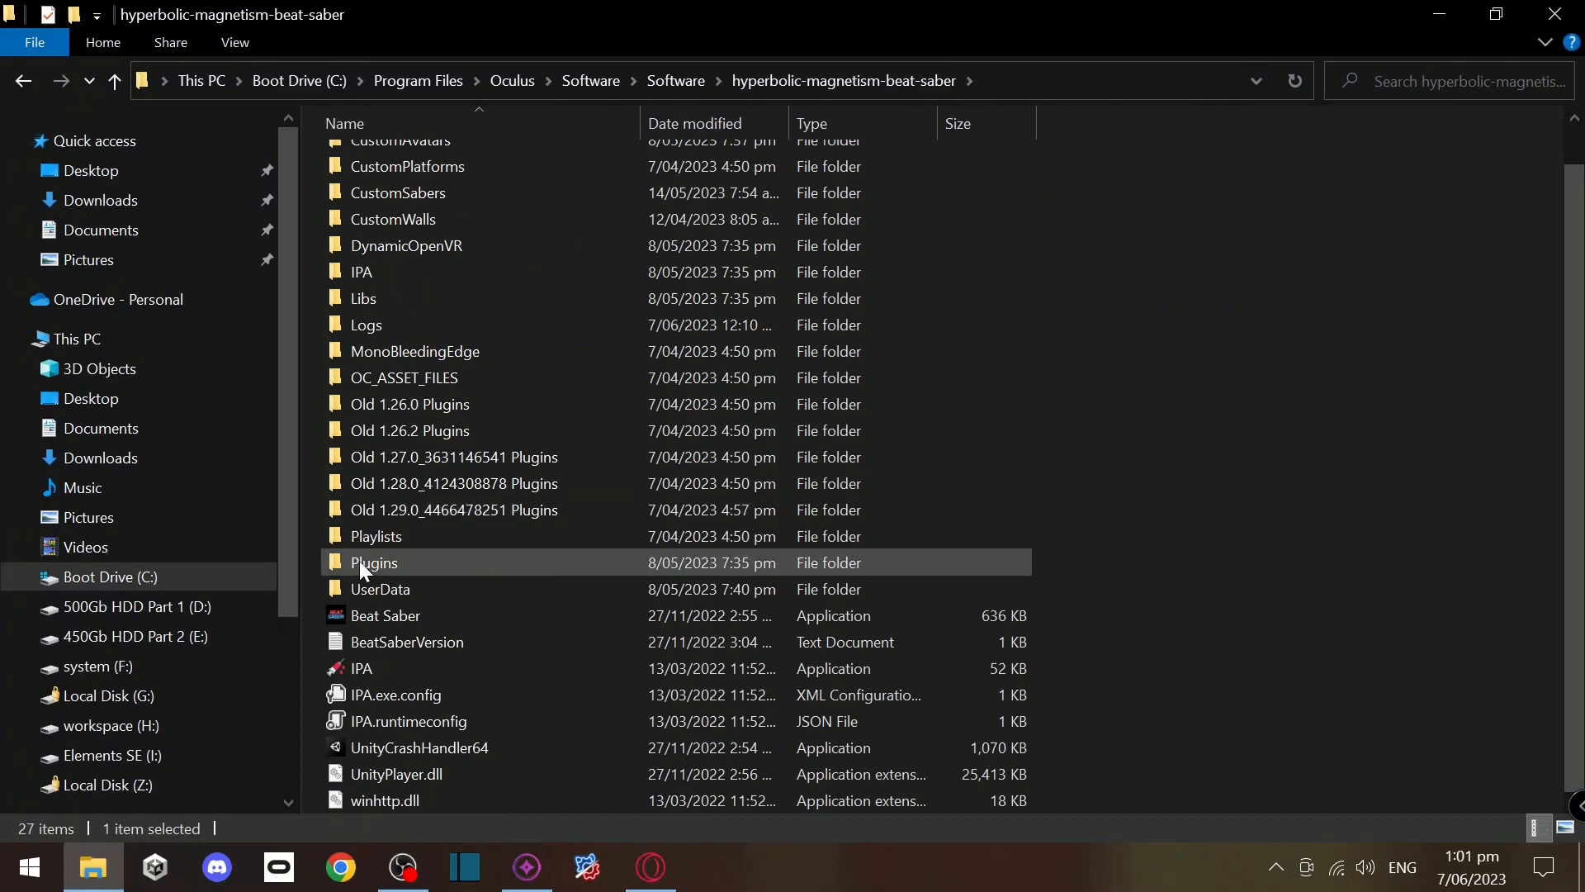
- Open the game's Plugins folder, select TrickSaber.dll, then switch to Mod Assistant
{"action": "double_click", "coordinate": [375, 562]}
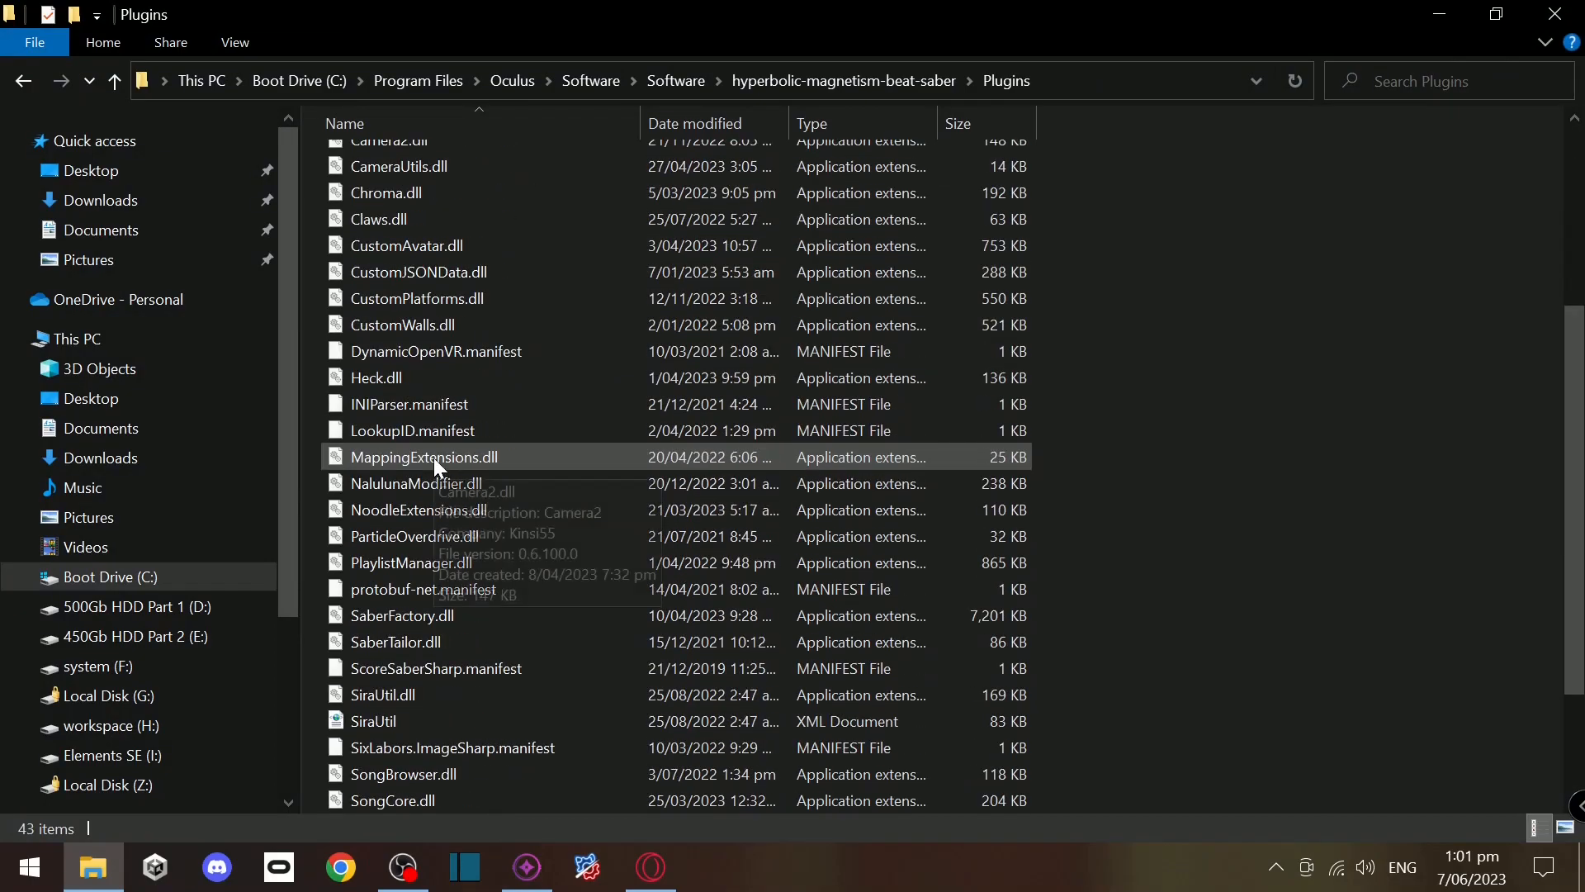
{"action": "scroll", "scroll_direction": "down", "scroll_amount": 3}
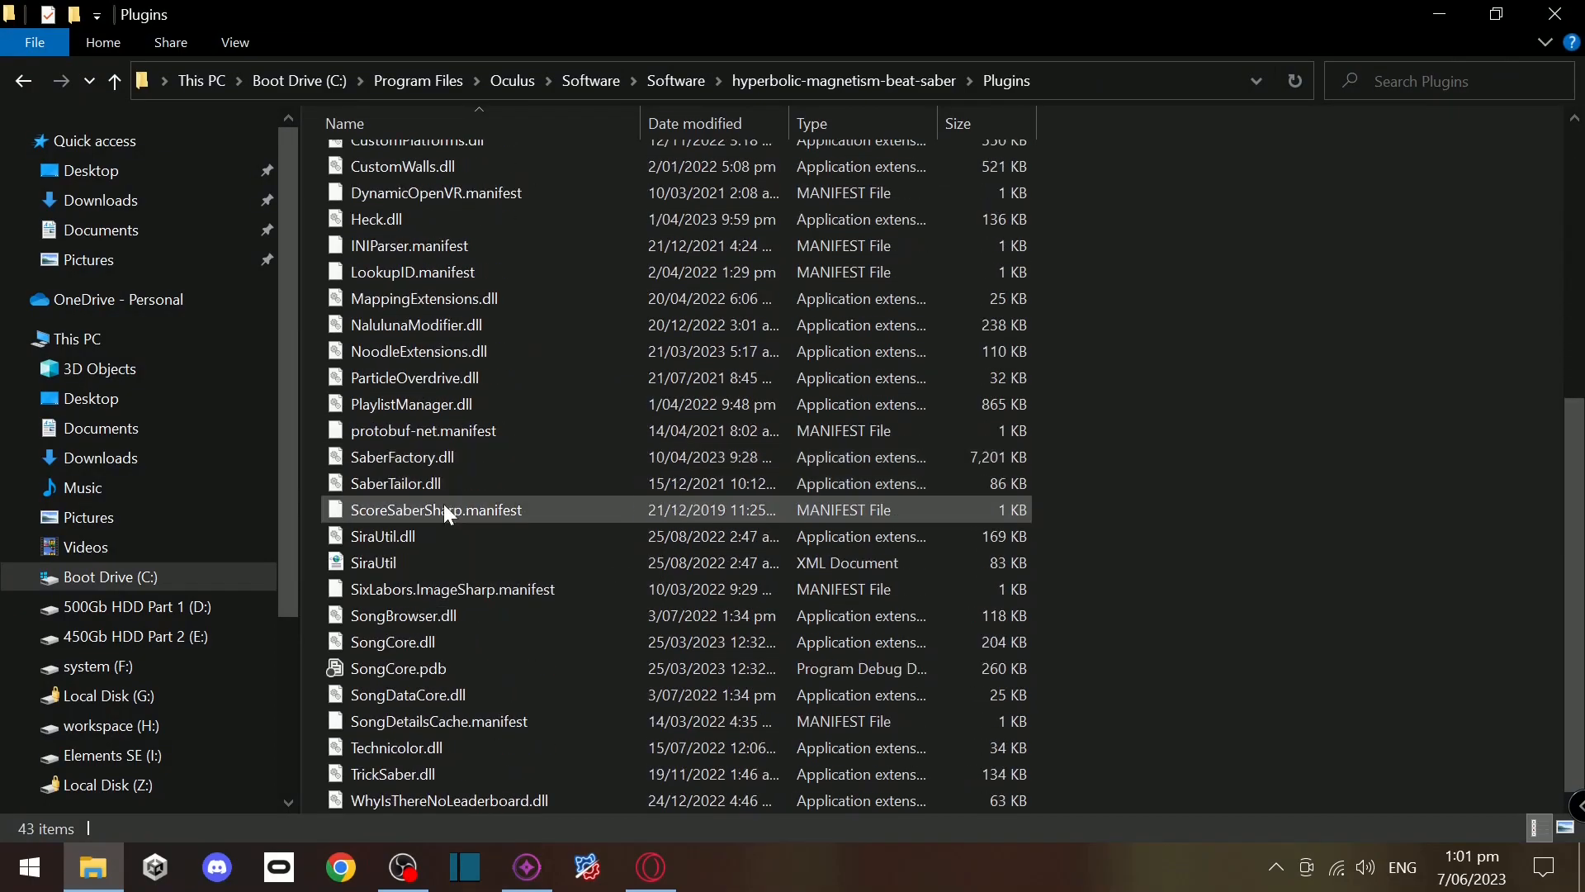
{"action": "left_click", "coordinate": [393, 773]}
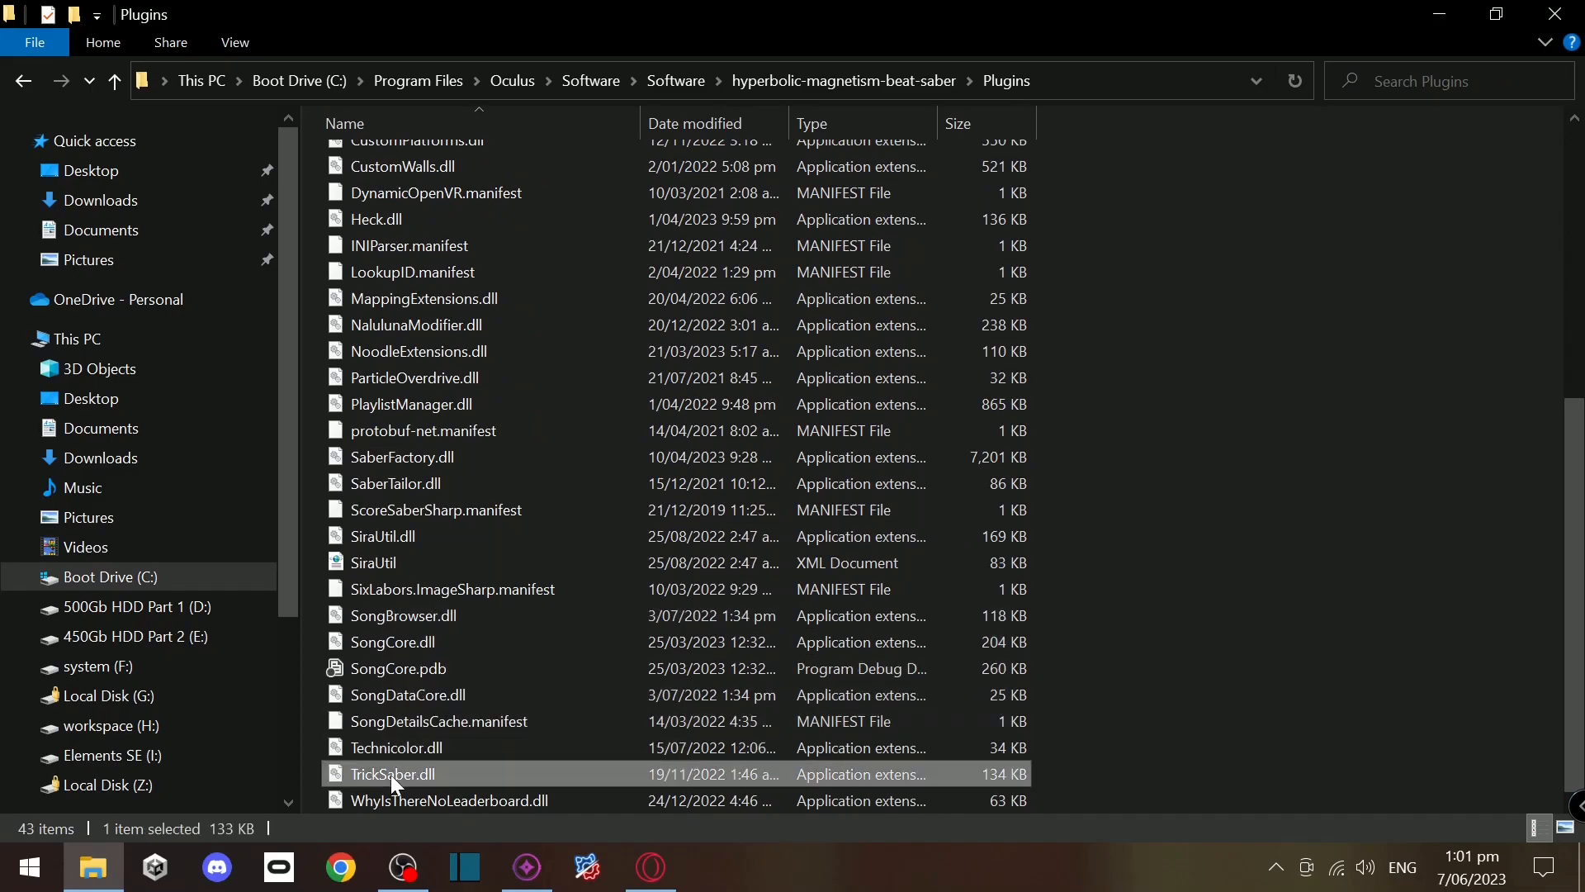
{"action": "mouse_move", "coordinate": [410, 766]}
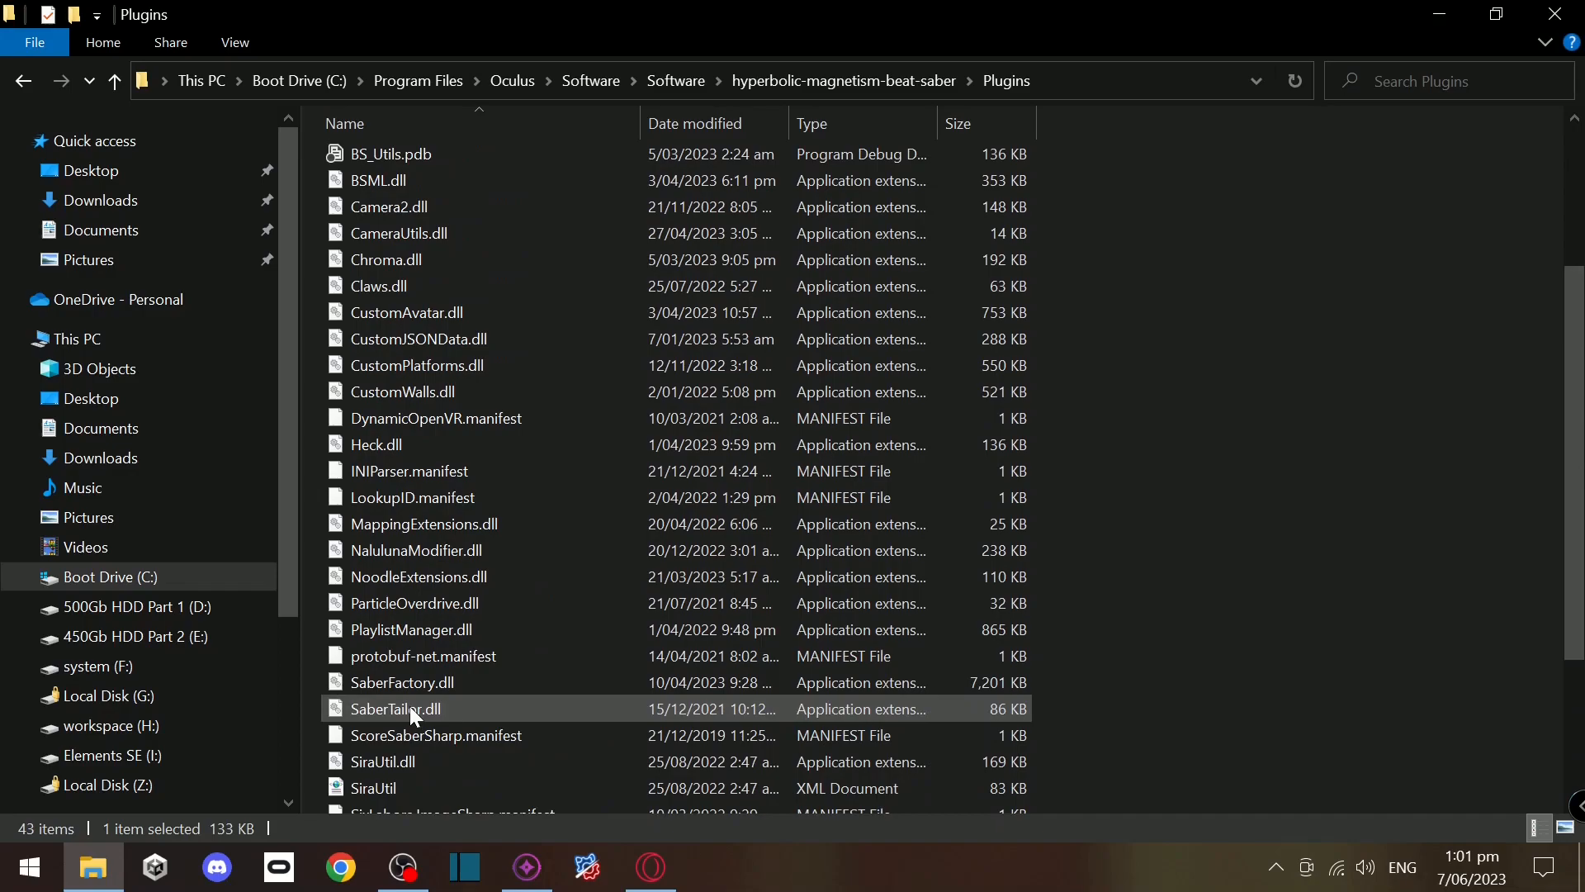
{"action": "scroll", "scroll_direction": "up", "scroll_amount": 3}
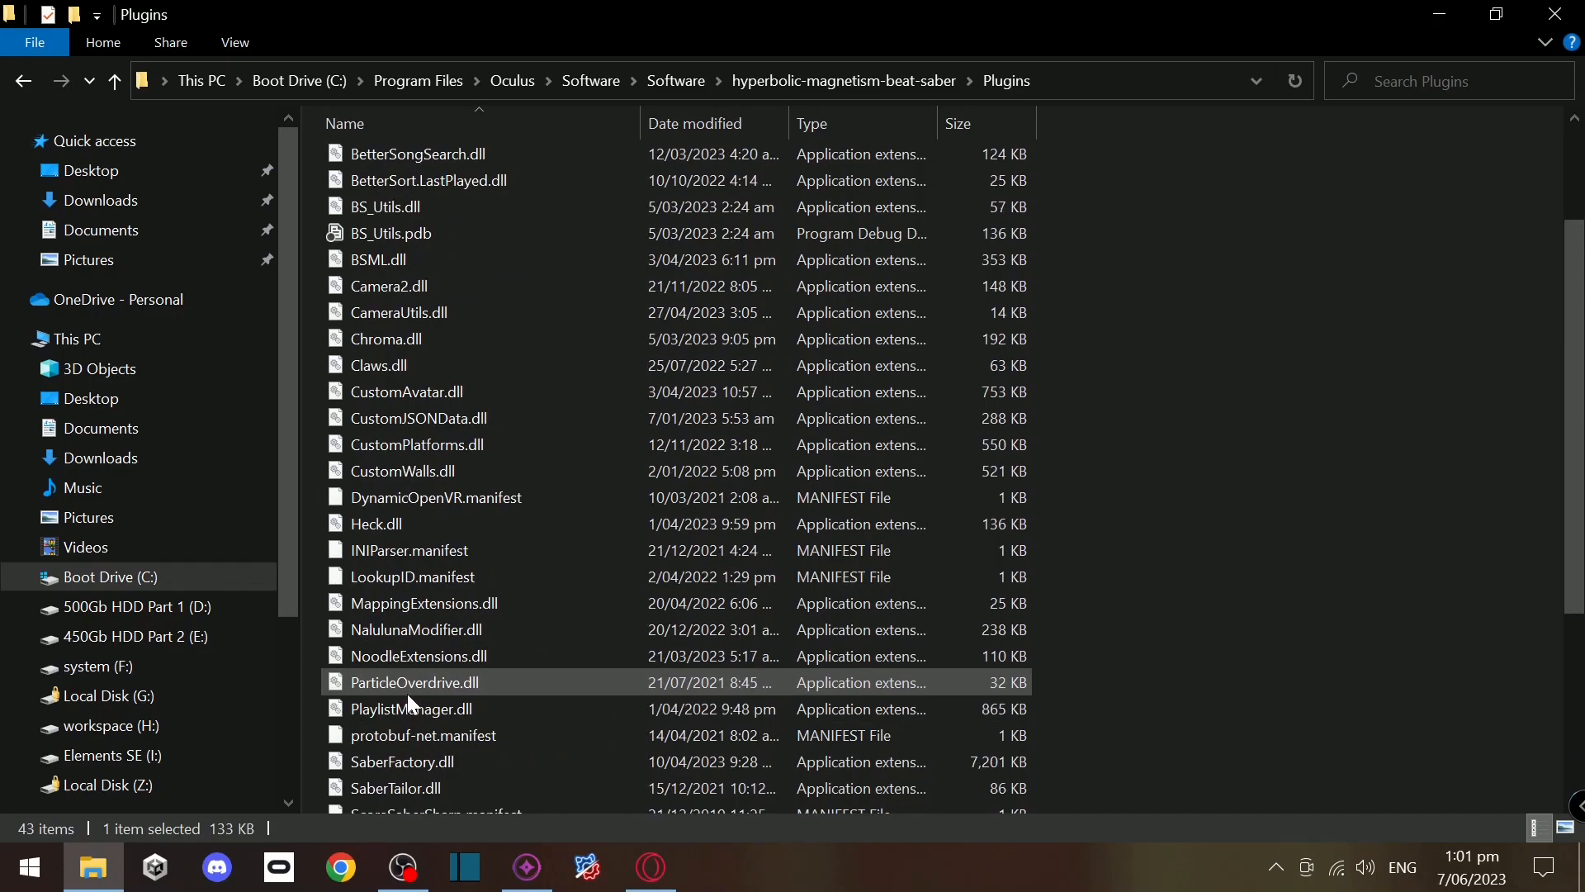
{"action": "left_click", "coordinate": [525, 866]}
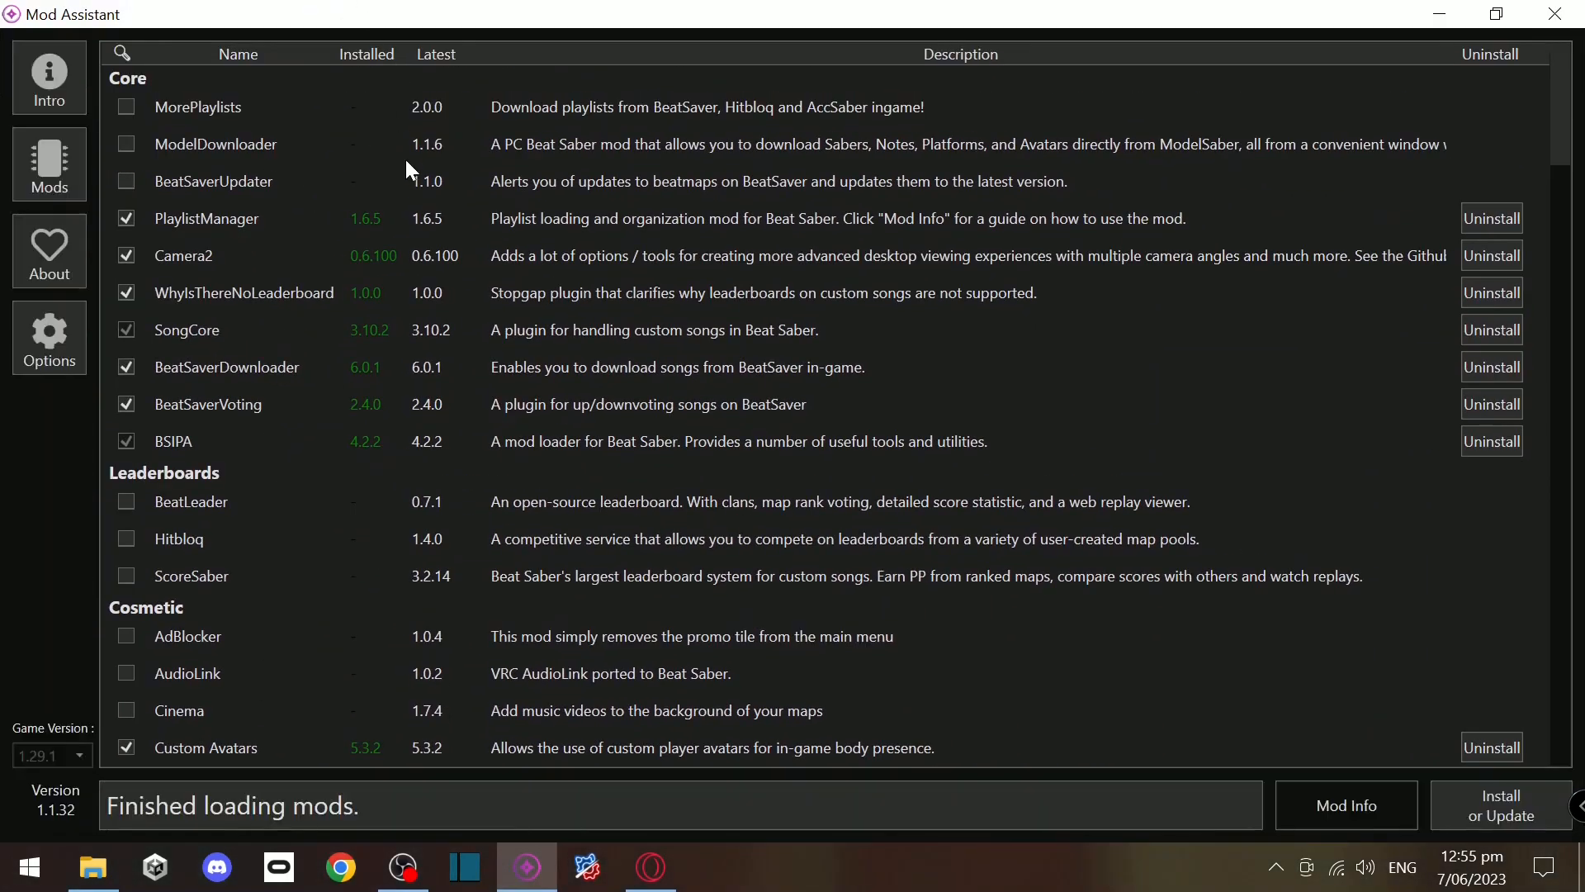
{"action": "mouse_move", "coordinate": [157, 261]}
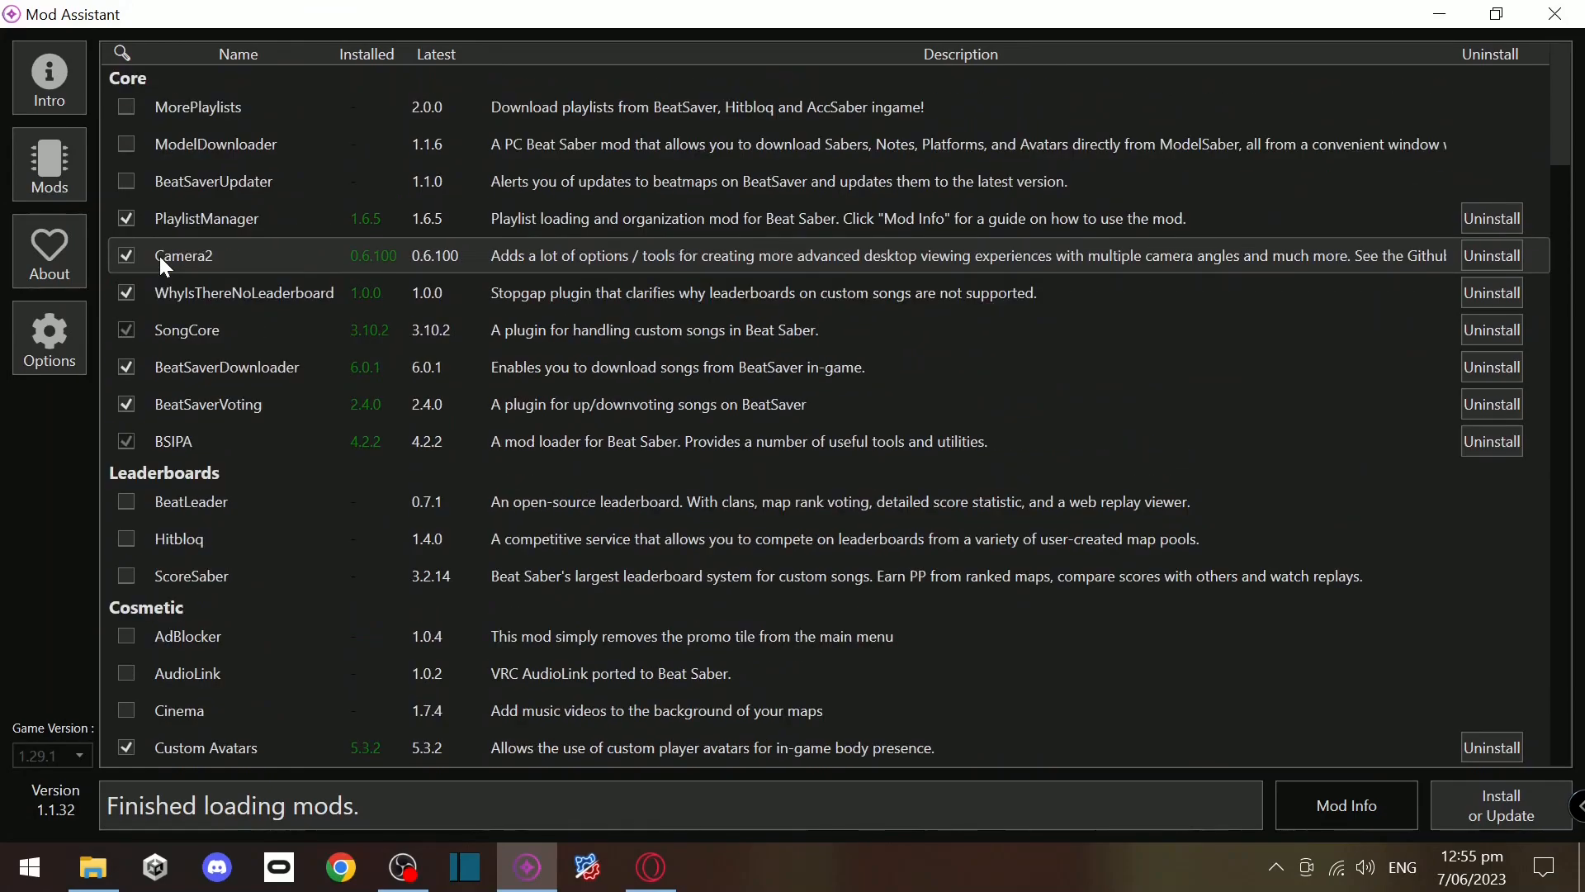
{"action": "mouse_move", "coordinate": [134, 220]}
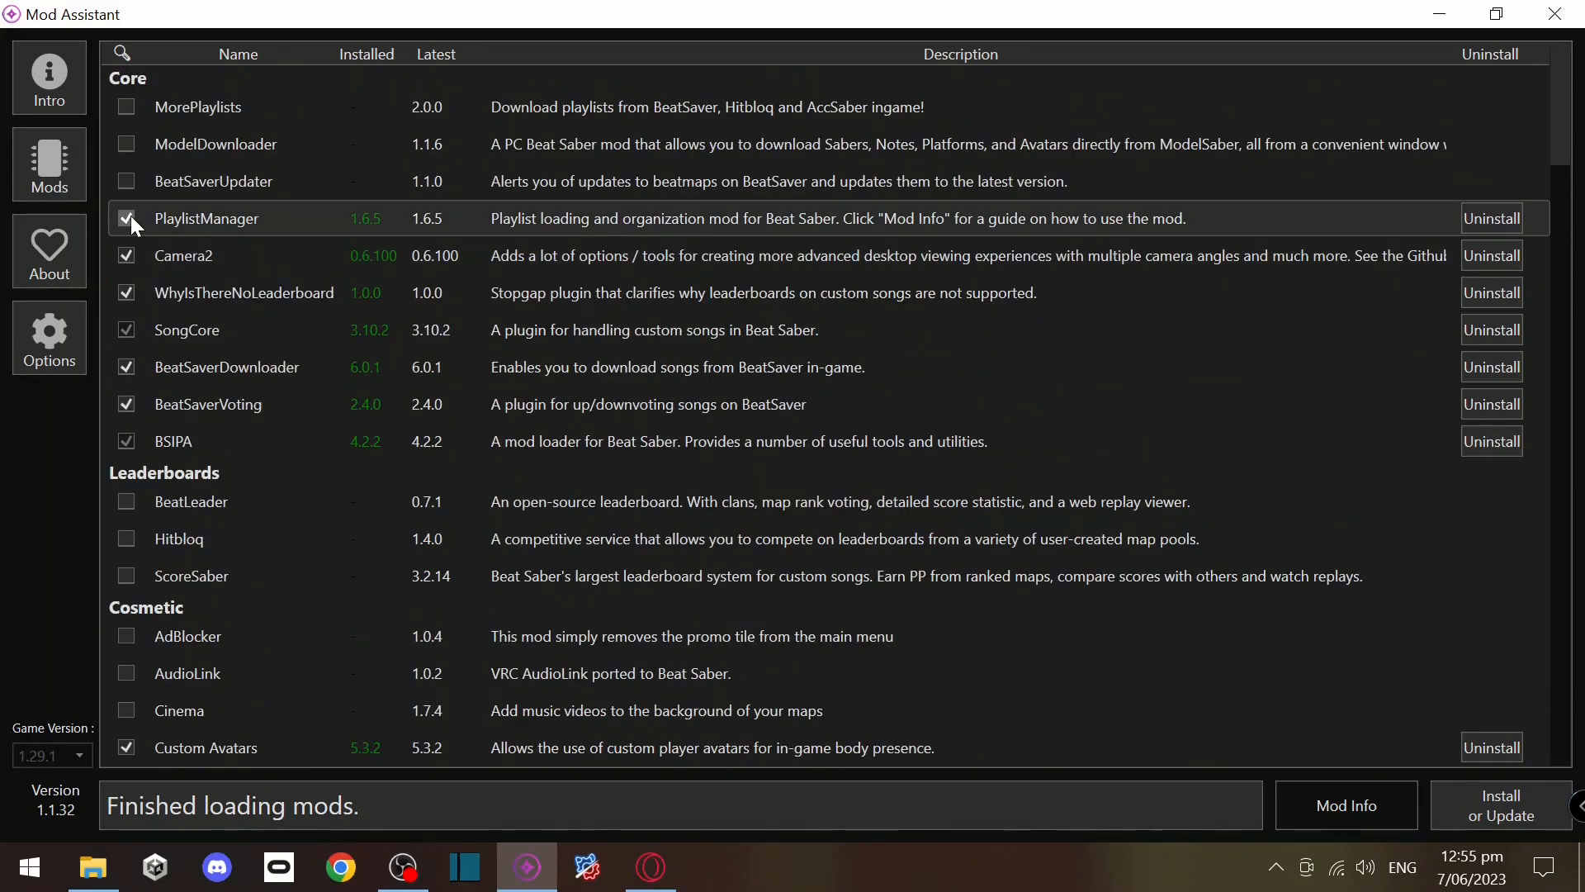
{"action": "mouse_move", "coordinate": [126, 308]}
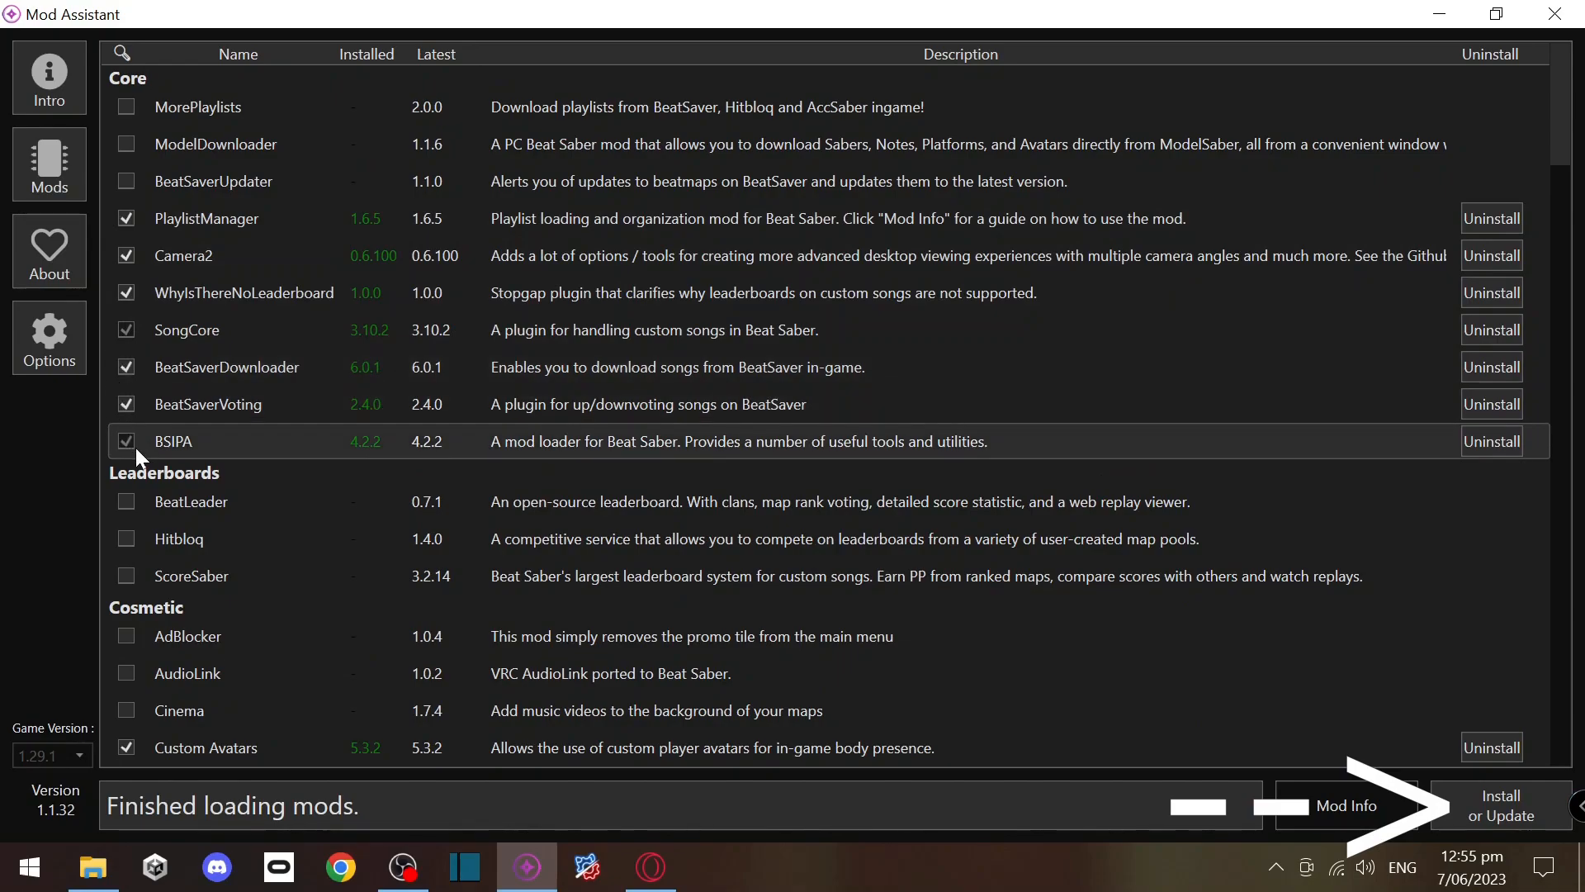
- Scroll the Mods list down past core mods into leaderboard and cosmetic mods
{"action": "scroll", "scroll_direction": "down", "scroll_amount": 3}
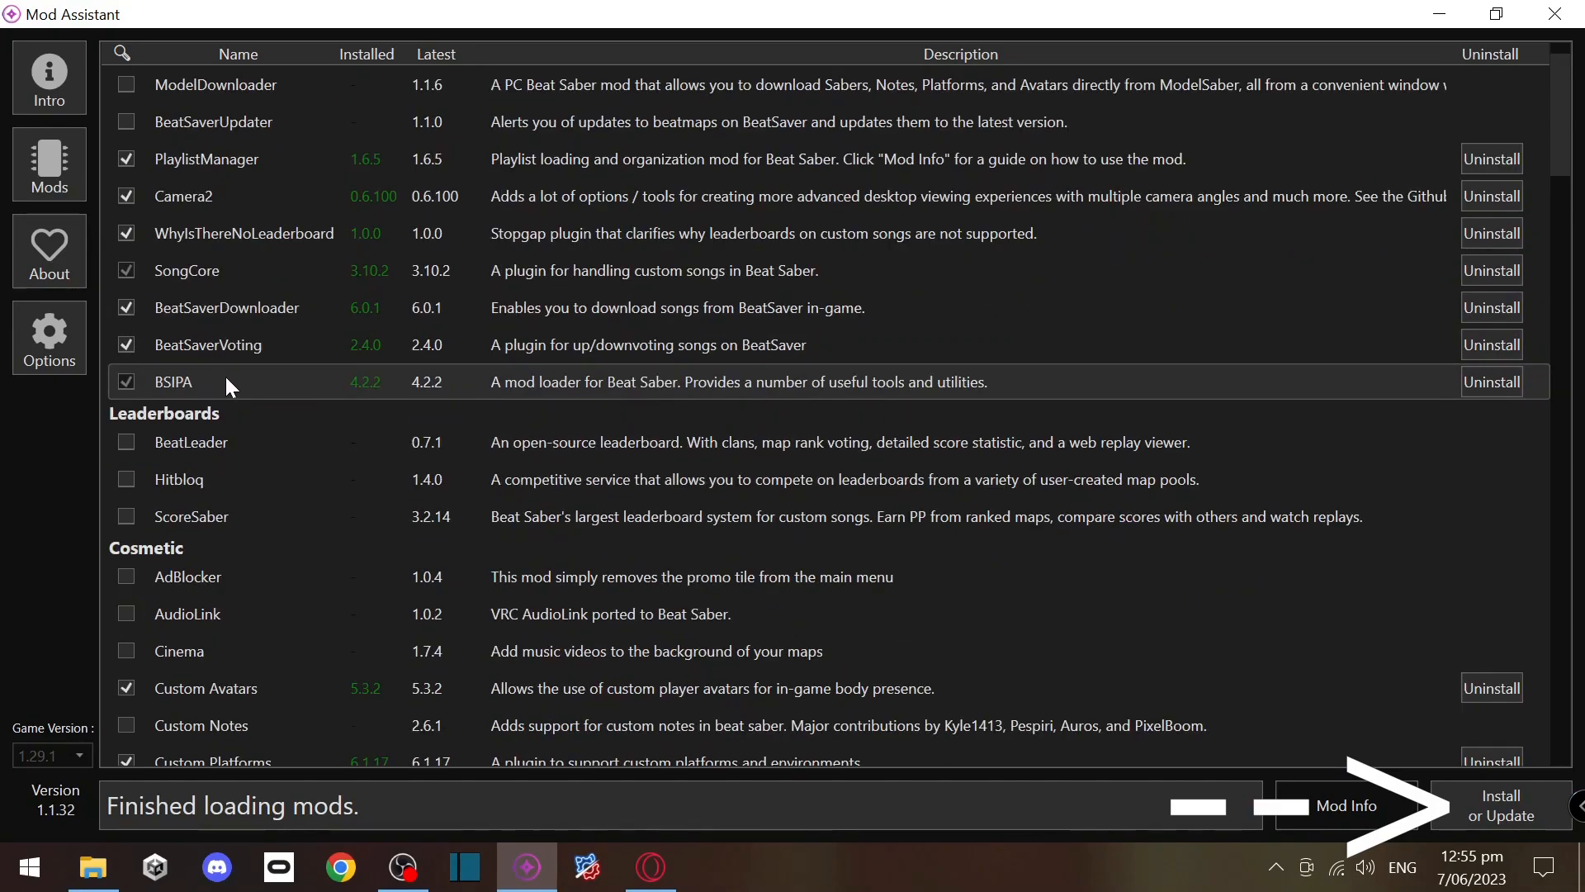
{"action": "scroll", "scroll_direction": "down", "scroll_amount": 3}
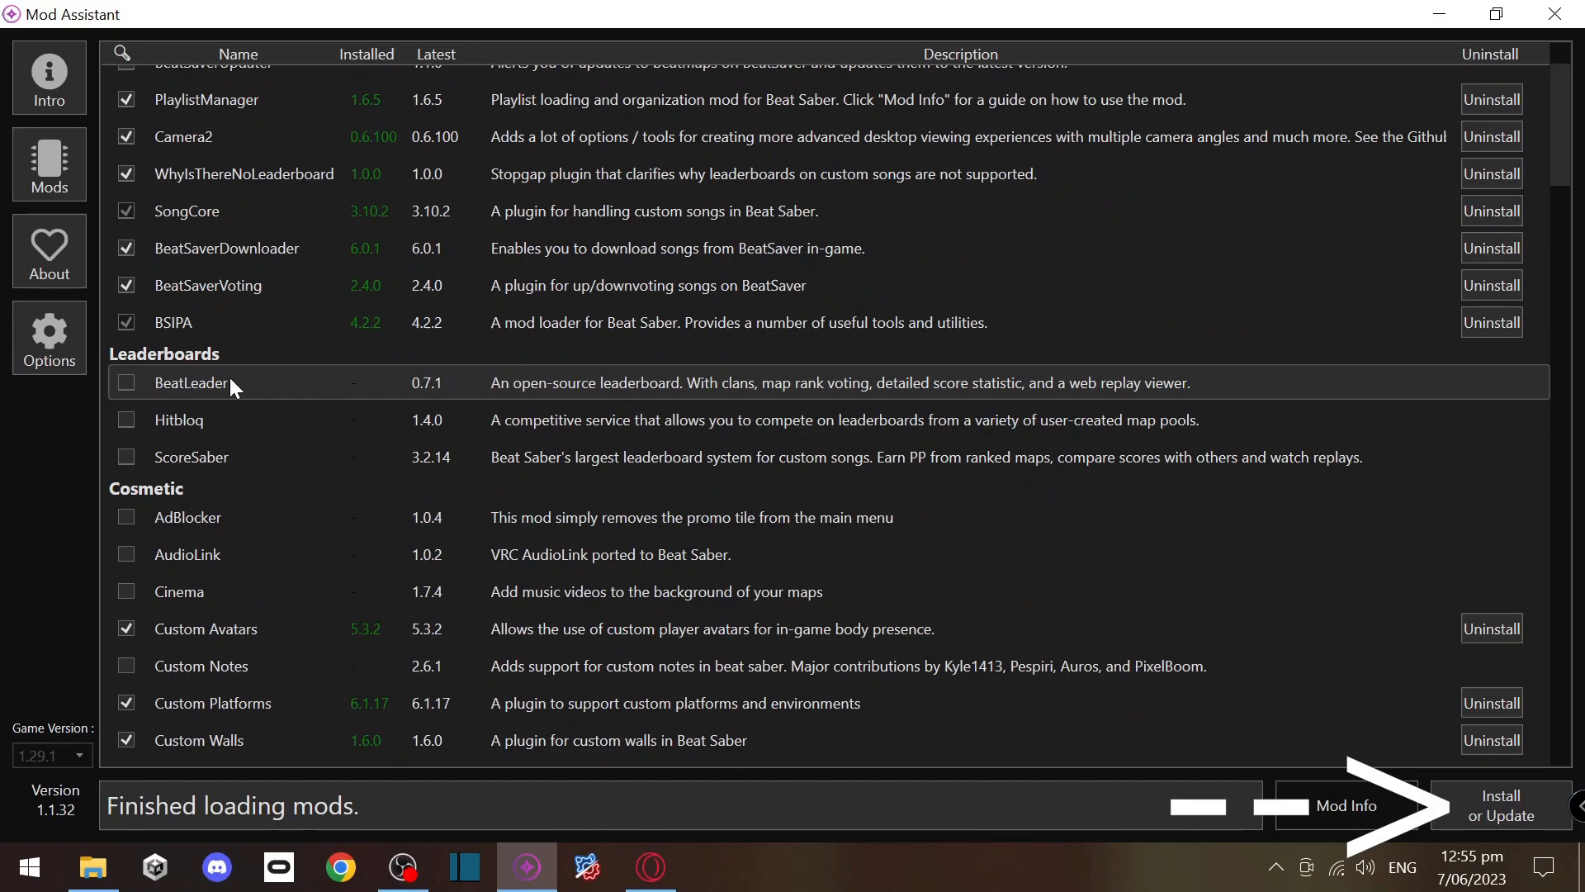
{"action": "mouse_move", "coordinate": [135, 261]}
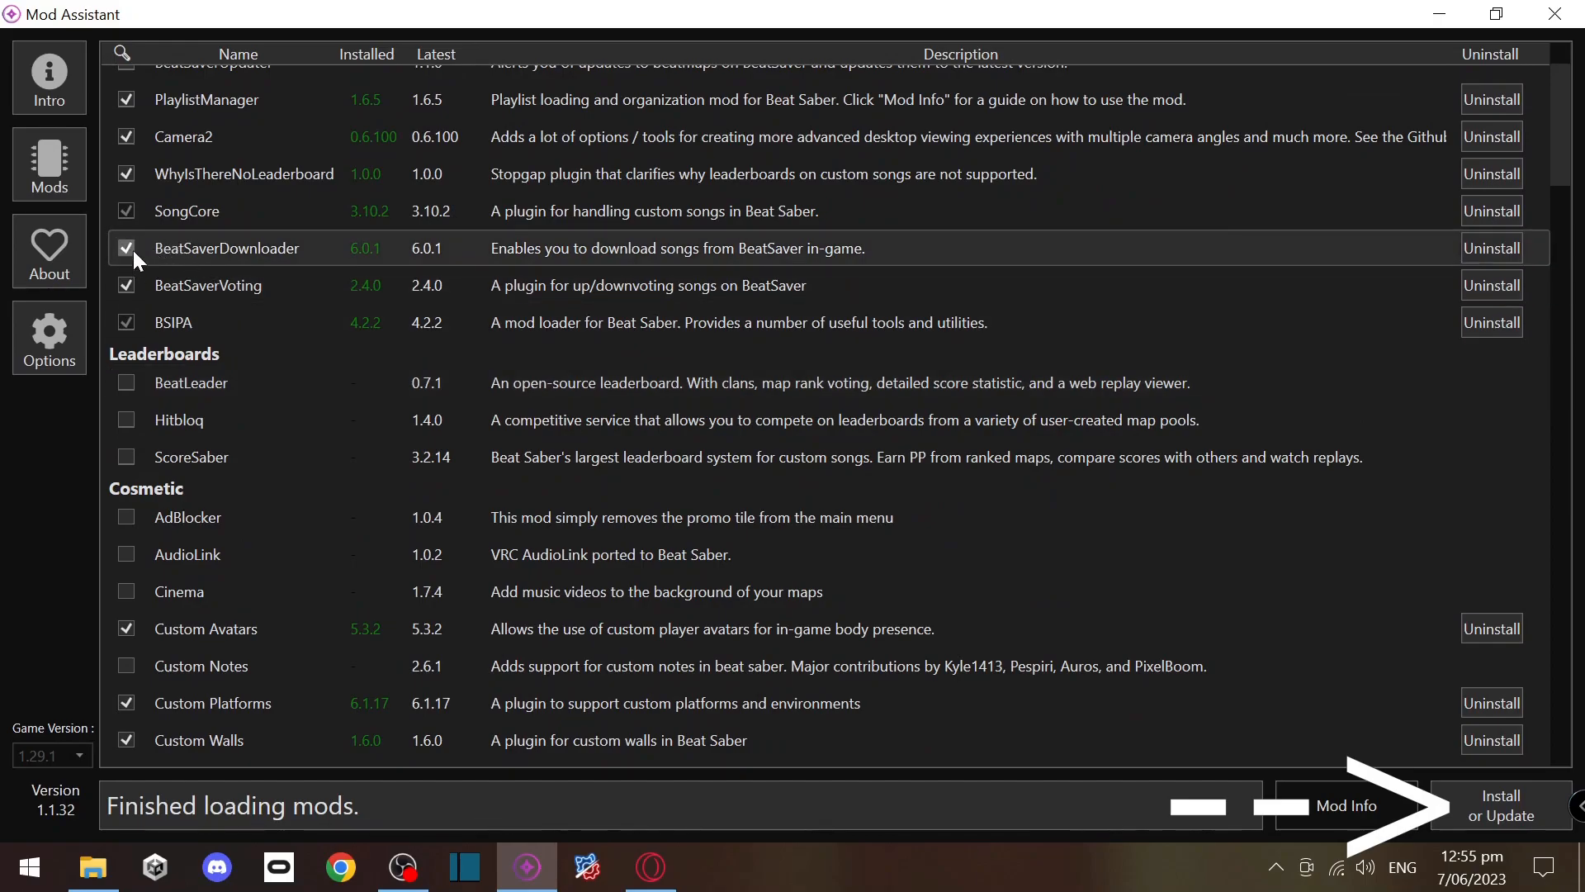